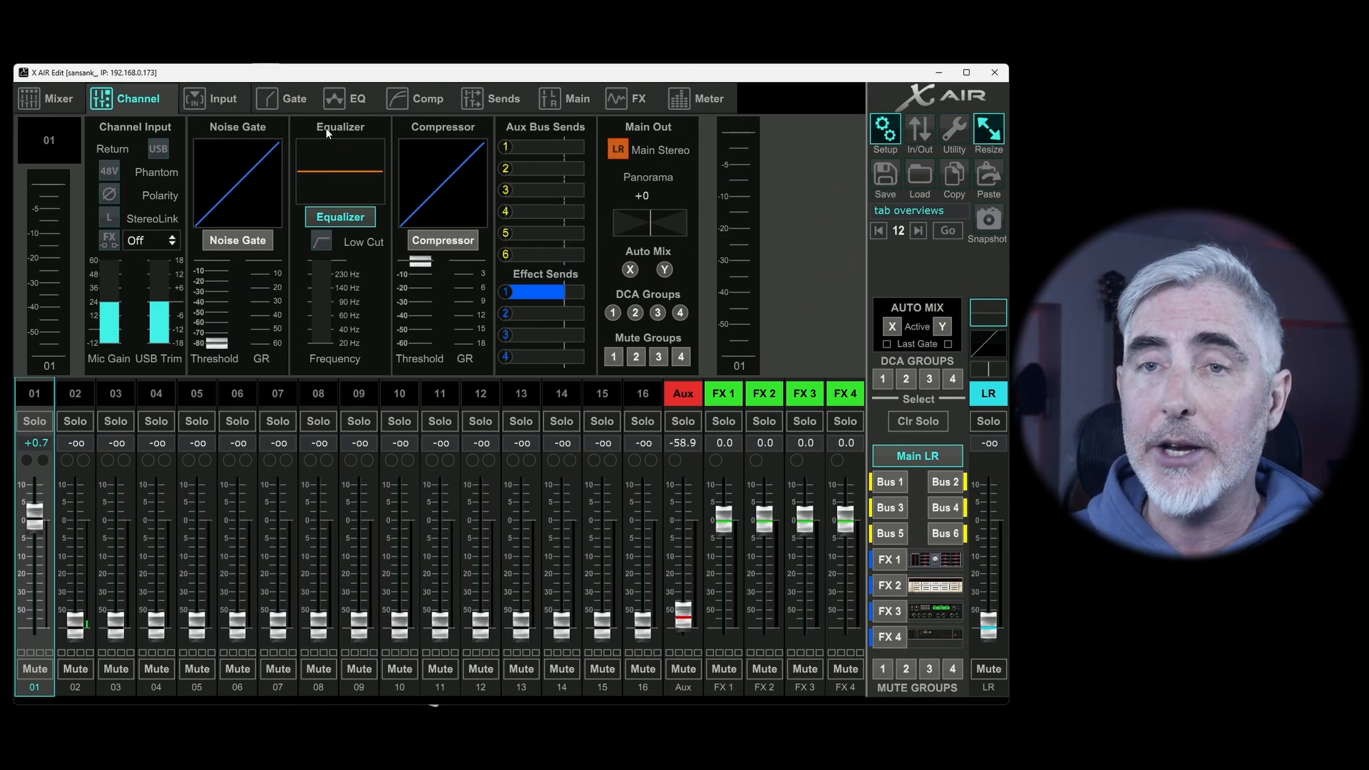
mouse_move(61, 335)
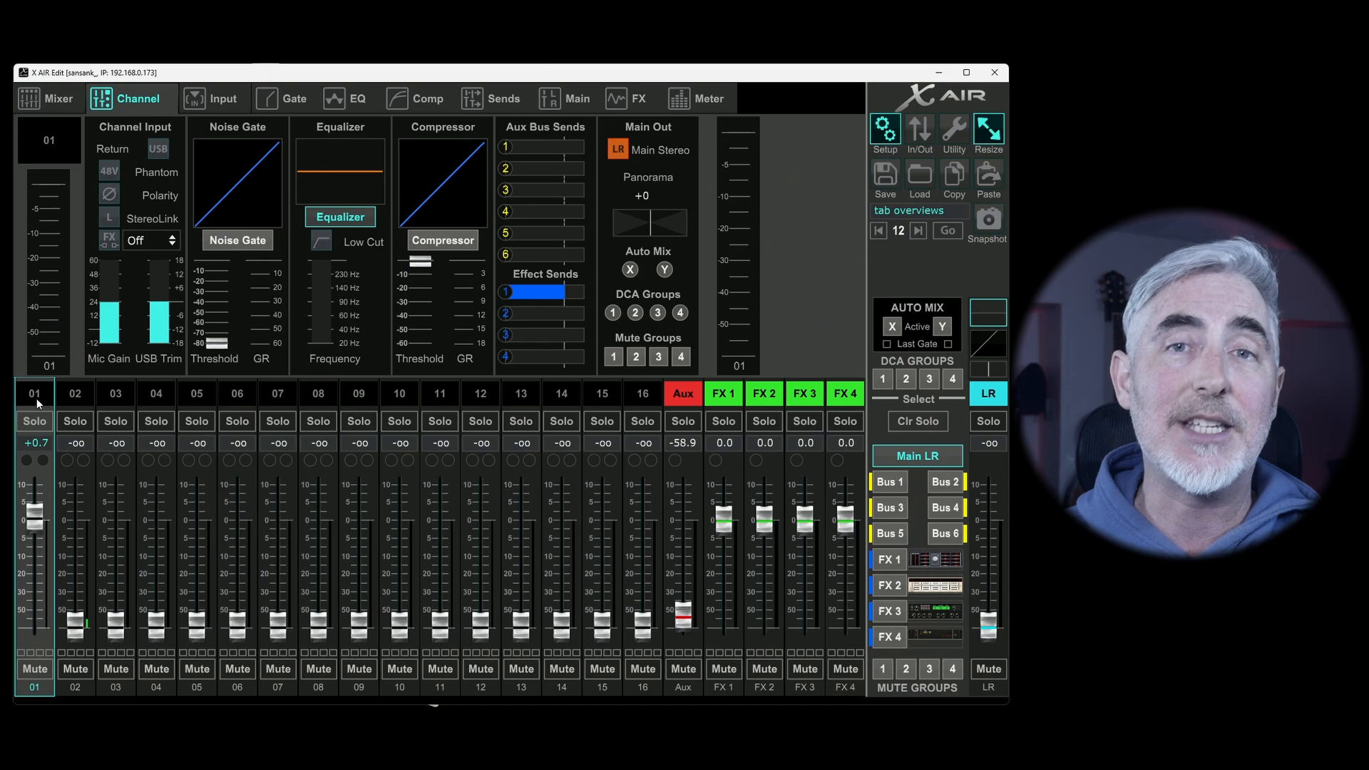
- Browse channels 3 and 4, then select channel 1
click(115, 393)
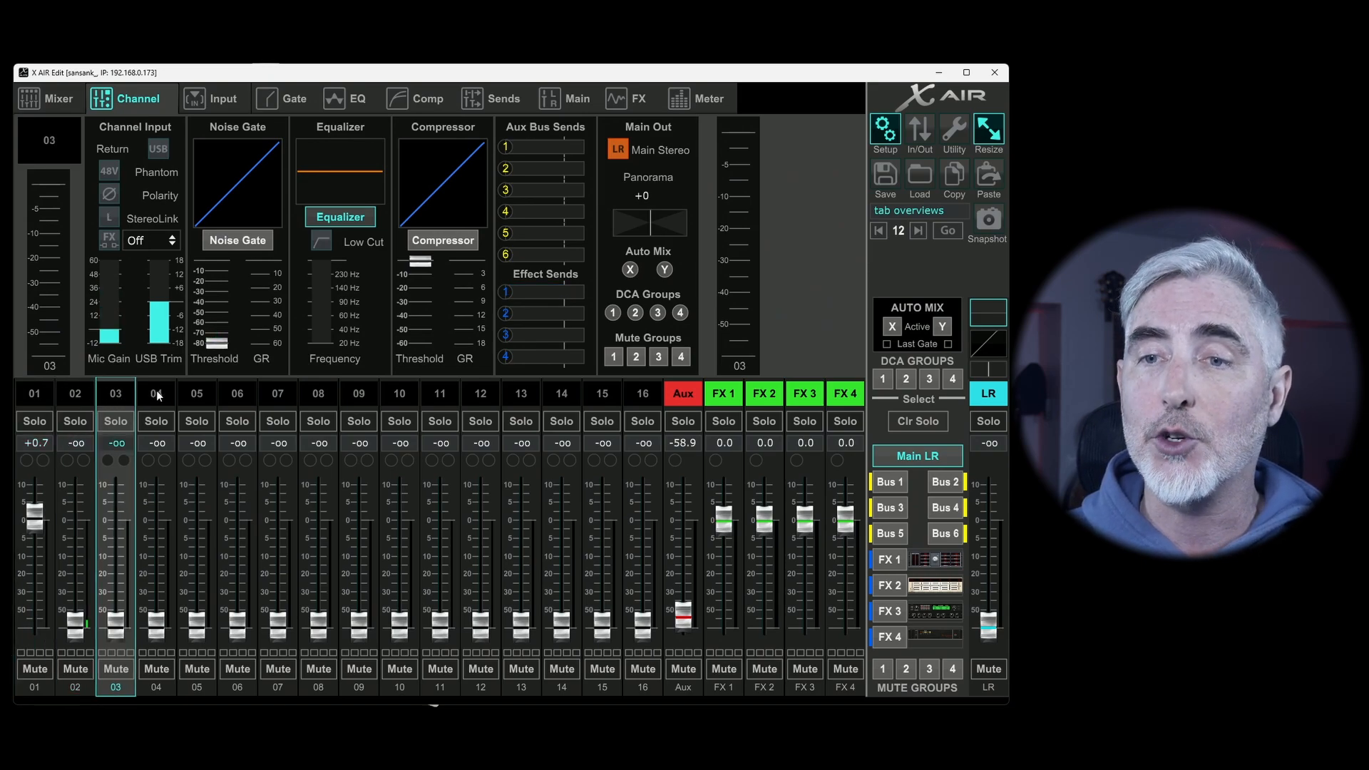
click(155, 394)
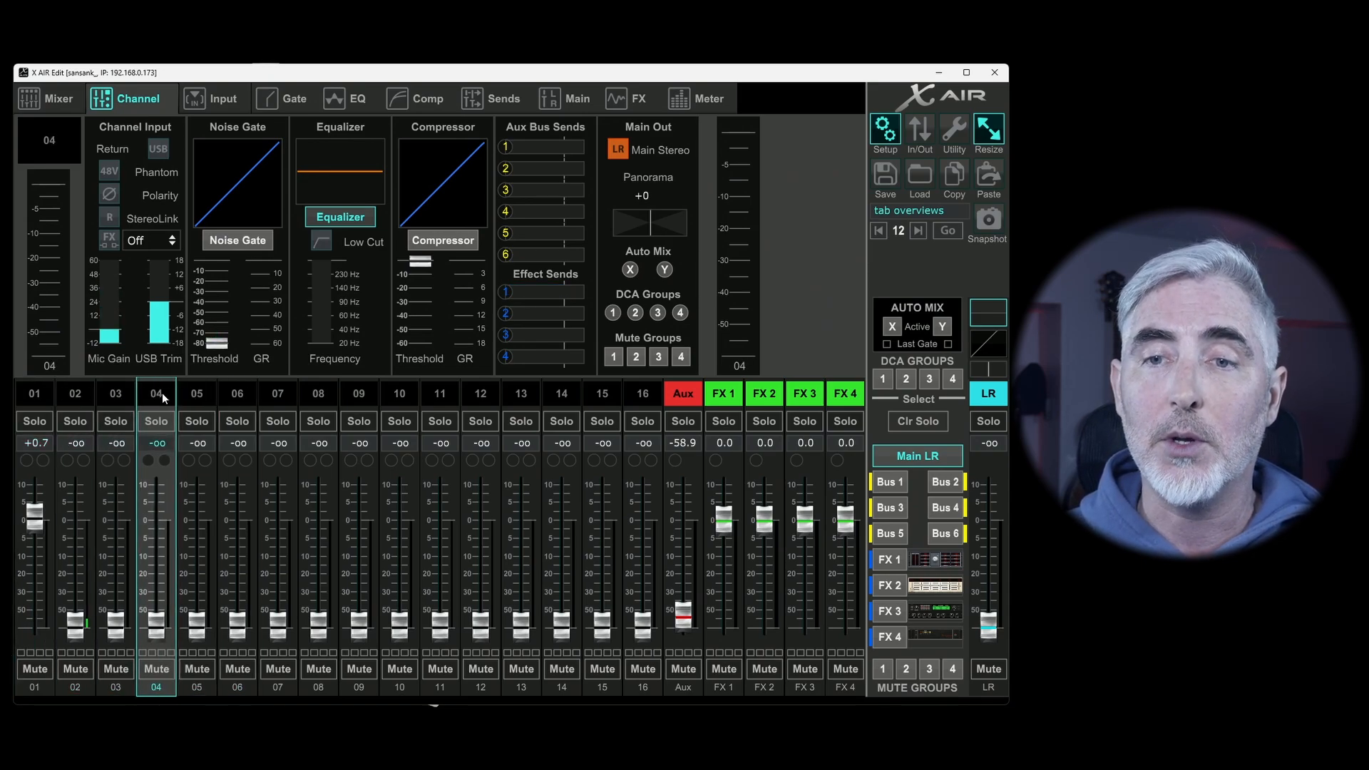
click(34, 394)
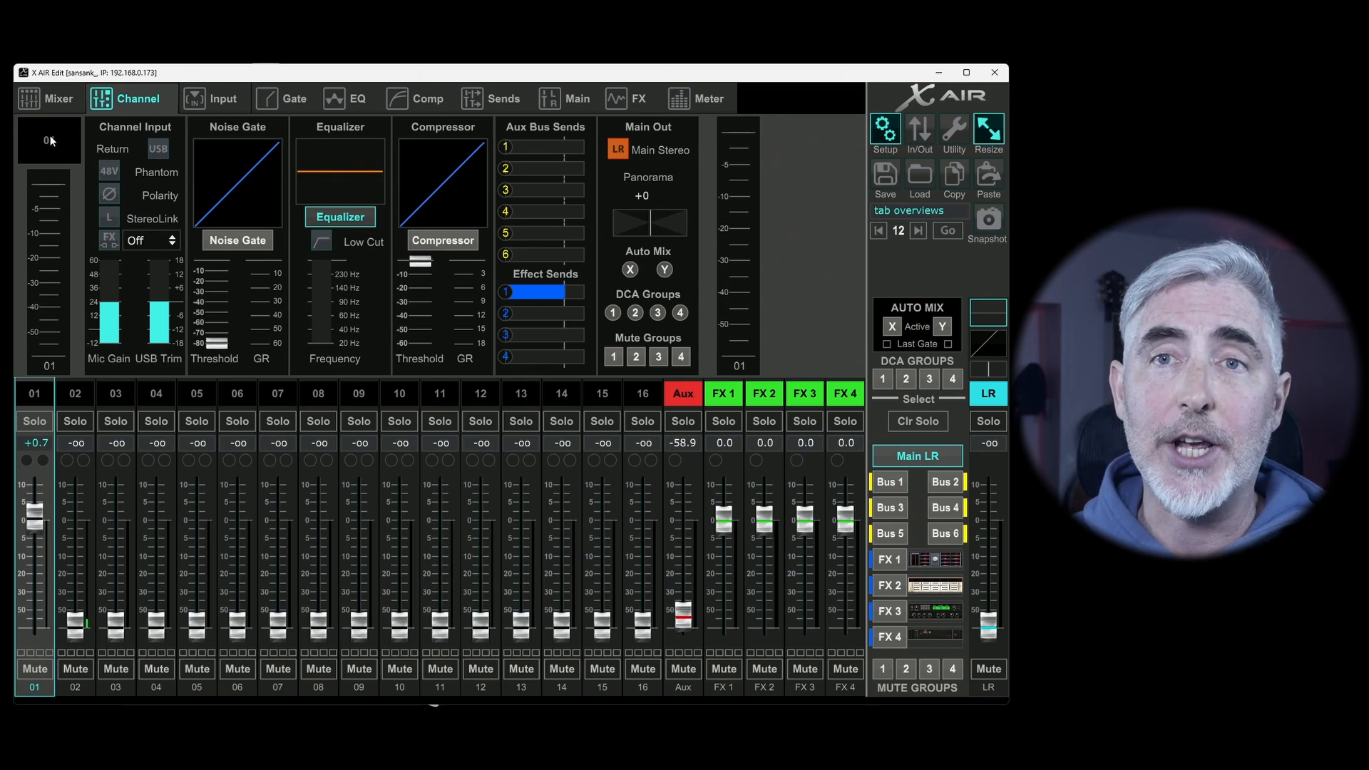
- Name channel 1 'mic 1' and give it a green colour
click(49, 140)
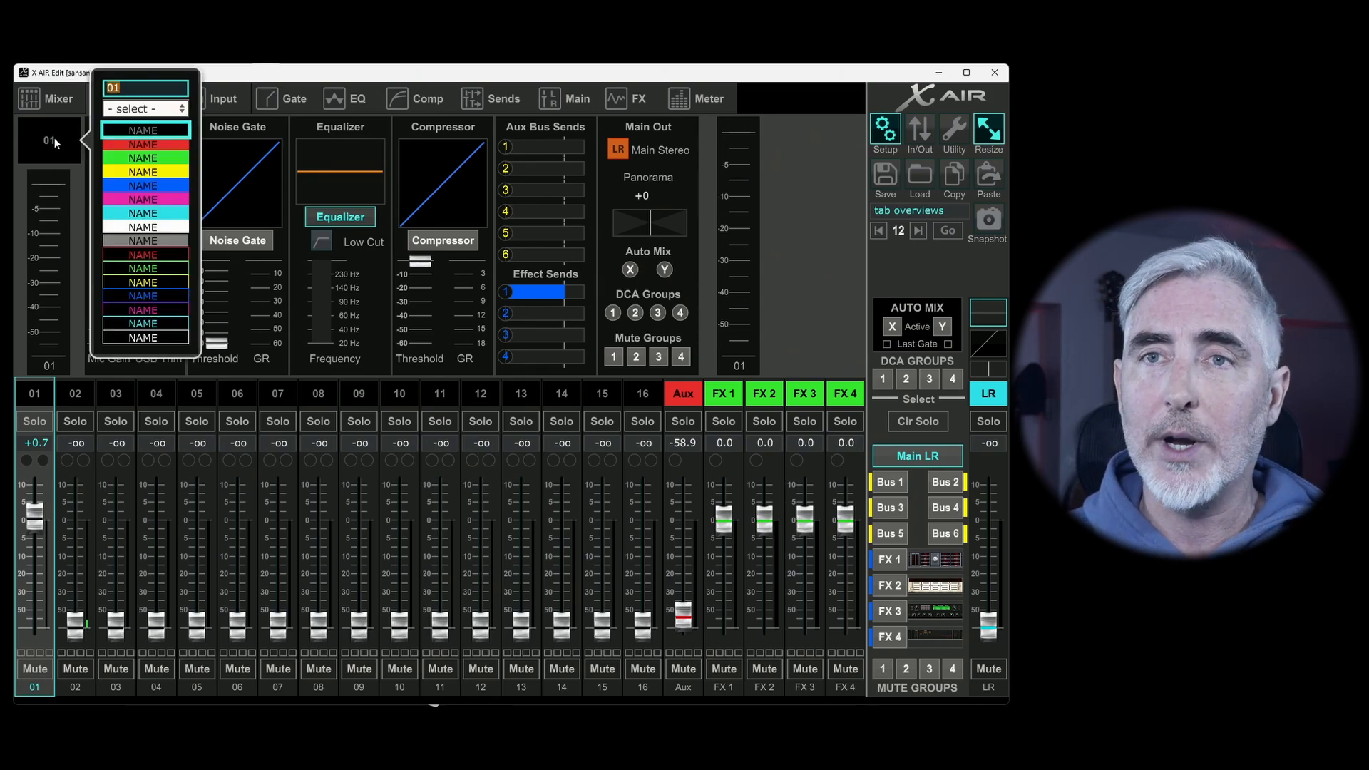
text(mi)
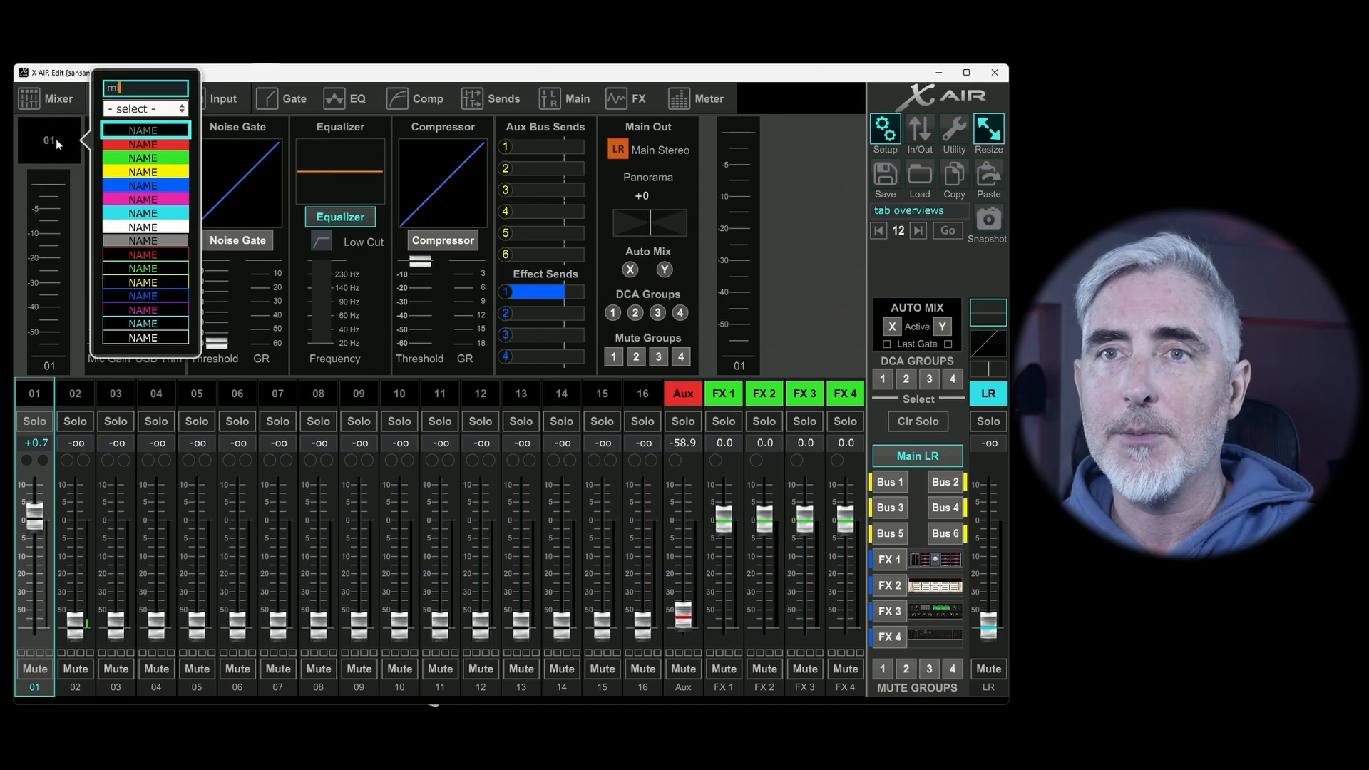
text(ic 1)
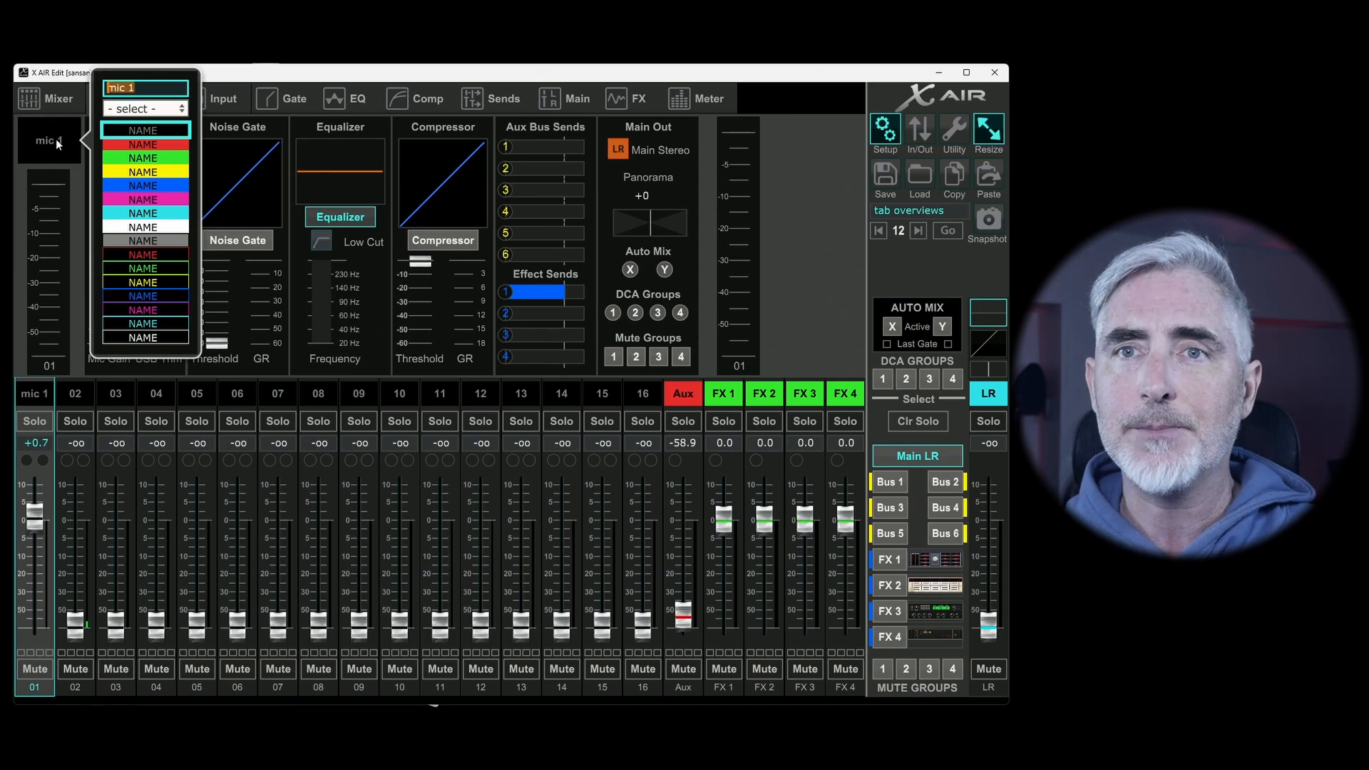
click(145, 108)
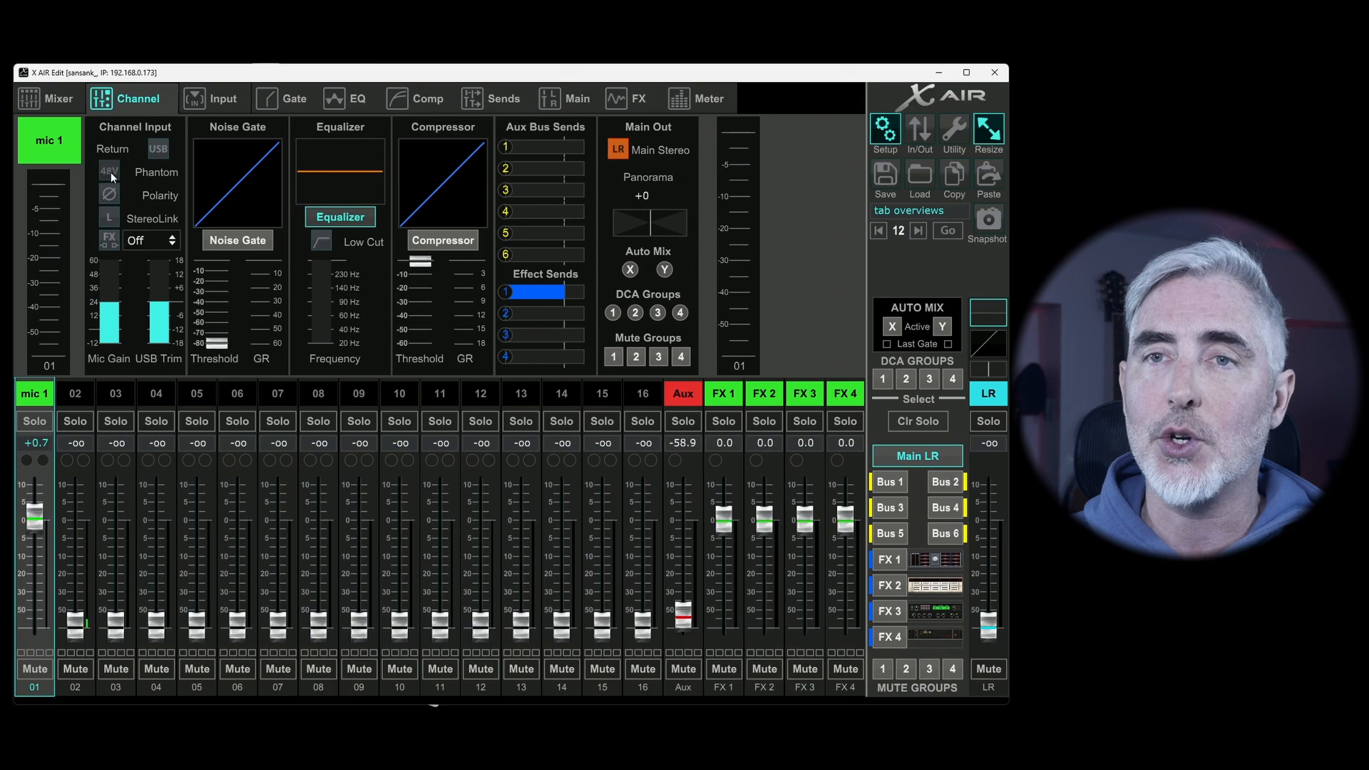
- Switch channel 1's 48V phantom power and pull its fader fully down to -oo
click(108, 172)
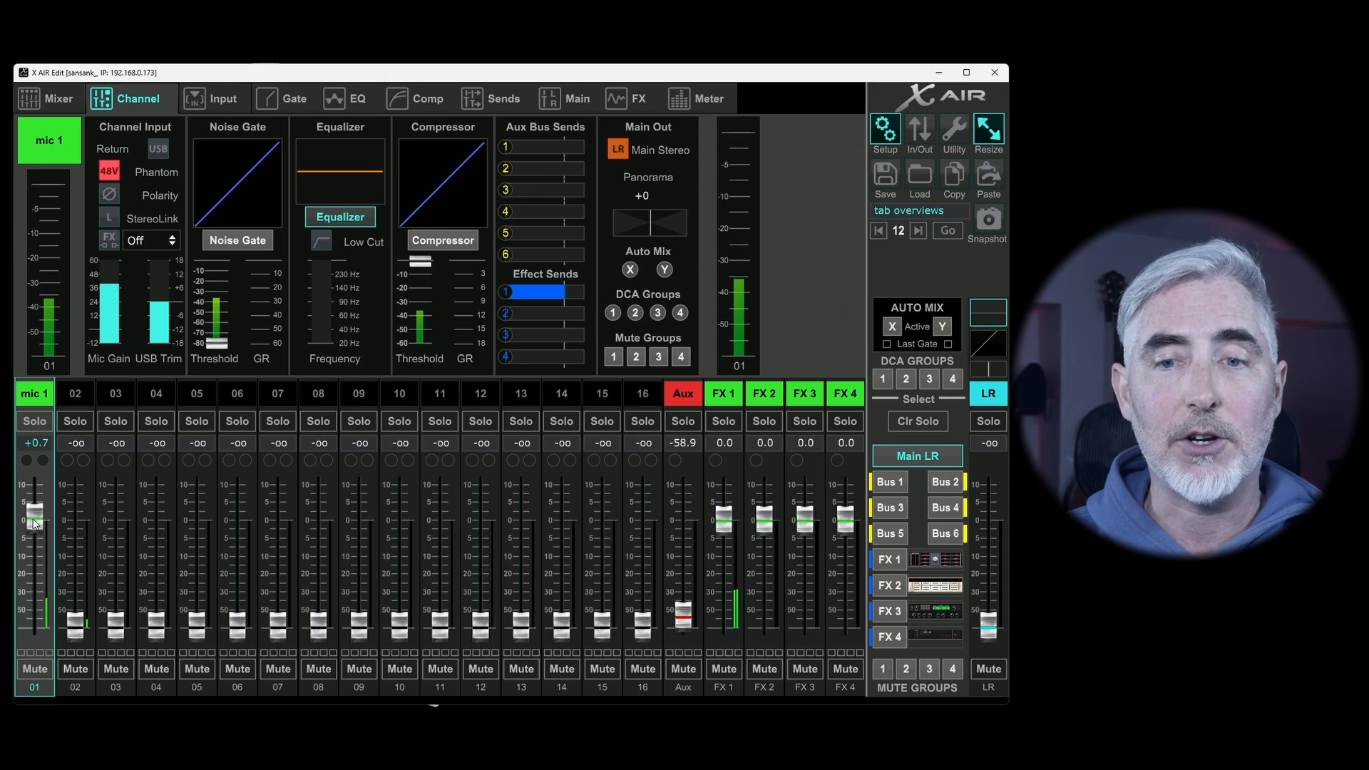
drag(36, 520, 36, 625)
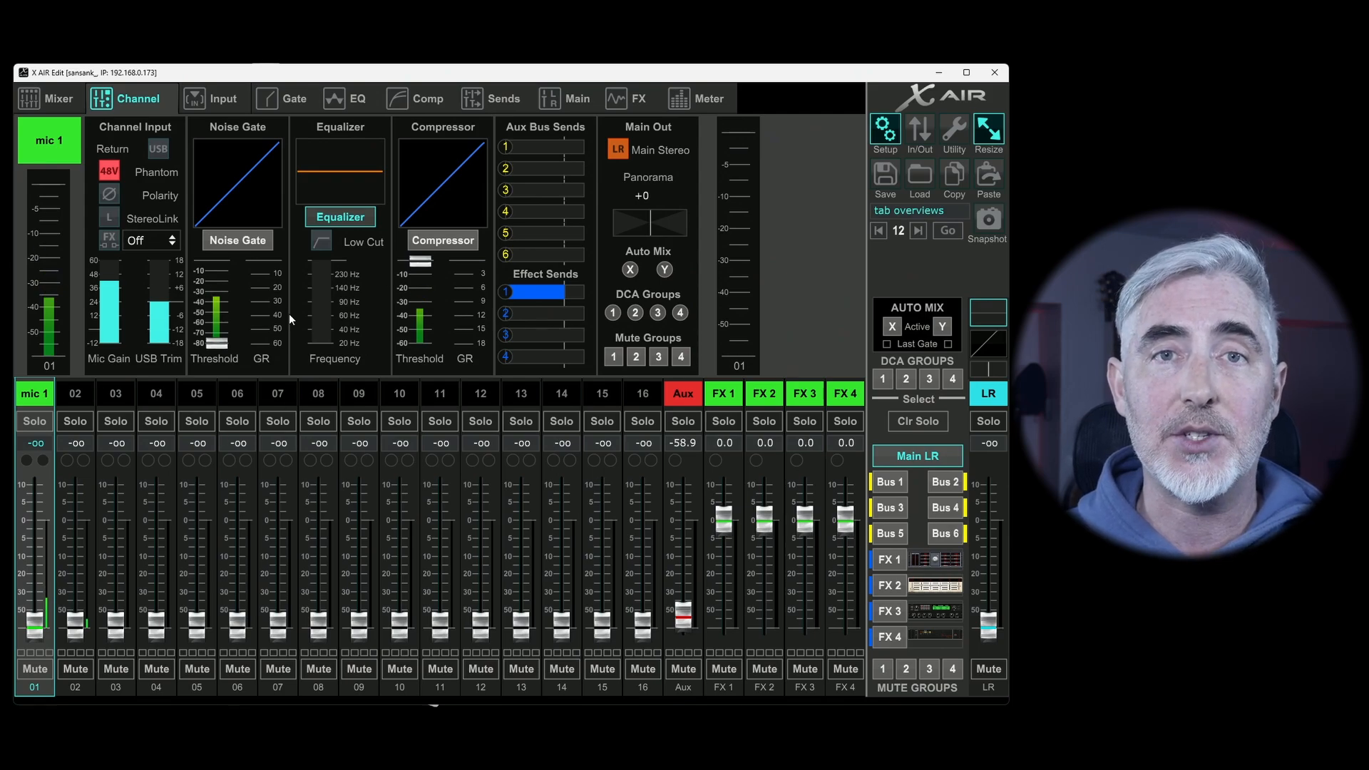
mouse_move(29, 524)
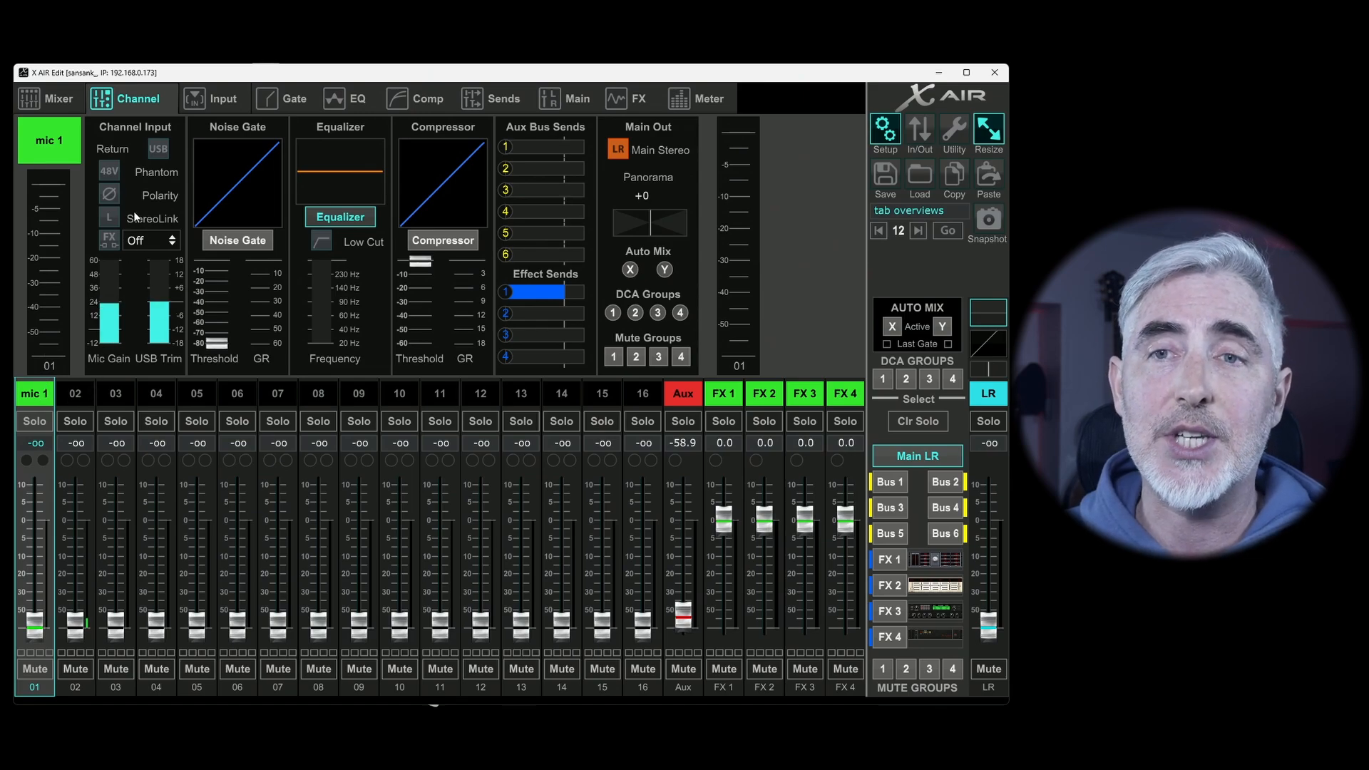
- Raise channel 1's fader to about +0.5 dB and stereo-link it with channel 2
drag(34, 625, 33, 520)
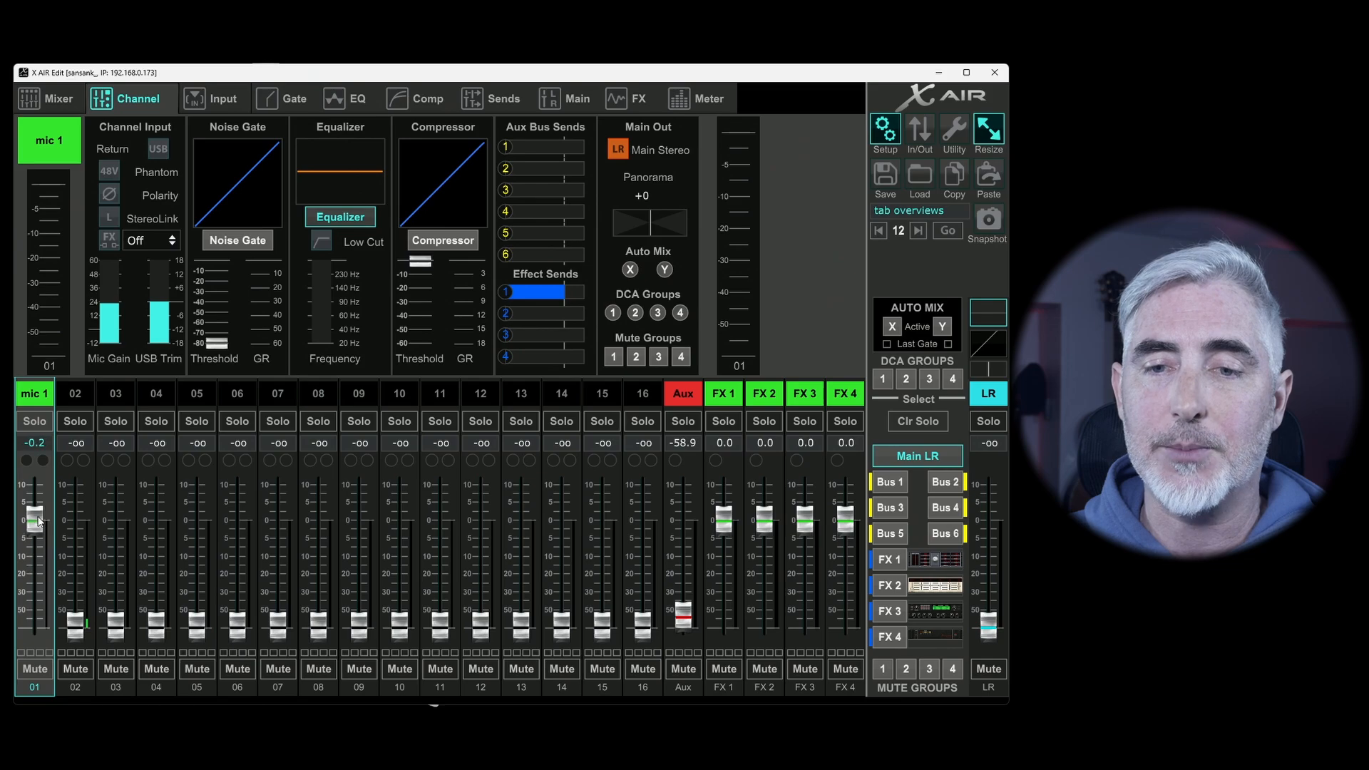
drag(35, 521, 35, 524)
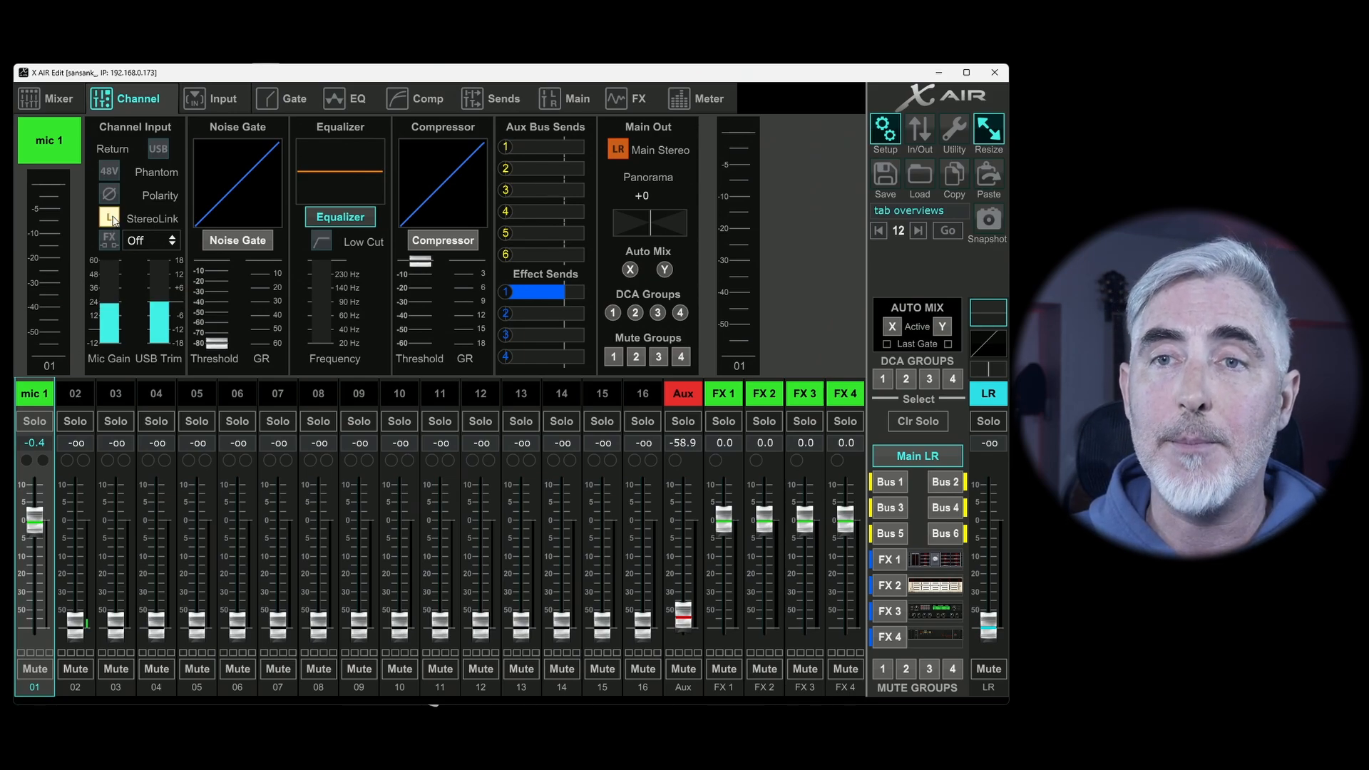
click(75, 394)
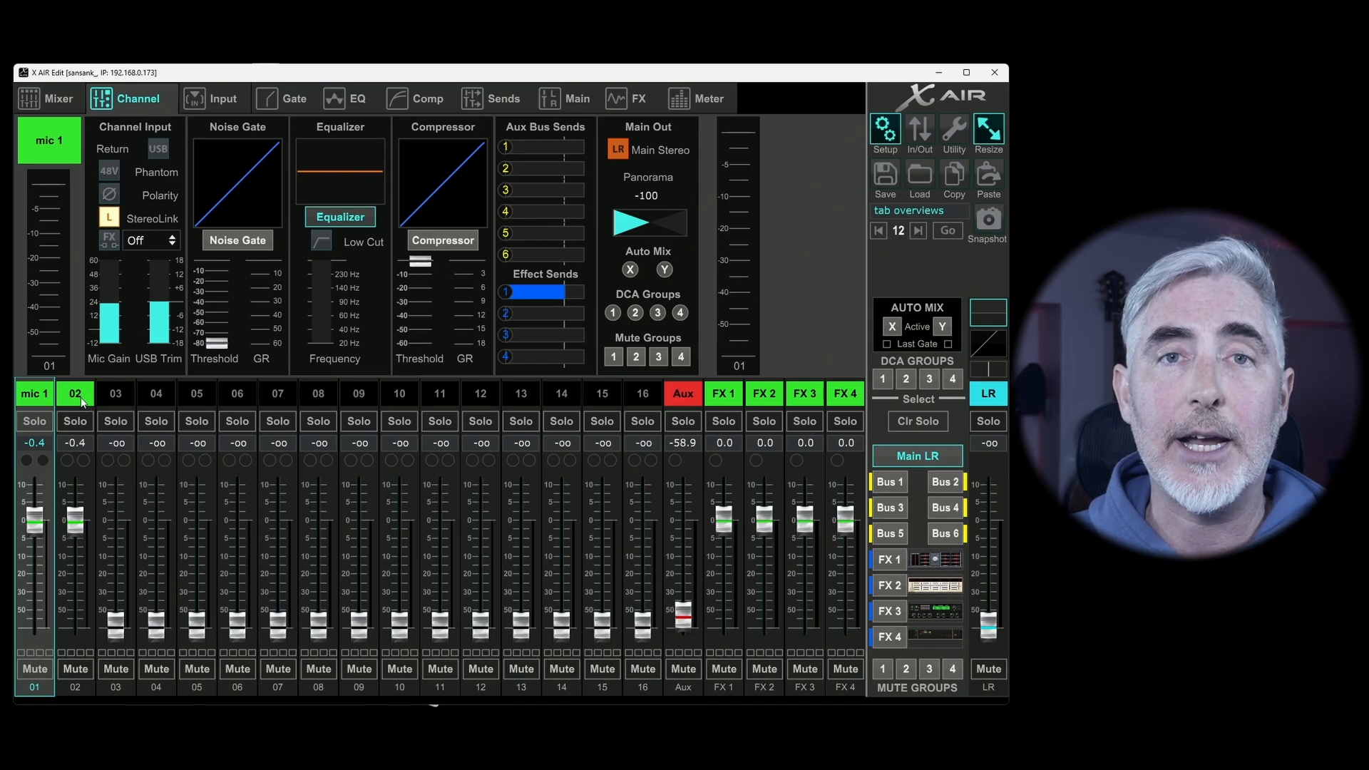
drag(75, 520, 75, 537)
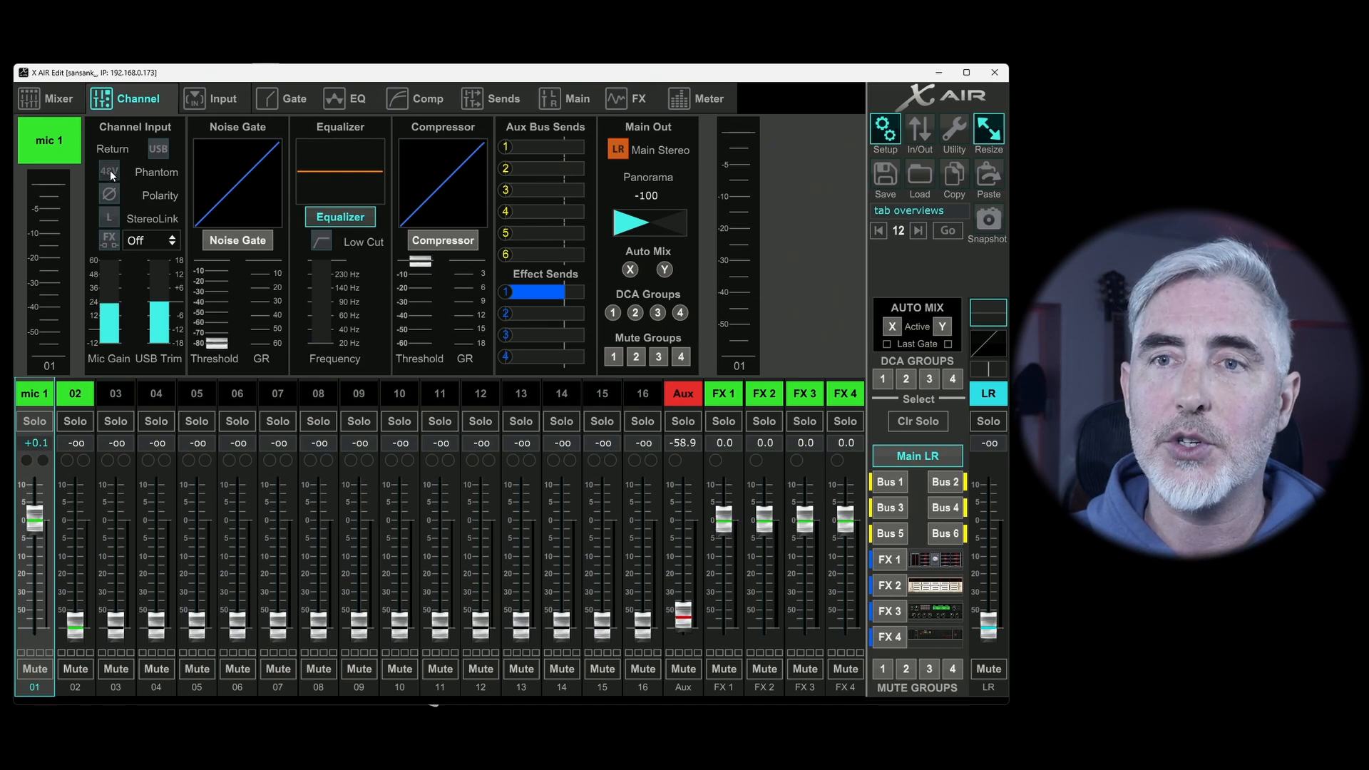
- Enable phantom power, check channel 2, then reselect channel 1
click(109, 171)
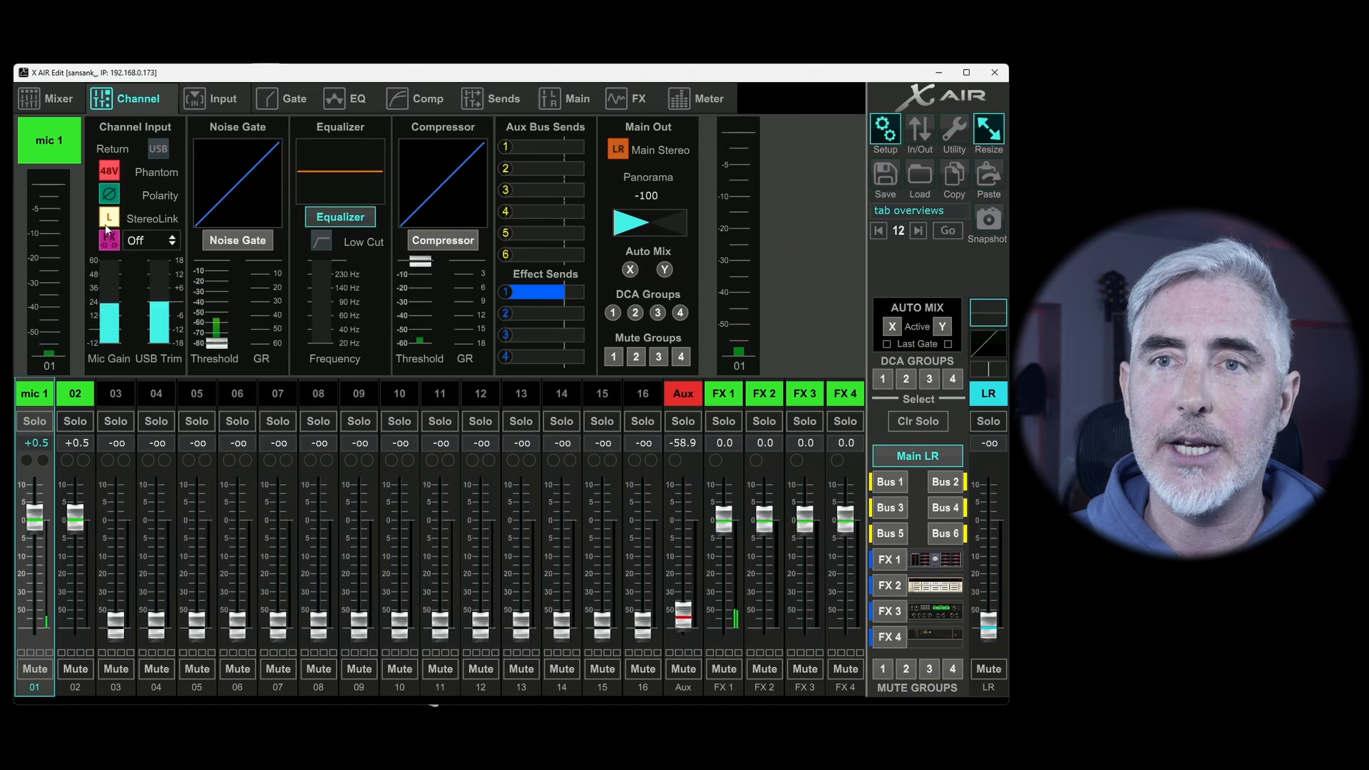
click(74, 393)
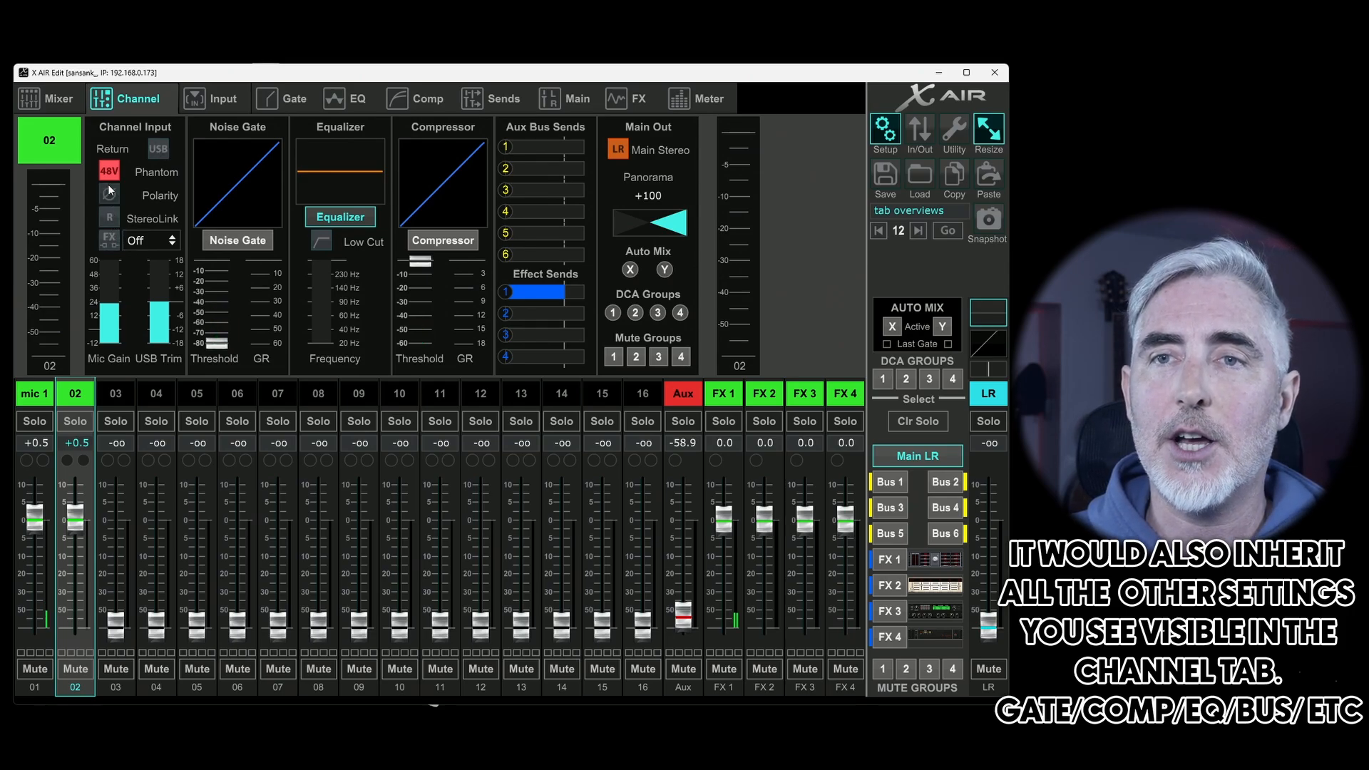
click(109, 172)
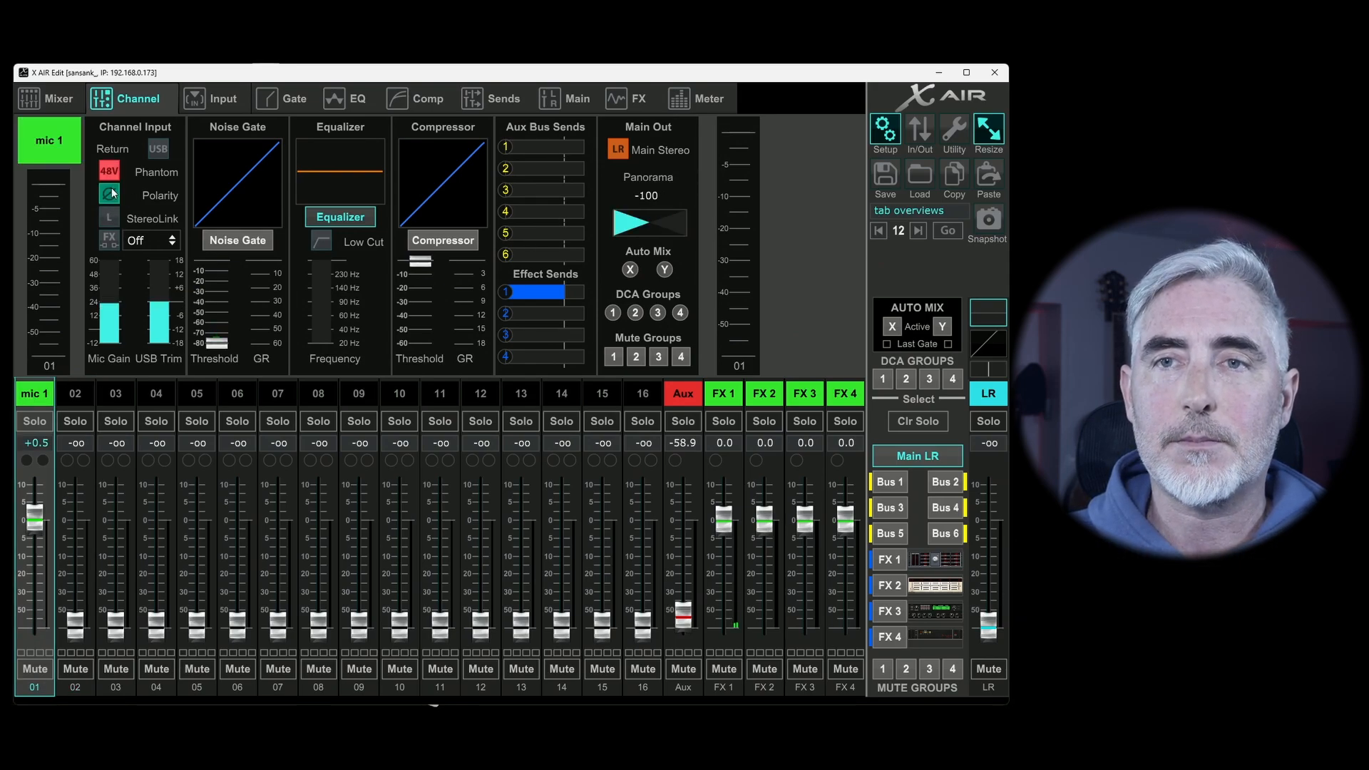
- Insert effect slot FX1 A on channel 1 in insert mode and view the FX page
click(108, 172)
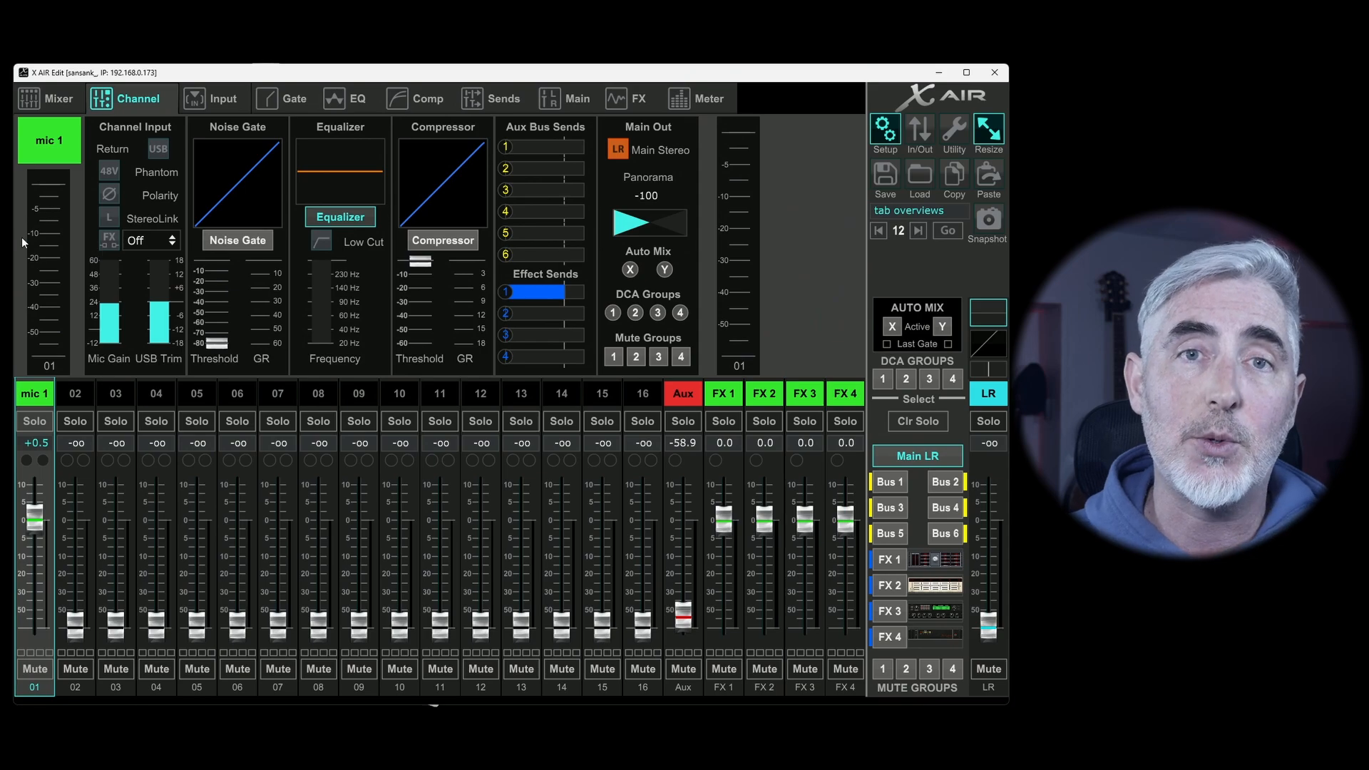
mouse_move(100, 259)
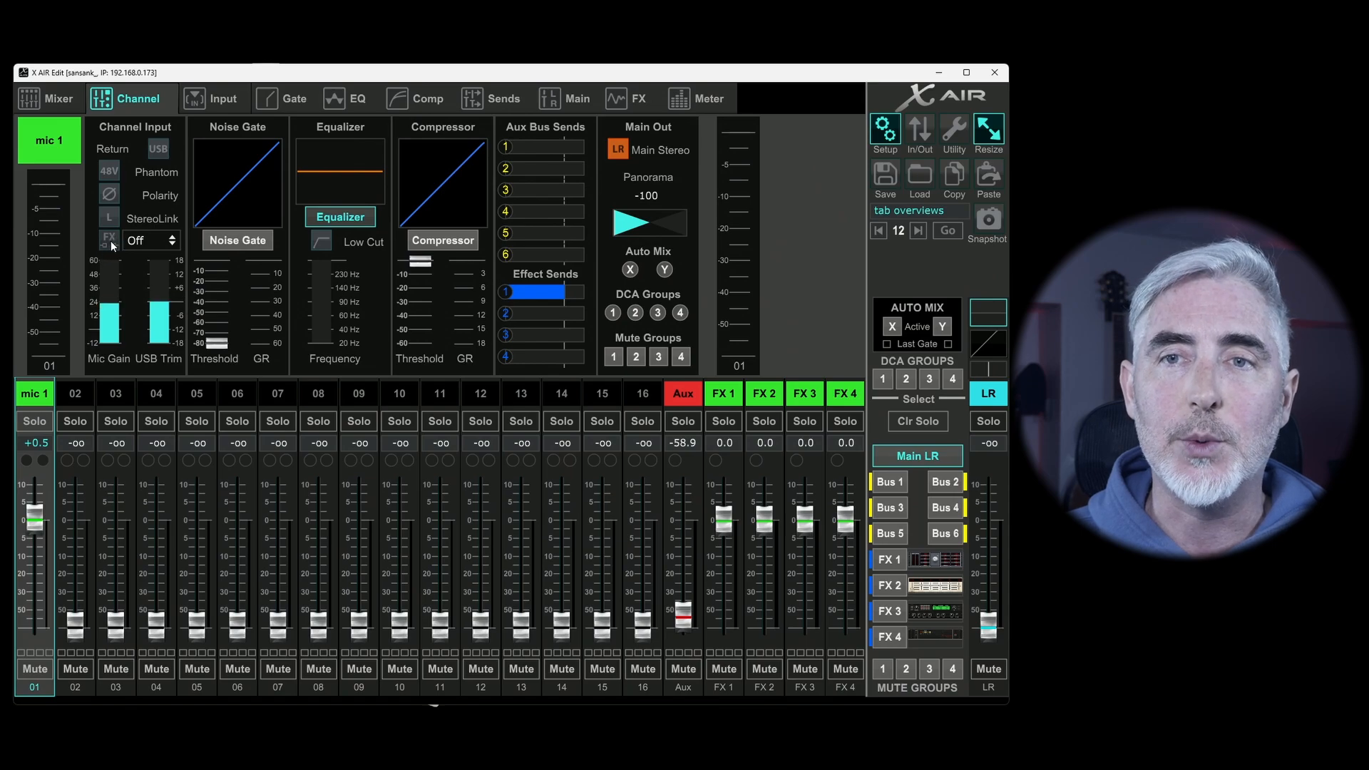
click(108, 240)
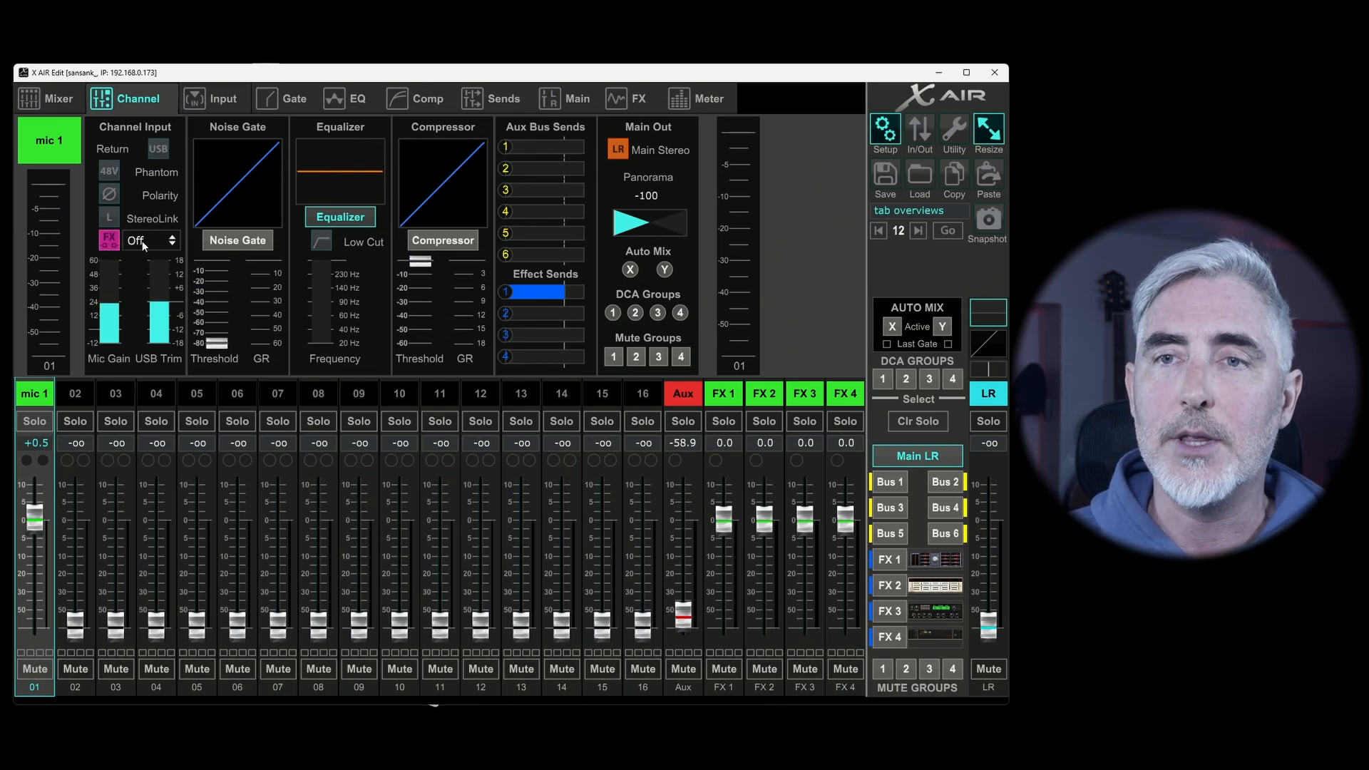
click(150, 240)
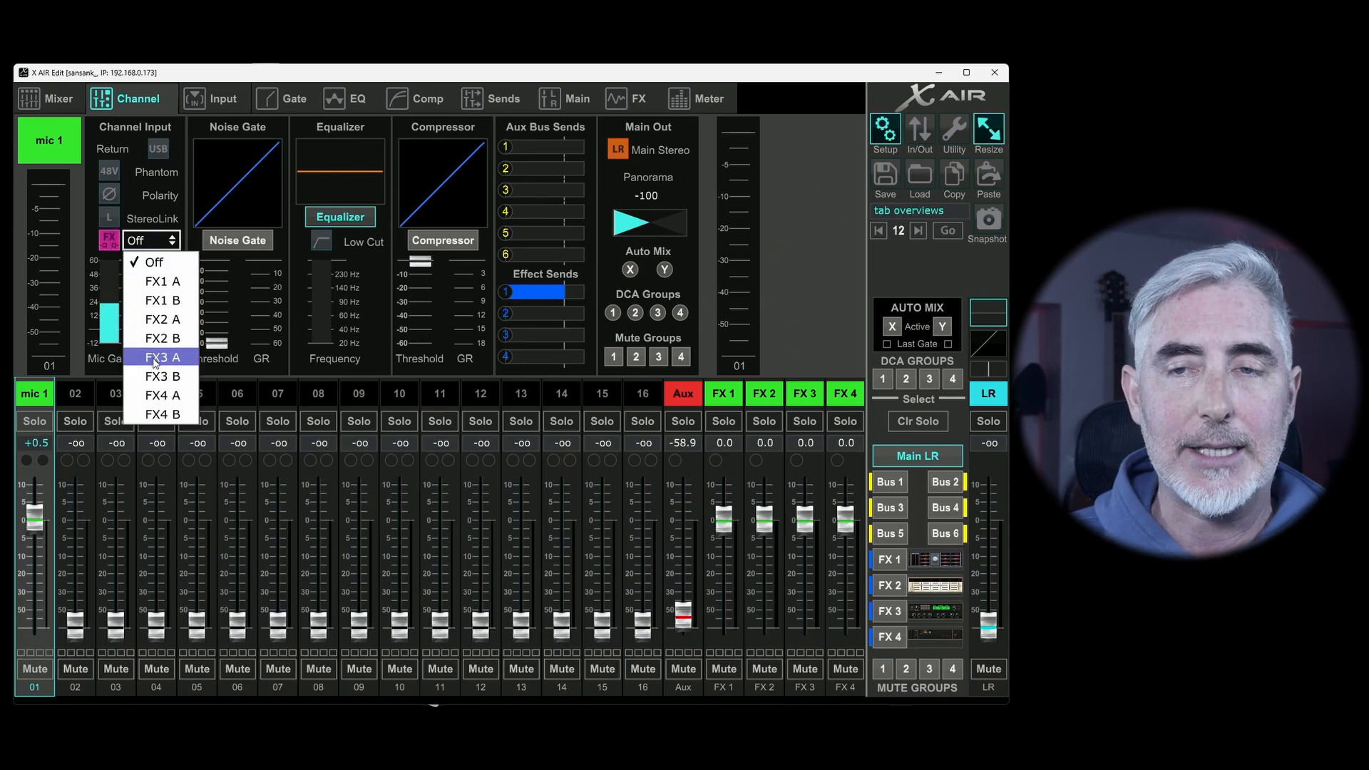
mouse_move(162, 281)
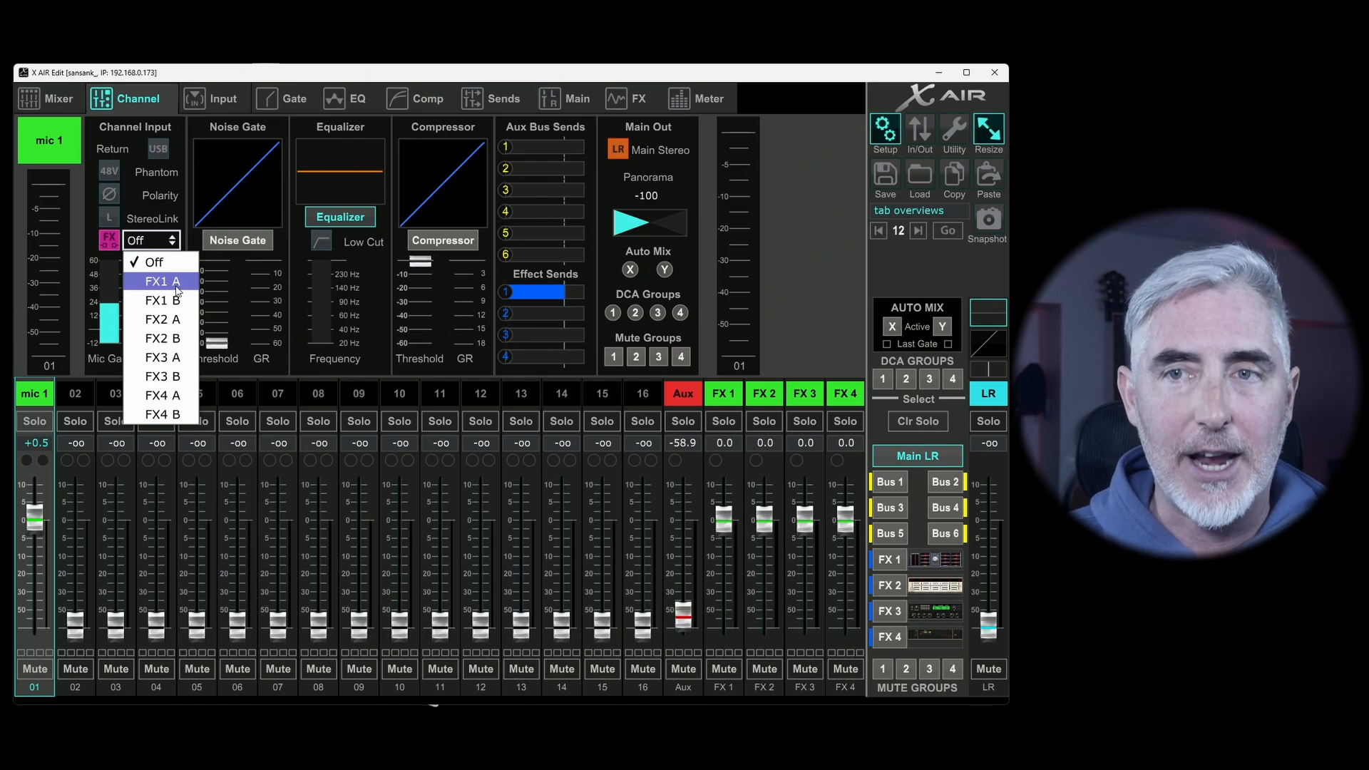
click(160, 281)
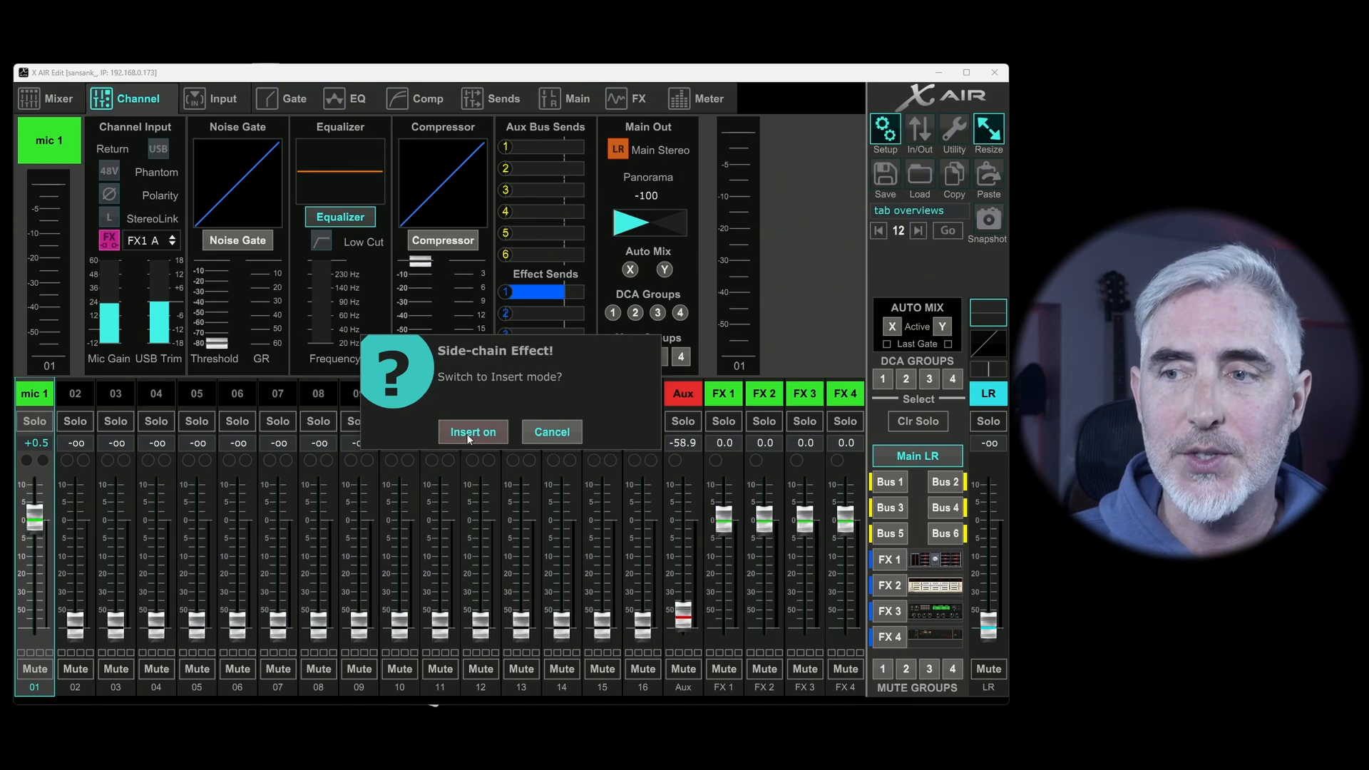
click(551, 432)
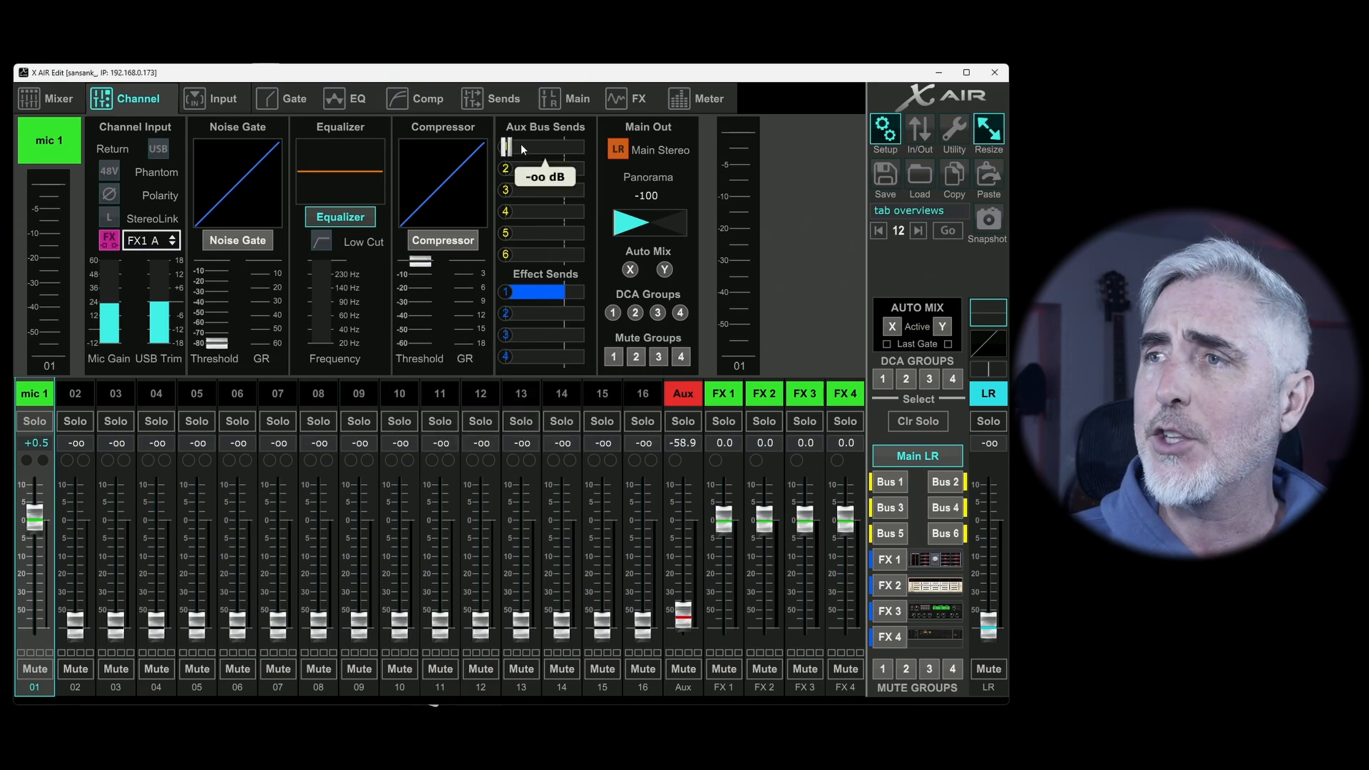
click(639, 98)
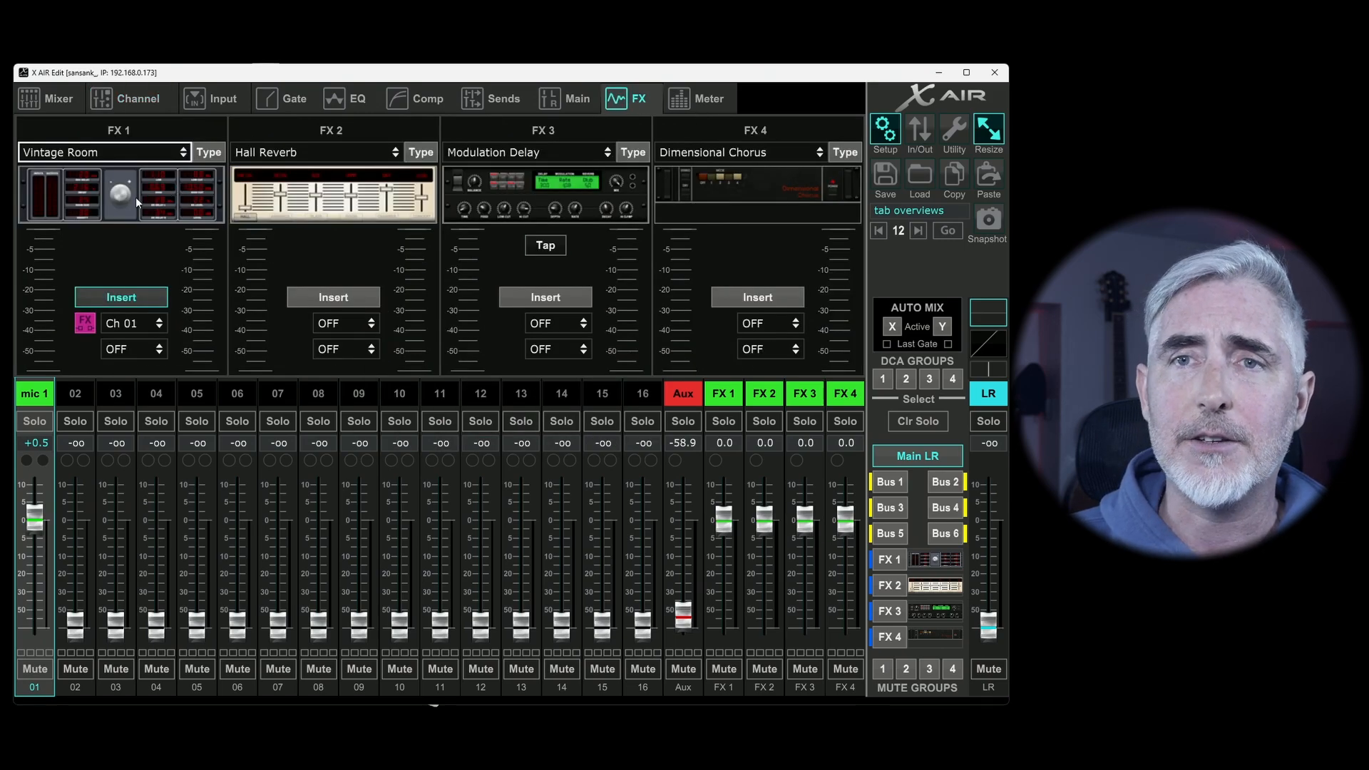
- Set FX1 to Dual TruEQ fed by channel 1, inspect its editor, then close it
click(103, 152)
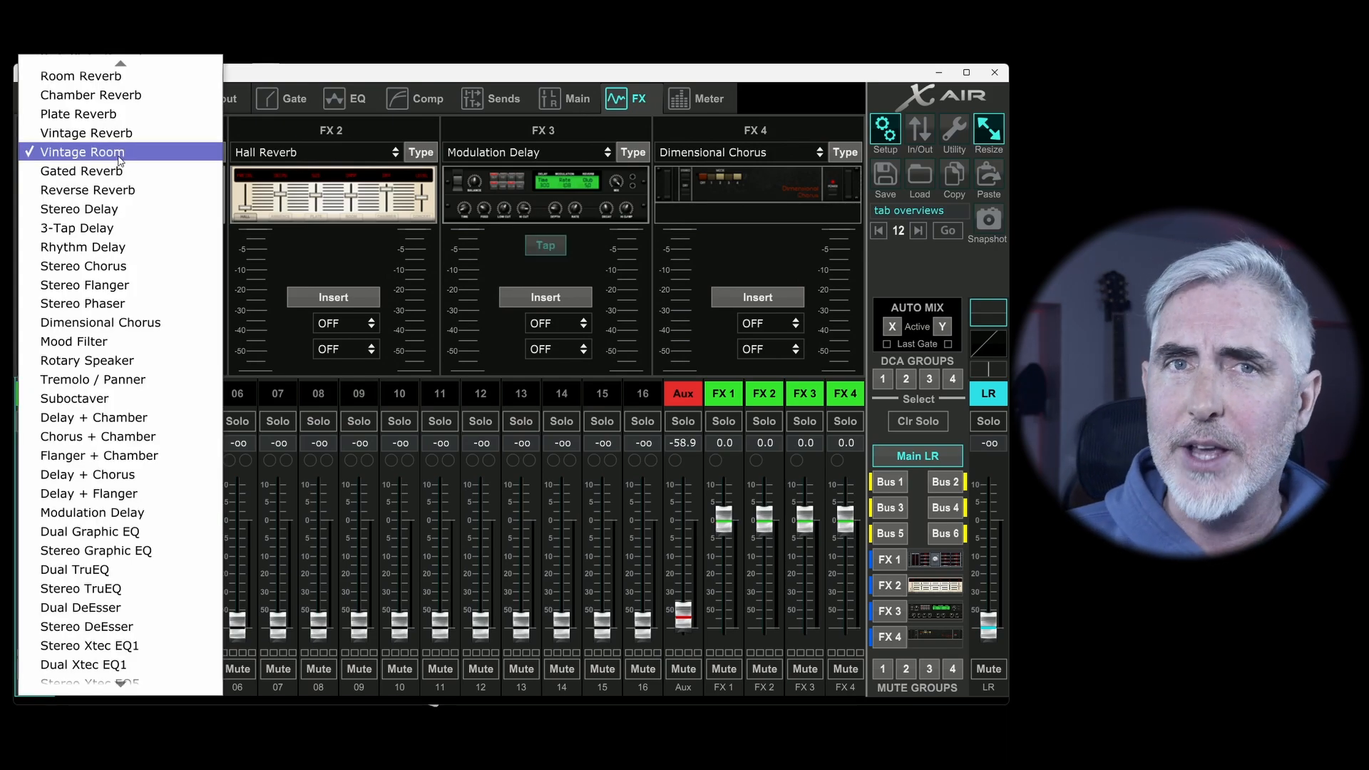
mouse_move(104, 181)
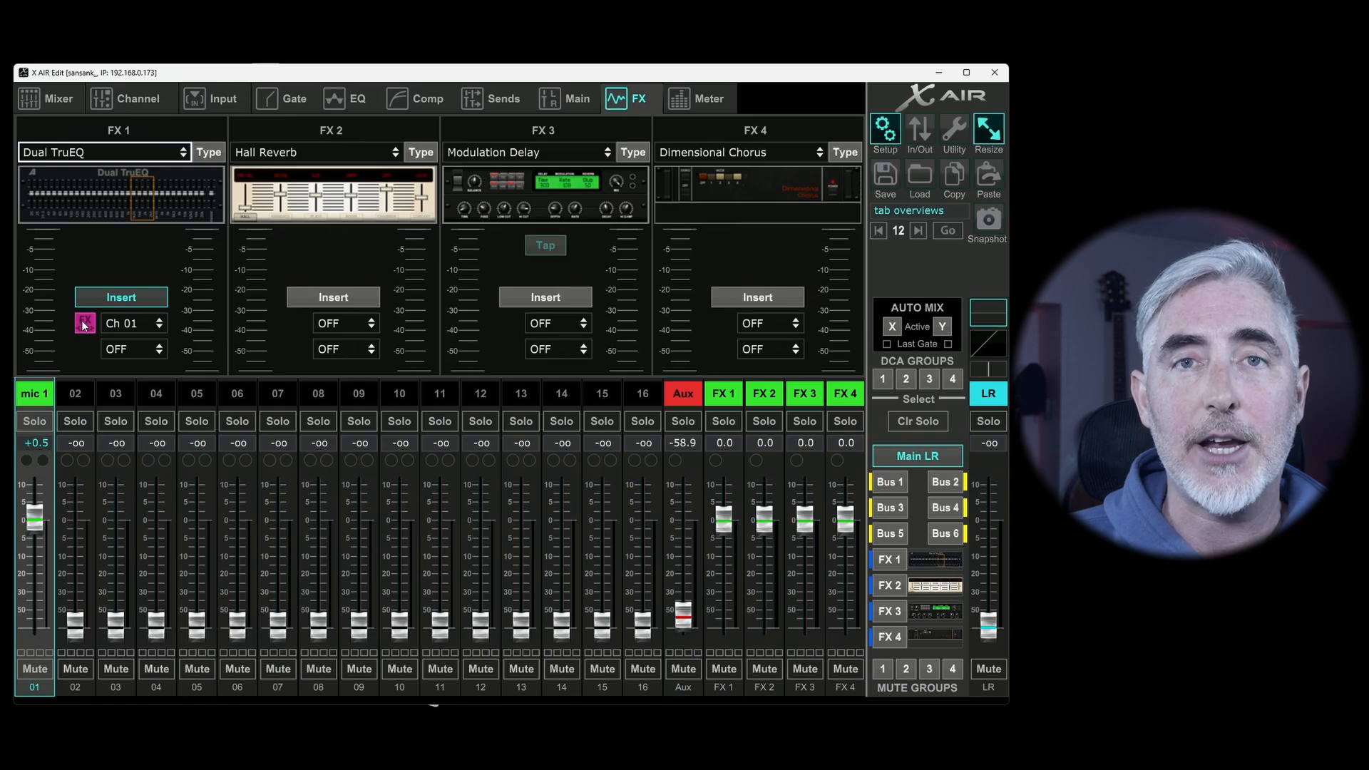
mouse_move(142, 329)
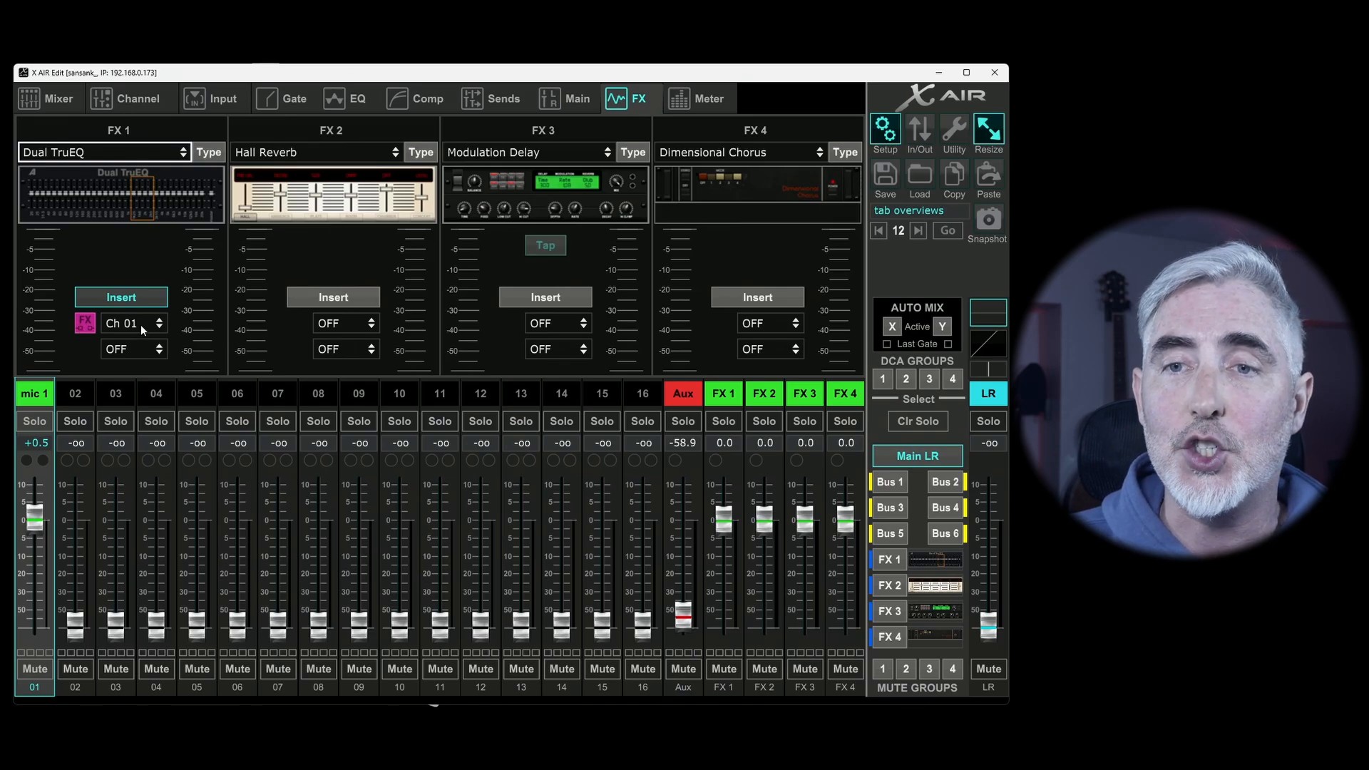
click(134, 323)
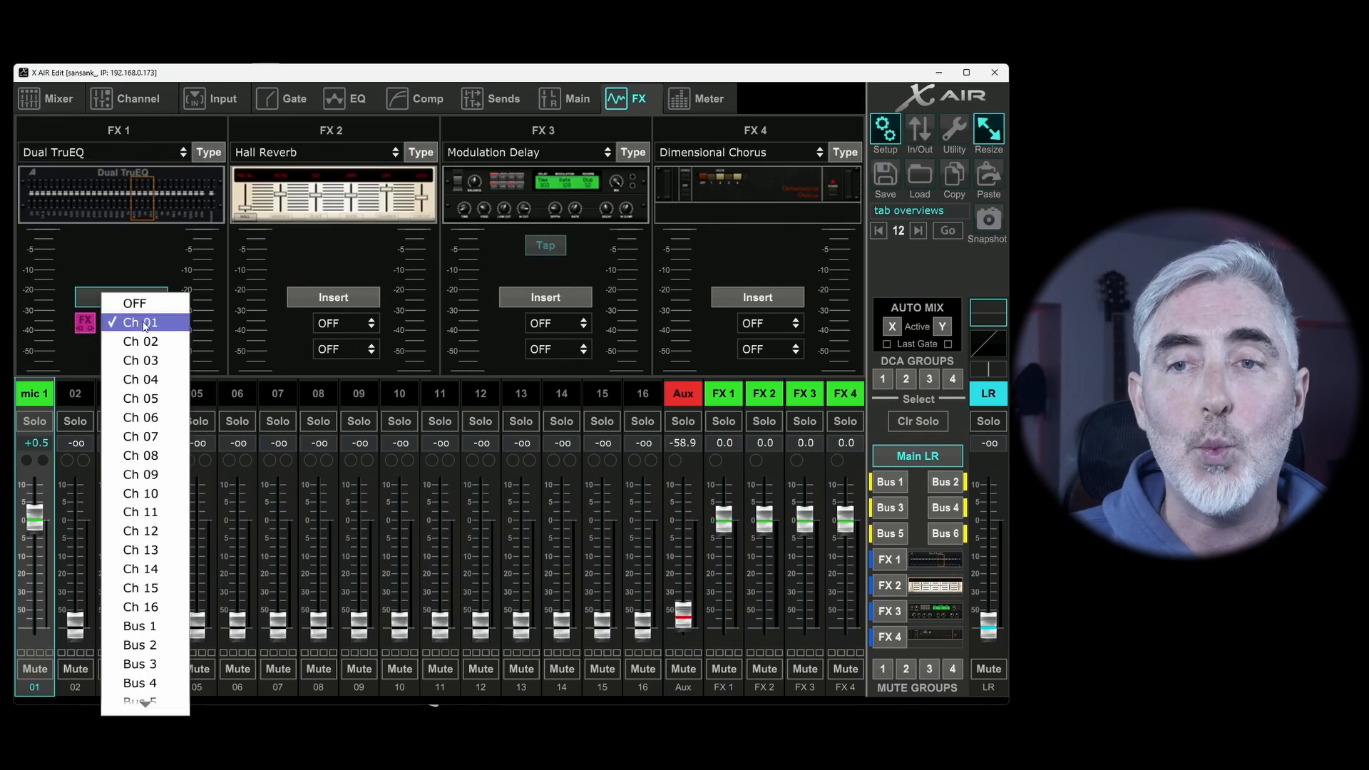
click(140, 322)
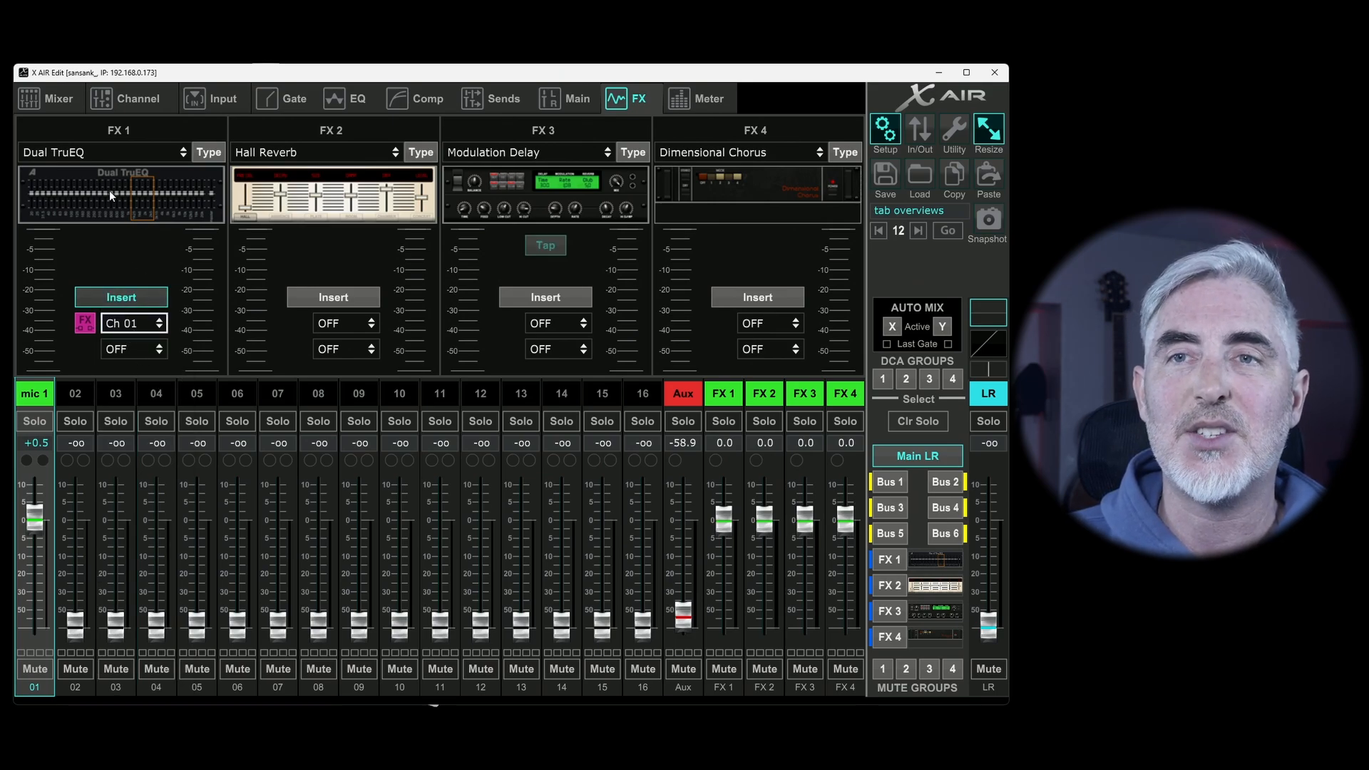
mouse_move(146, 203)
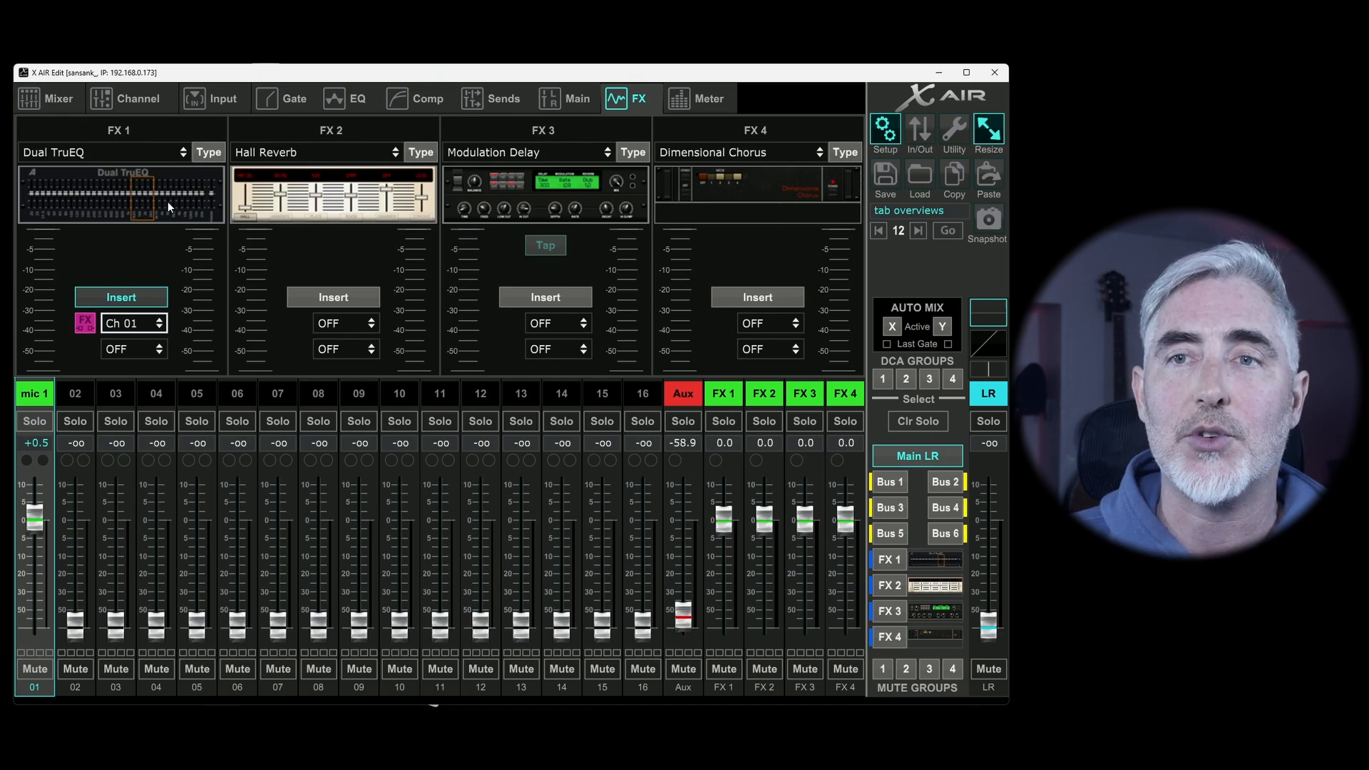
click(74, 394)
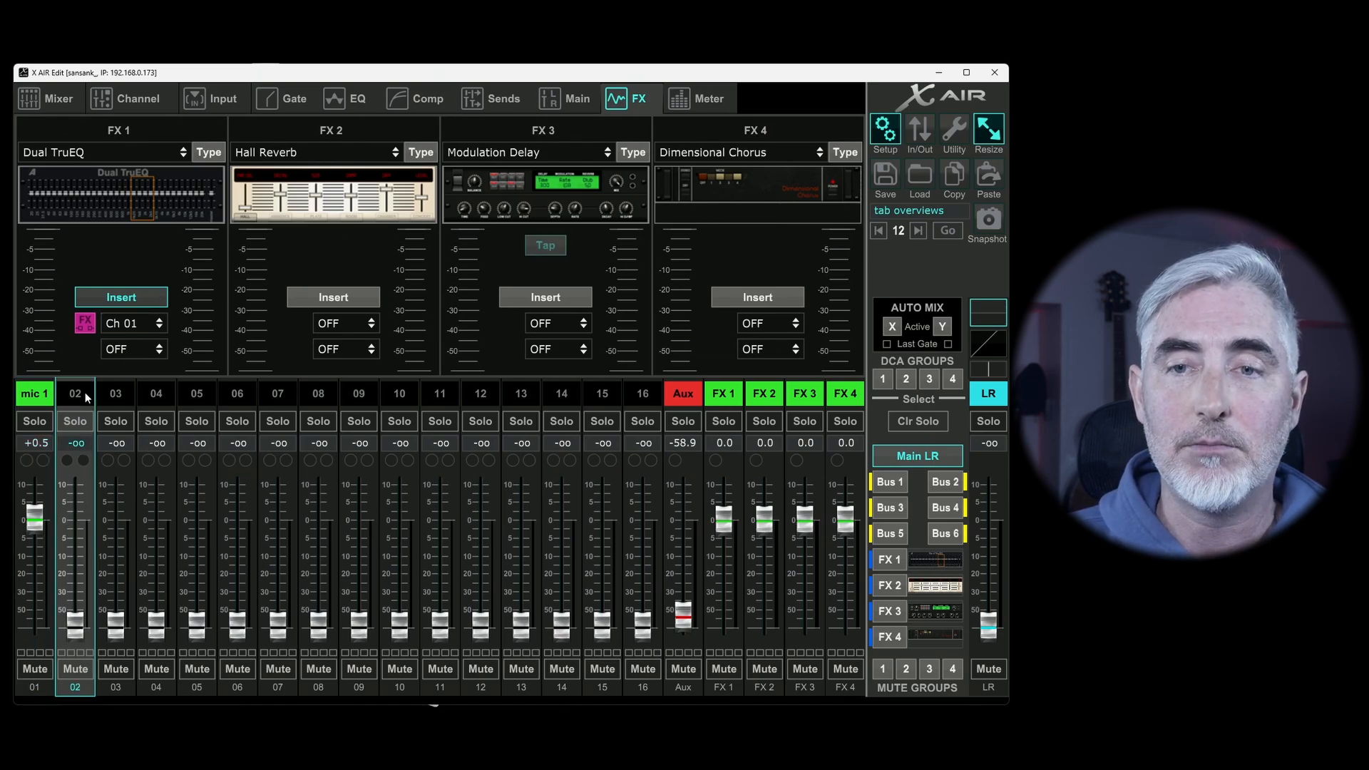
click(121, 194)
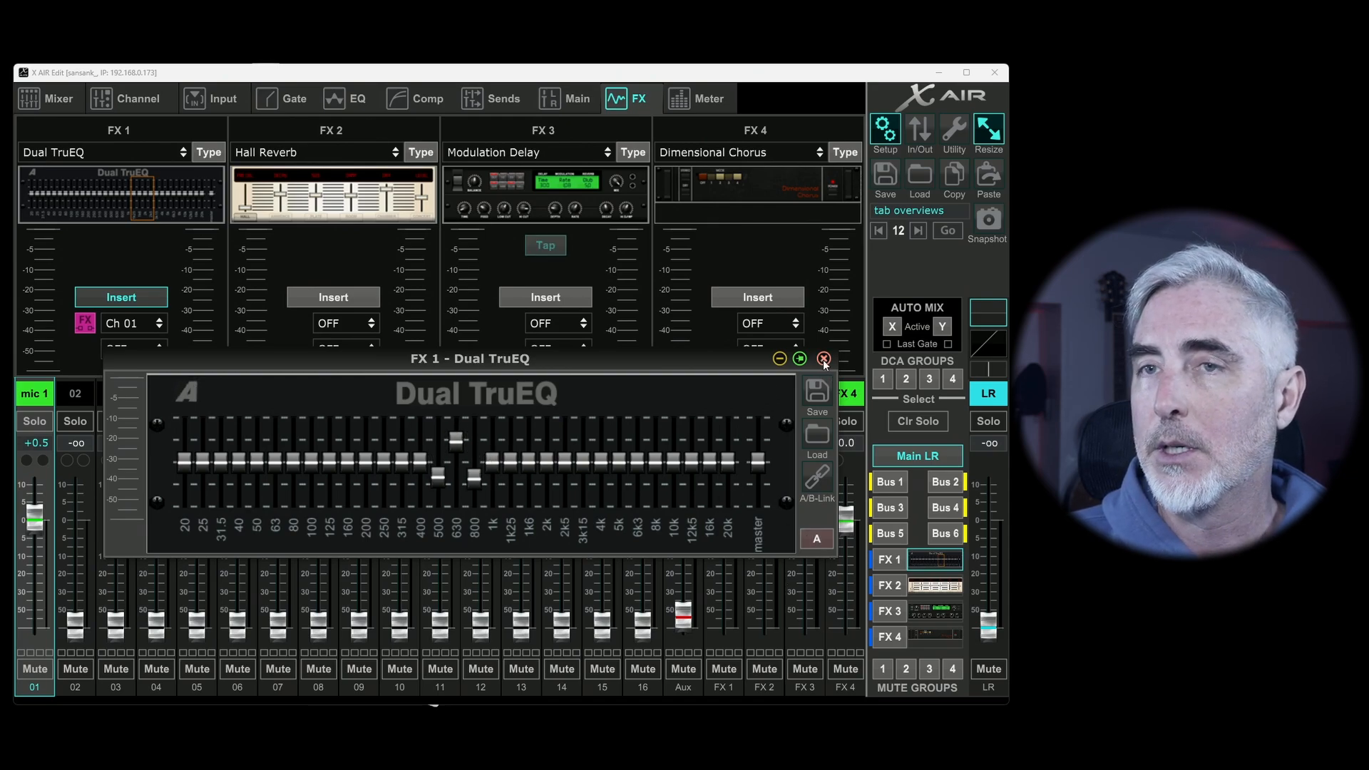
click(823, 358)
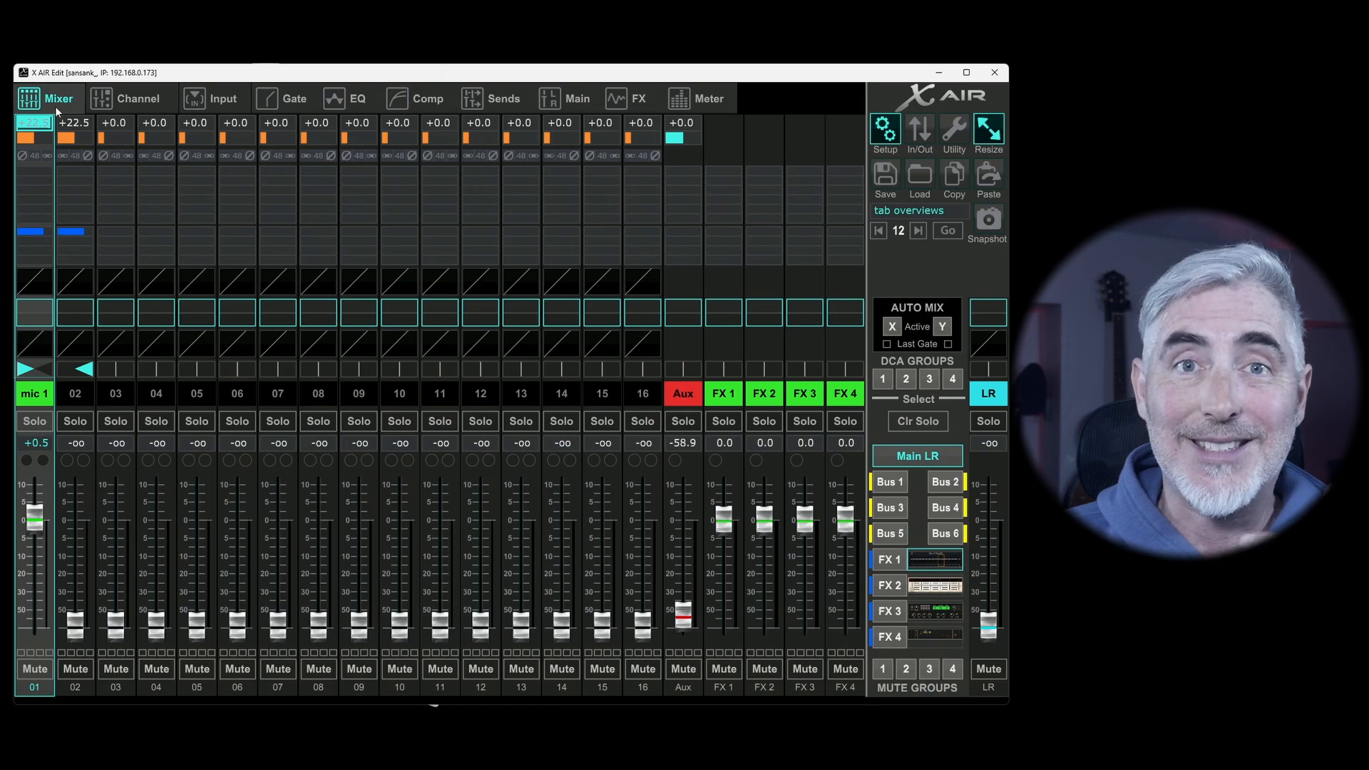
- Set channel 1's FX insert to Off and its mic gain to about +20 dB
click(133, 99)
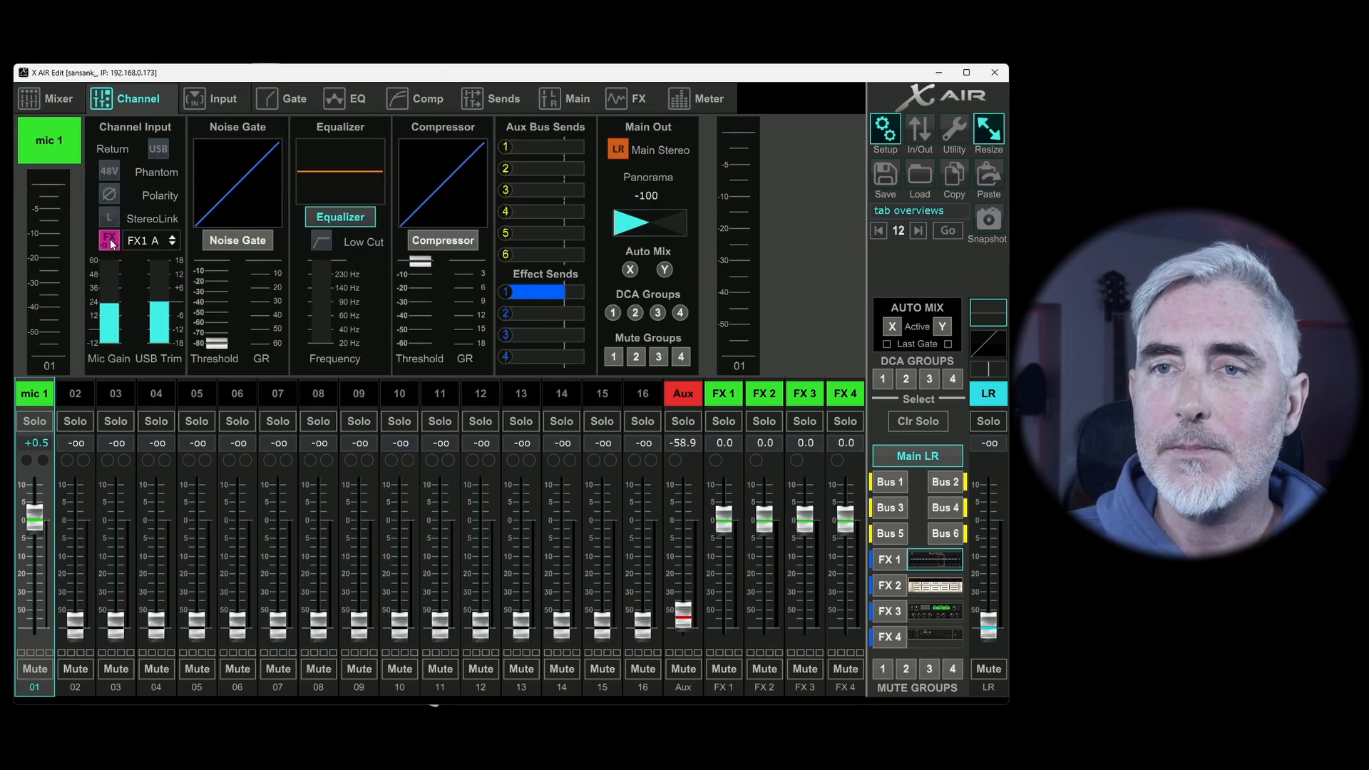
click(149, 240)
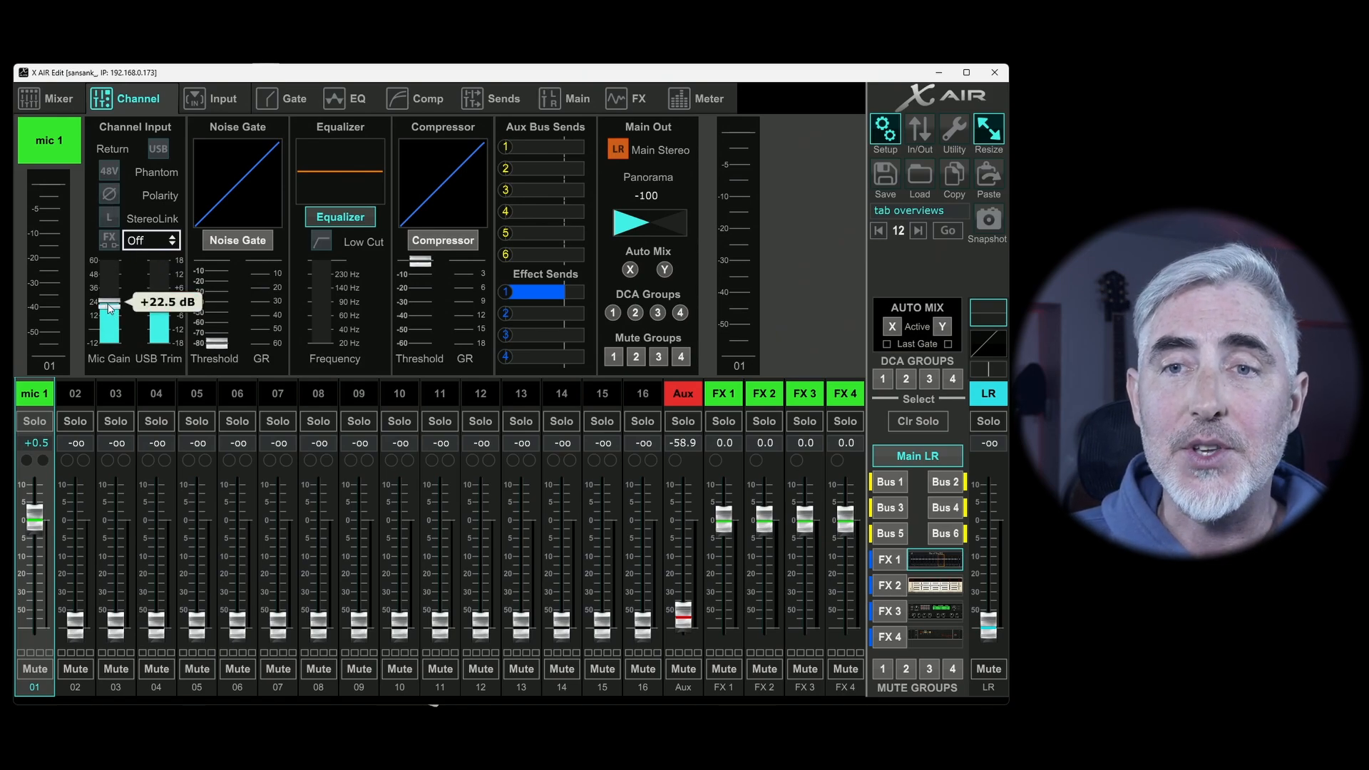
drag(108, 306, 108, 279)
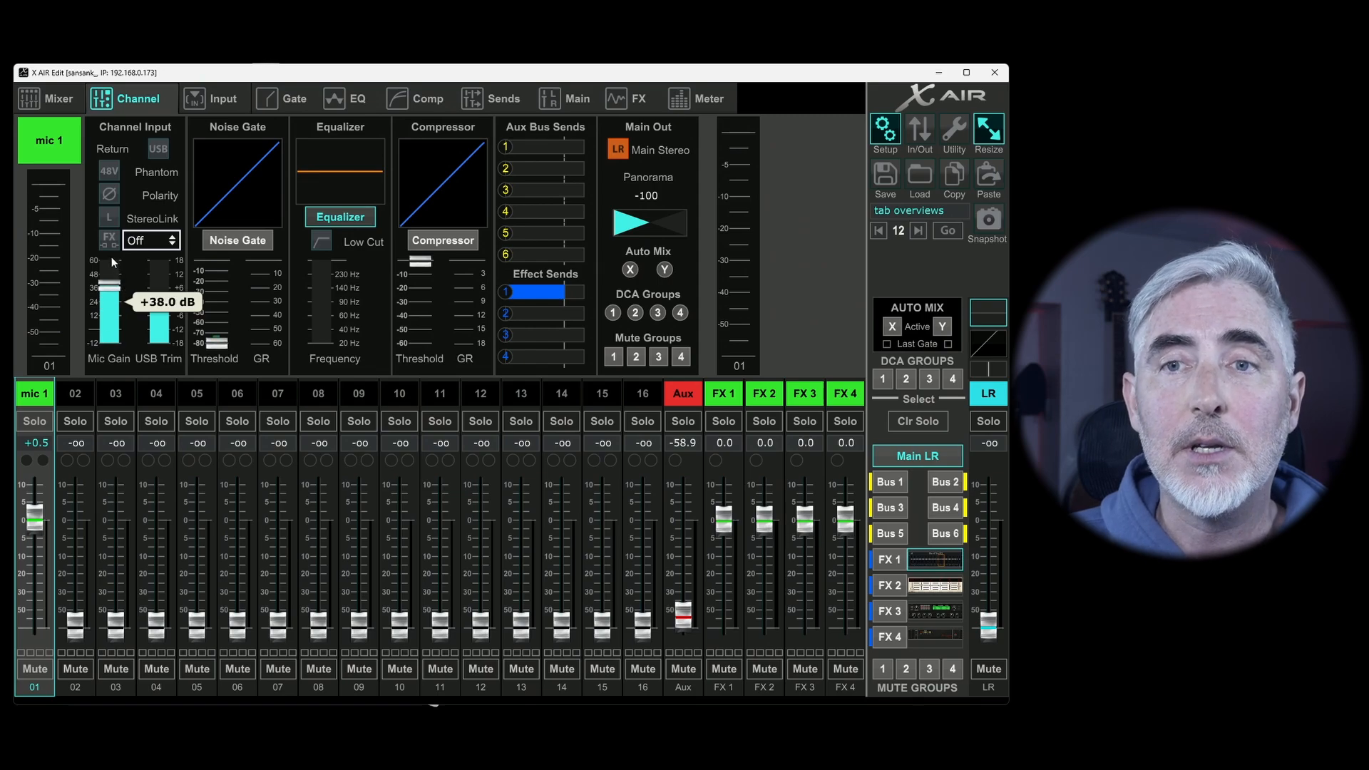
drag(112, 297, 118, 315)
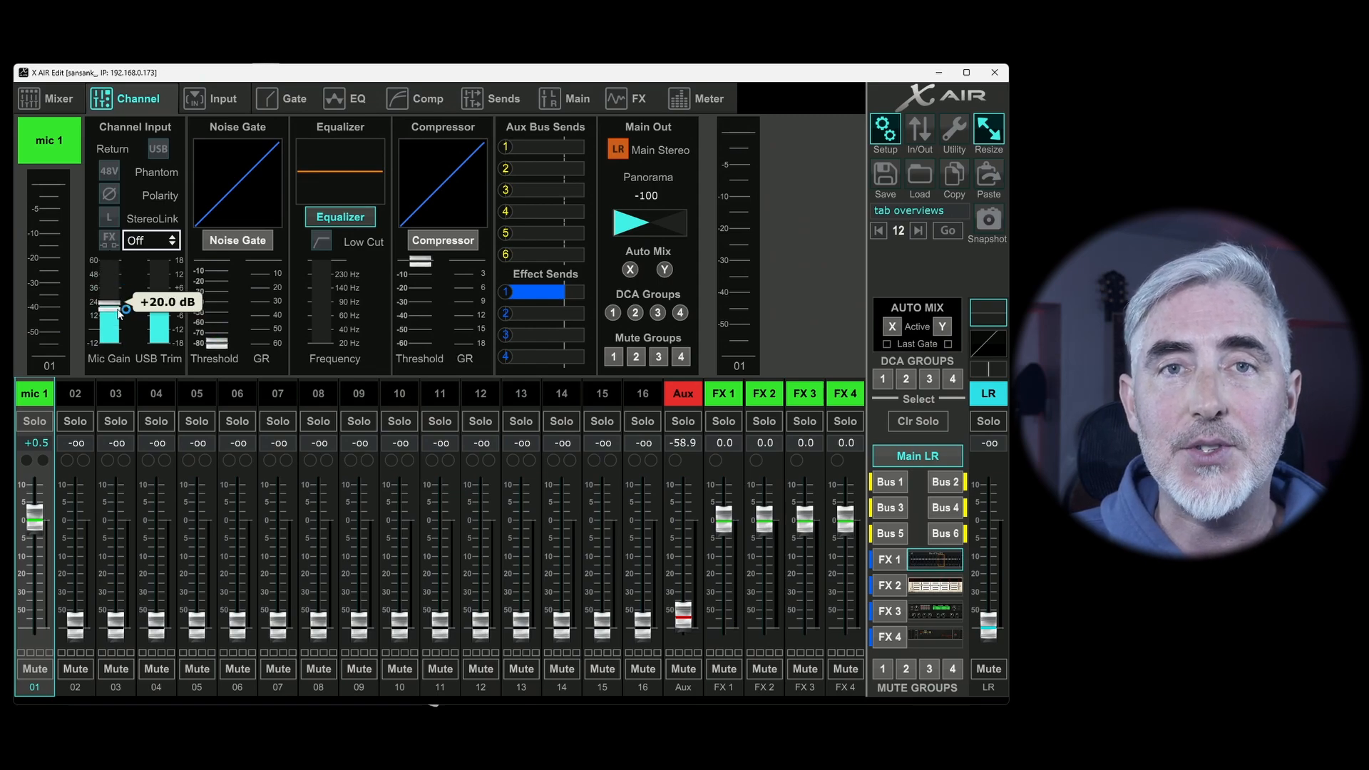
drag(112, 312, 112, 317)
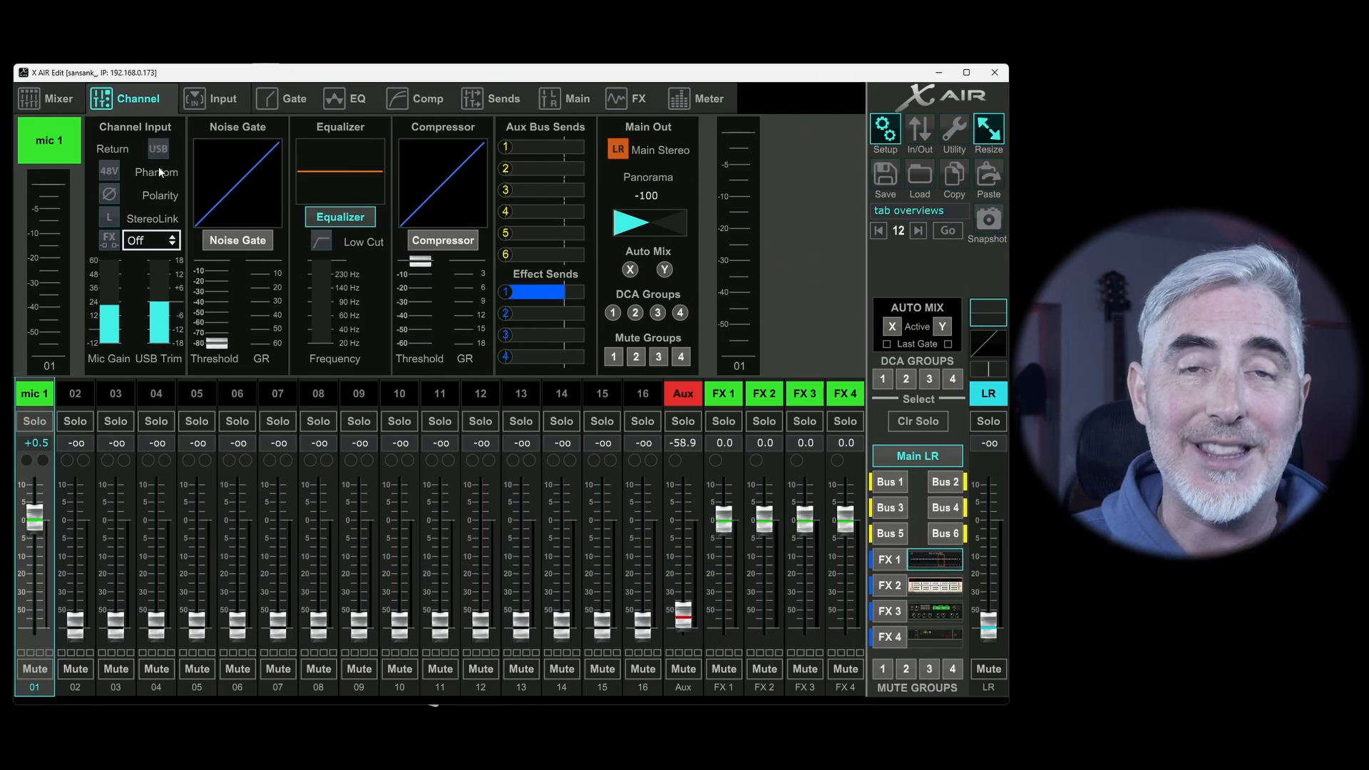
mouse_move(143, 174)
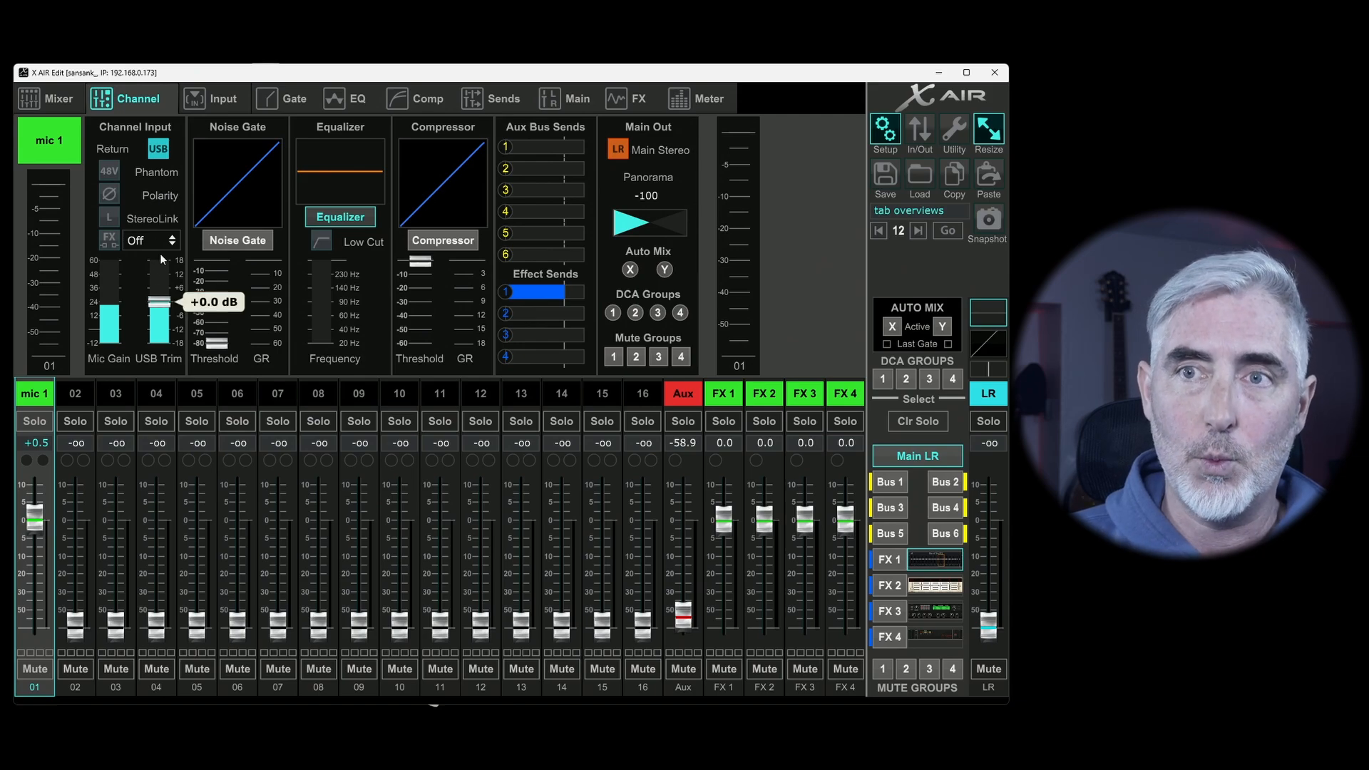
- Adjust channel 1's USB trim to about +1.5 dB
drag(162, 306, 162, 319)
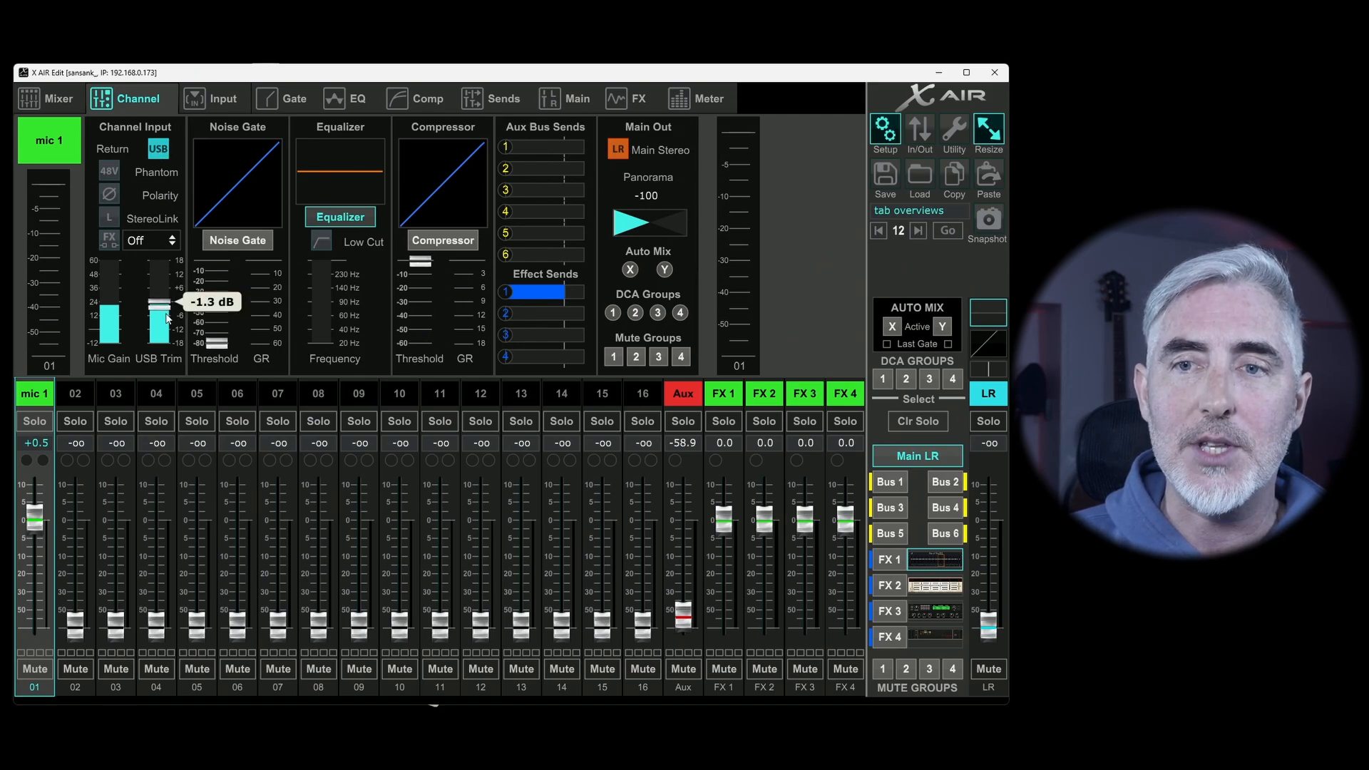
drag(163, 319, 164, 301)
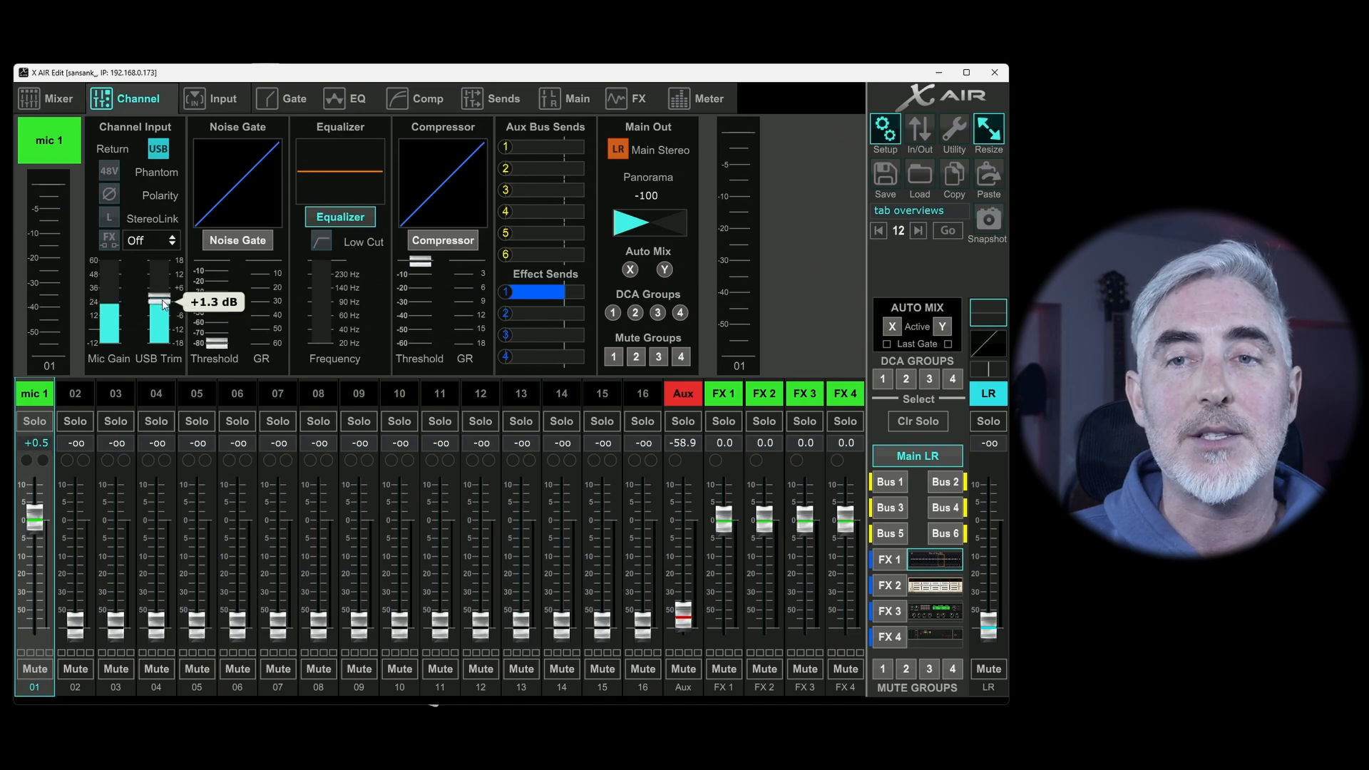
drag(157, 315, 157, 301)
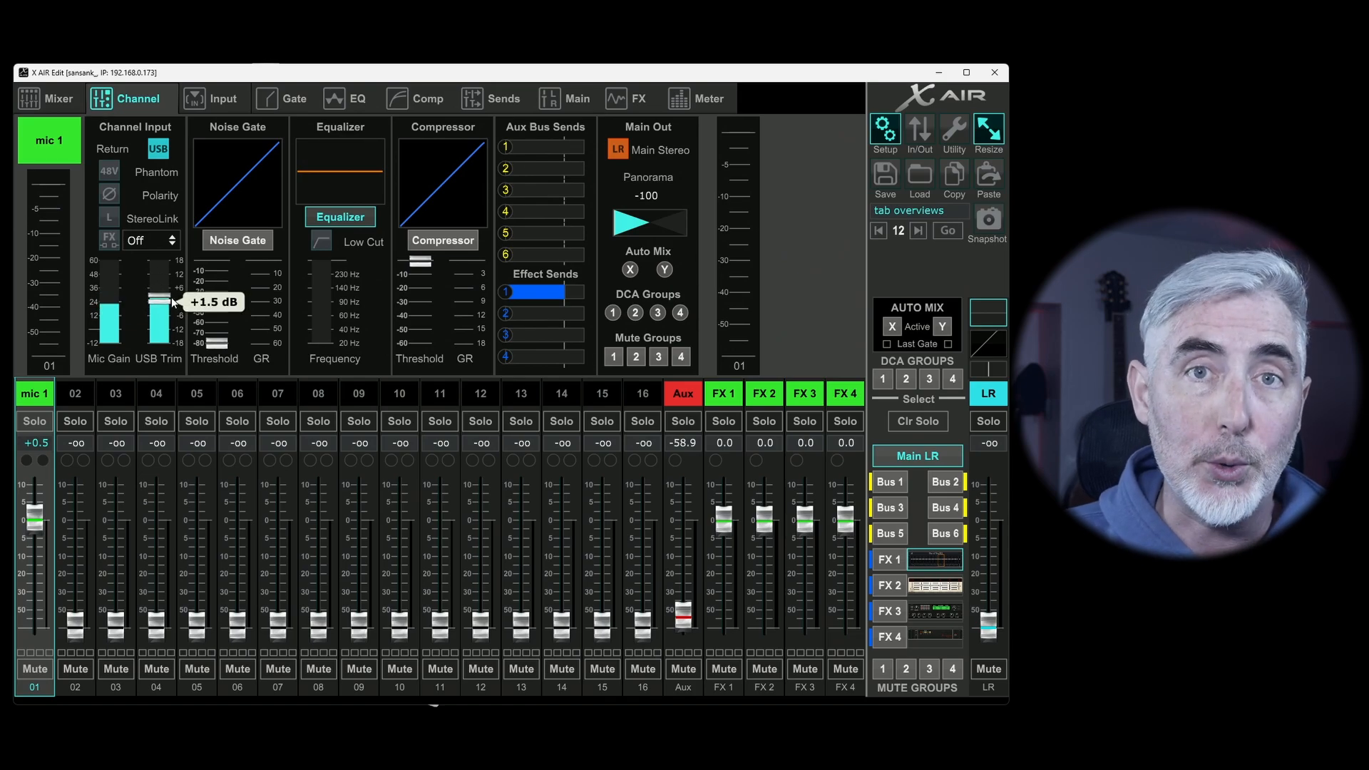
drag(170, 301, 171, 306)
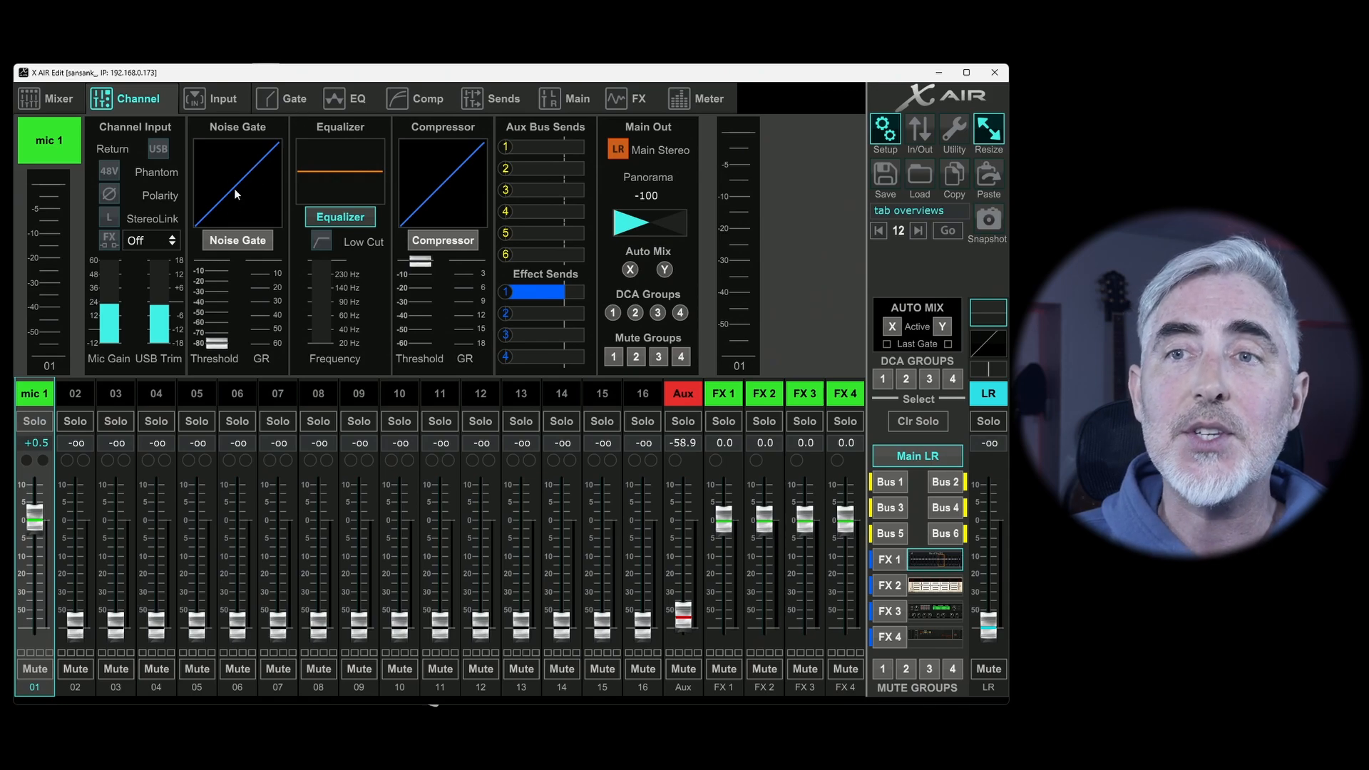
mouse_move(274, 163)
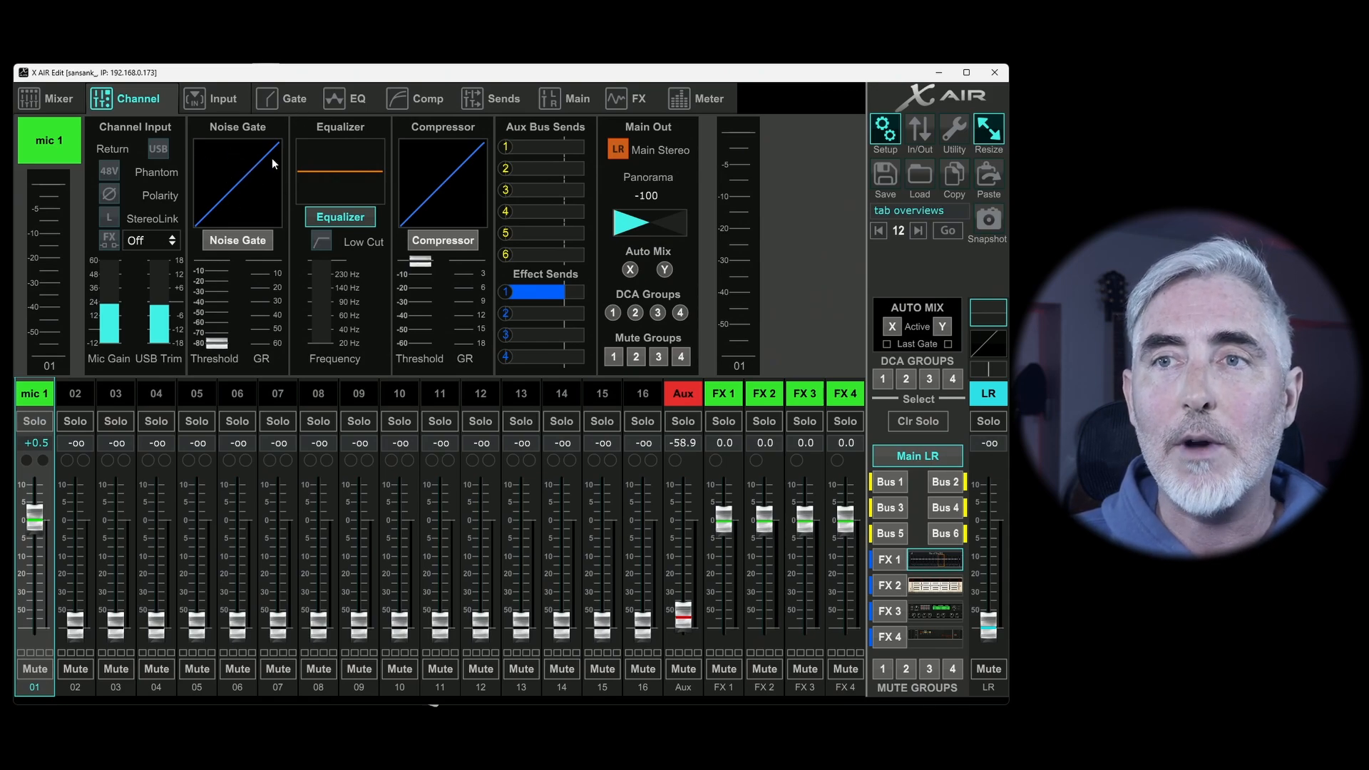
mouse_move(268, 207)
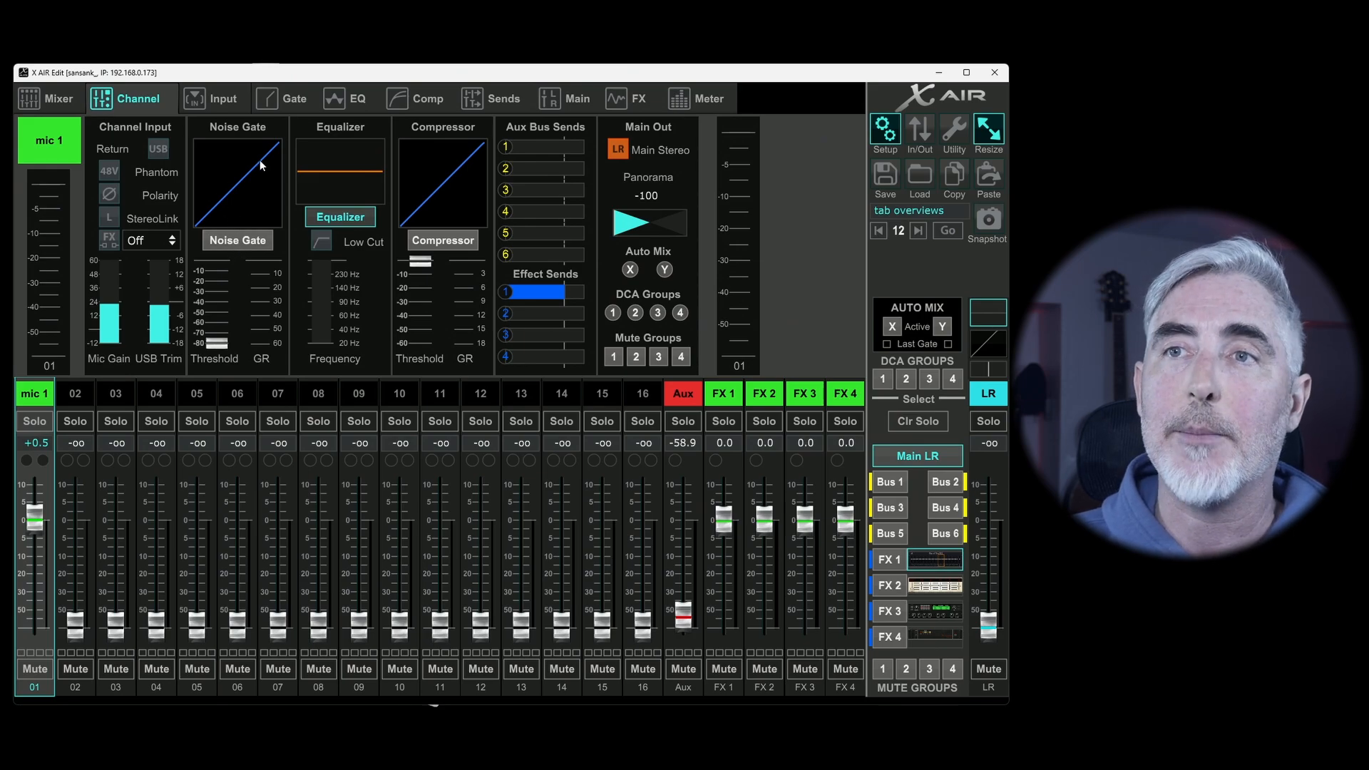
- Review the Gate page, then toggle channel 1's noise gate off and back on
click(292, 99)
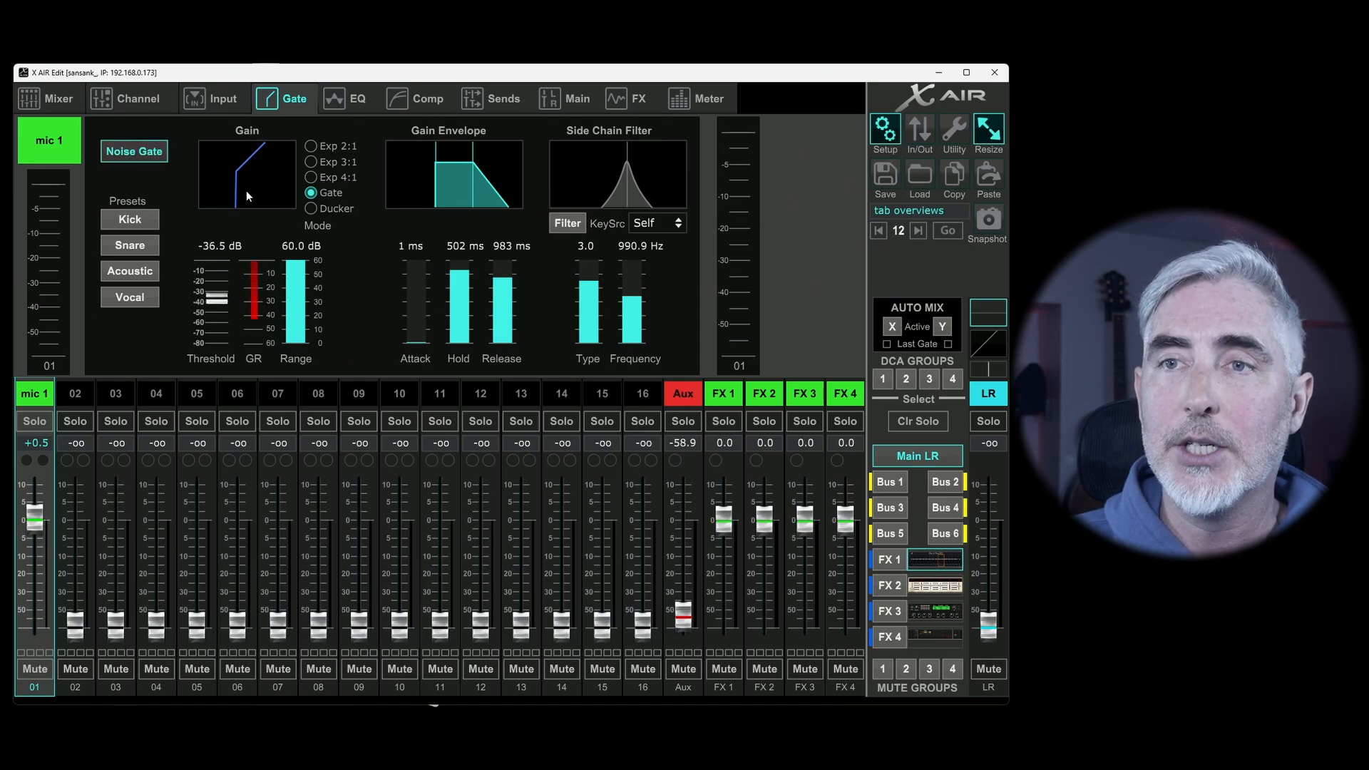
click(131, 99)
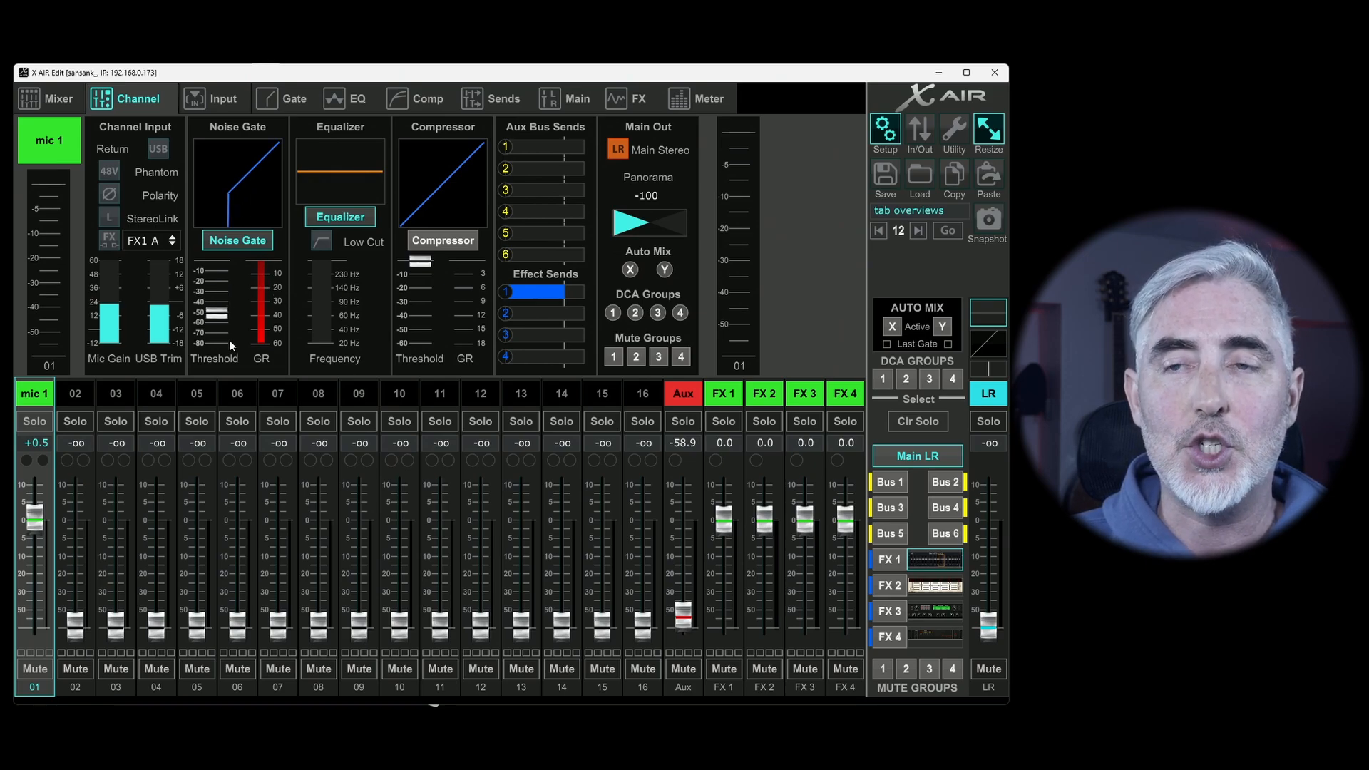
click(237, 240)
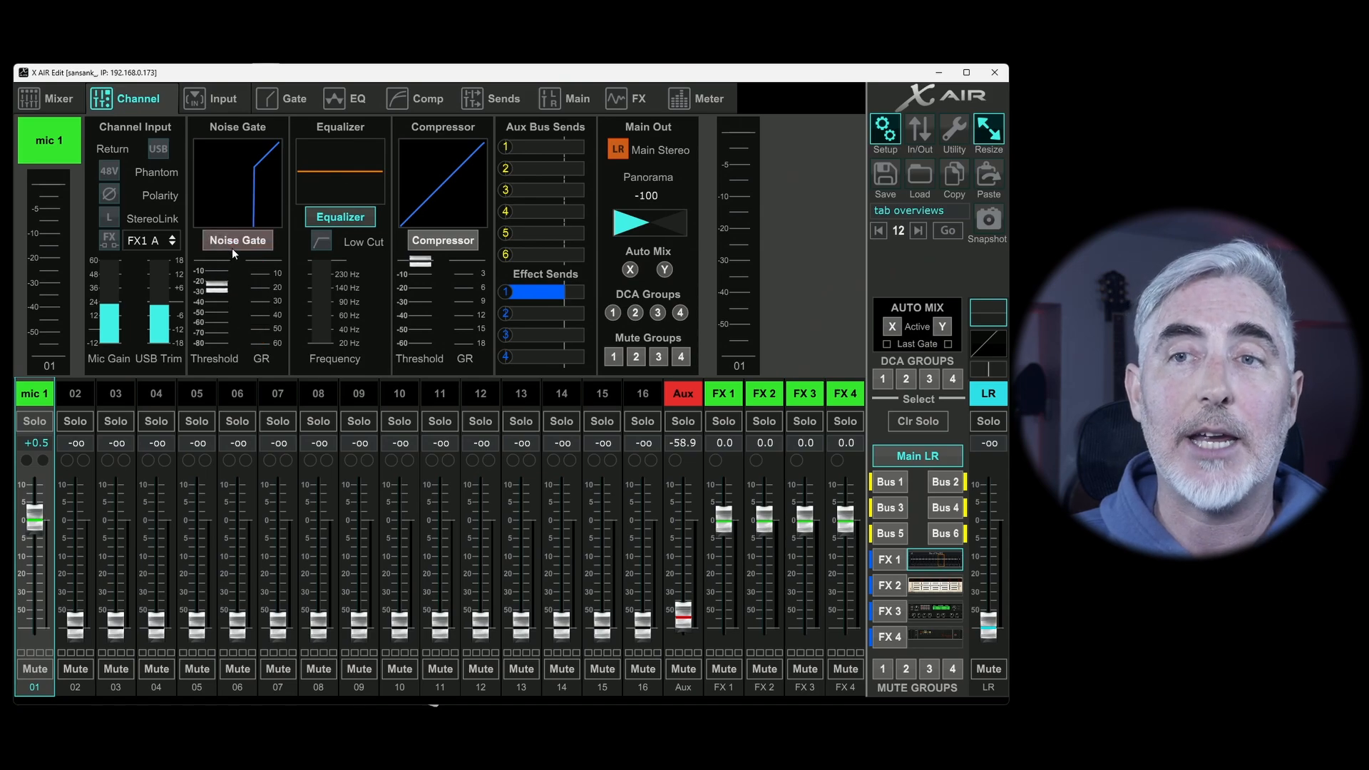
click(237, 240)
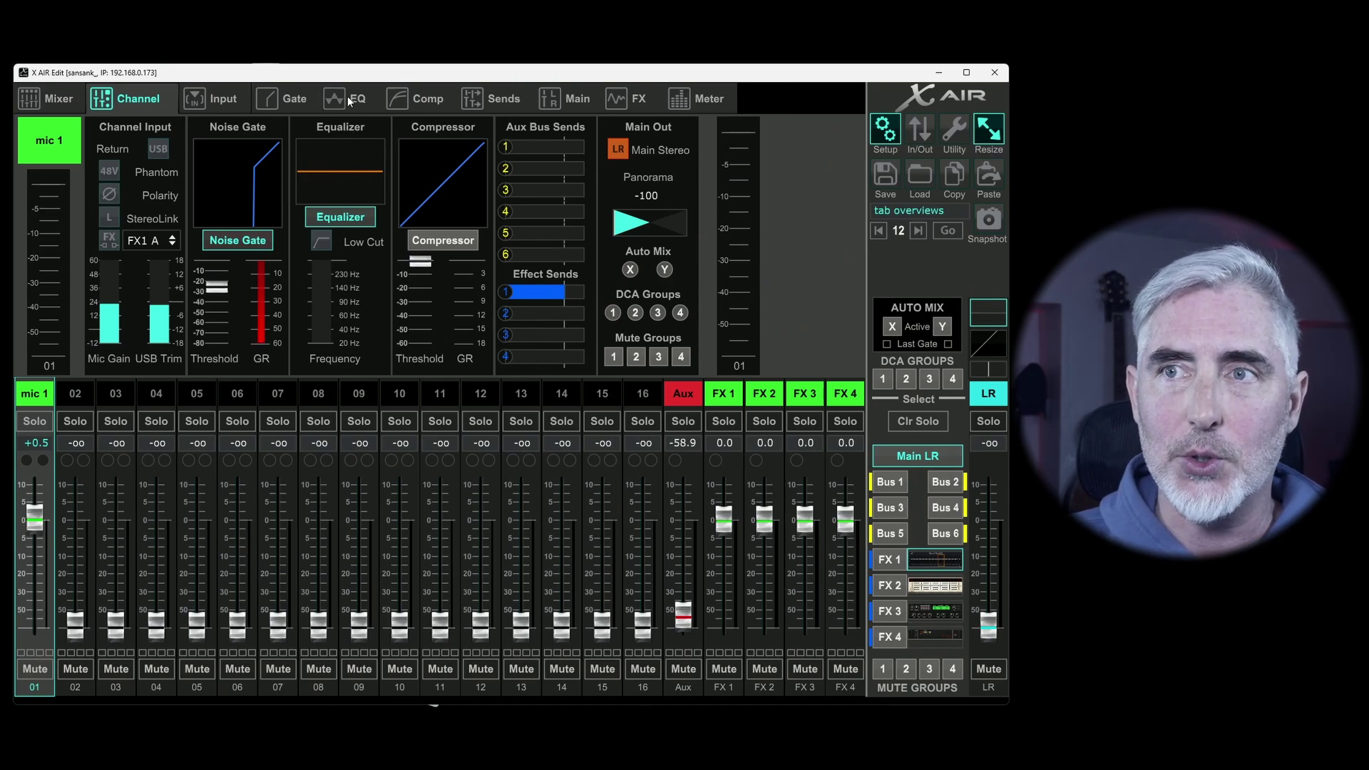
- Dip the low EQ band, boost the mids, and set the low cut to about 98 Hz
click(361, 99)
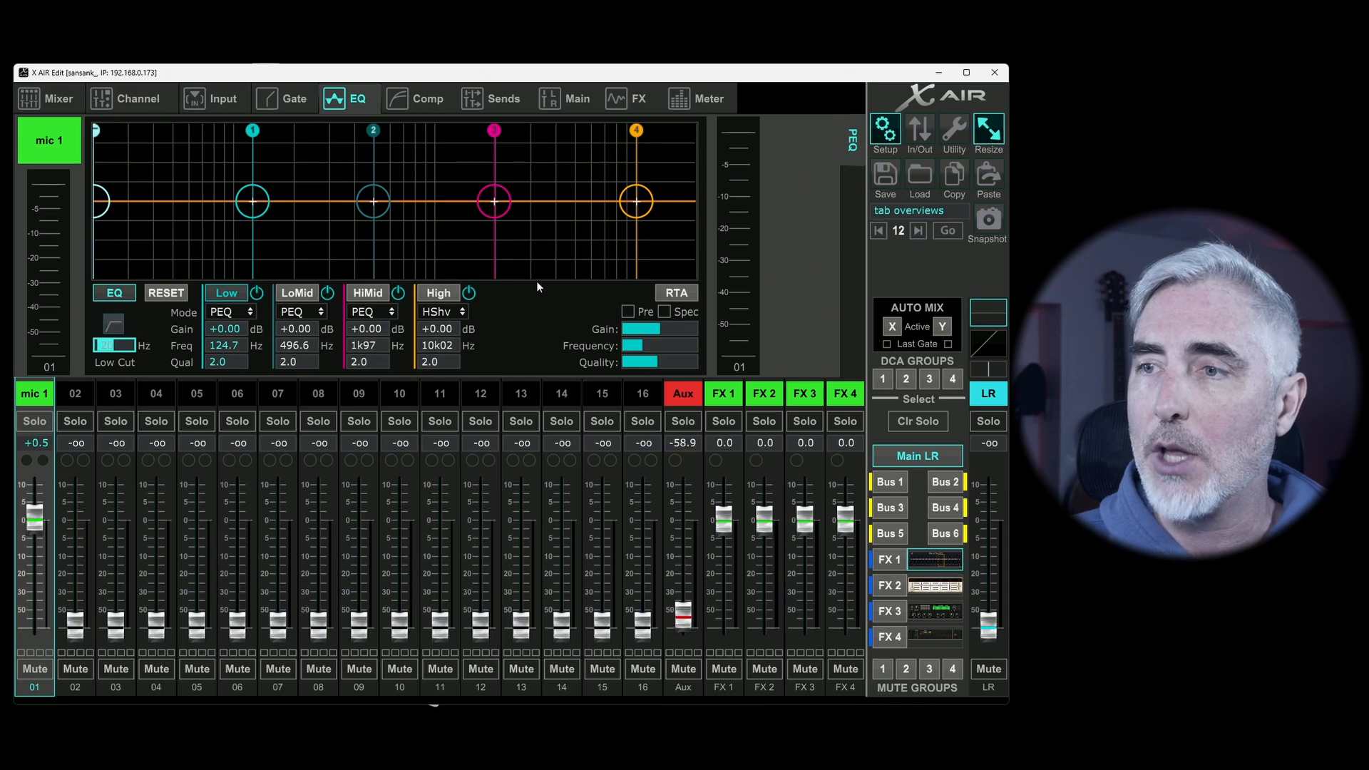
drag(373, 202, 361, 140)
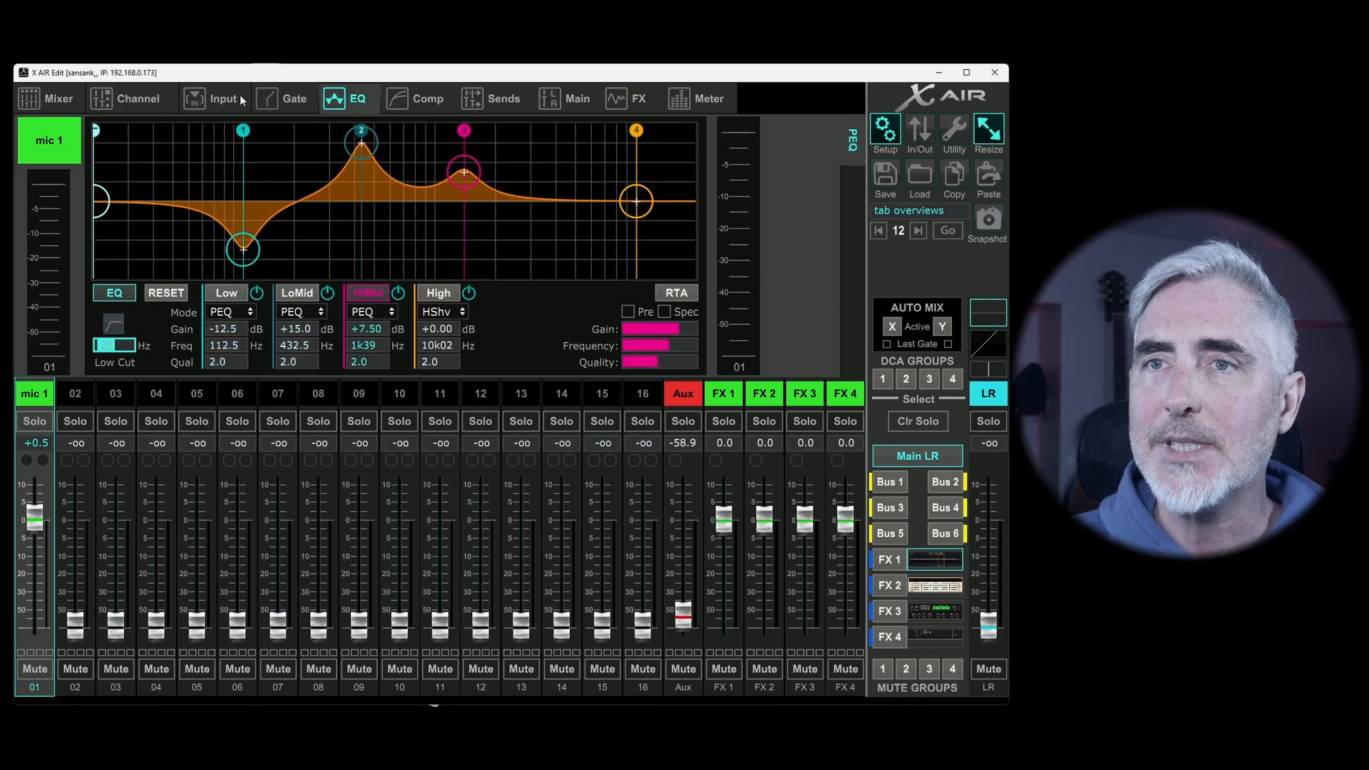
click(138, 98)
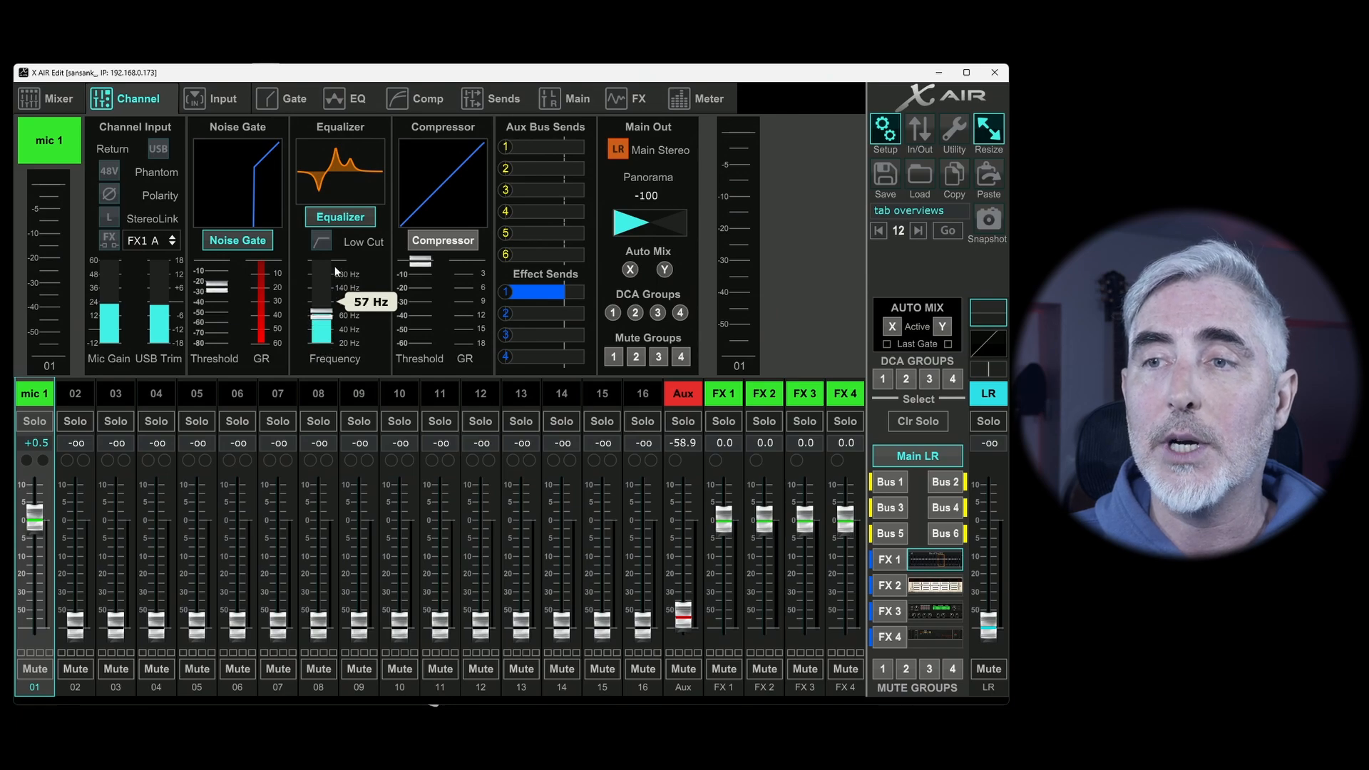
drag(324, 289, 323, 301)
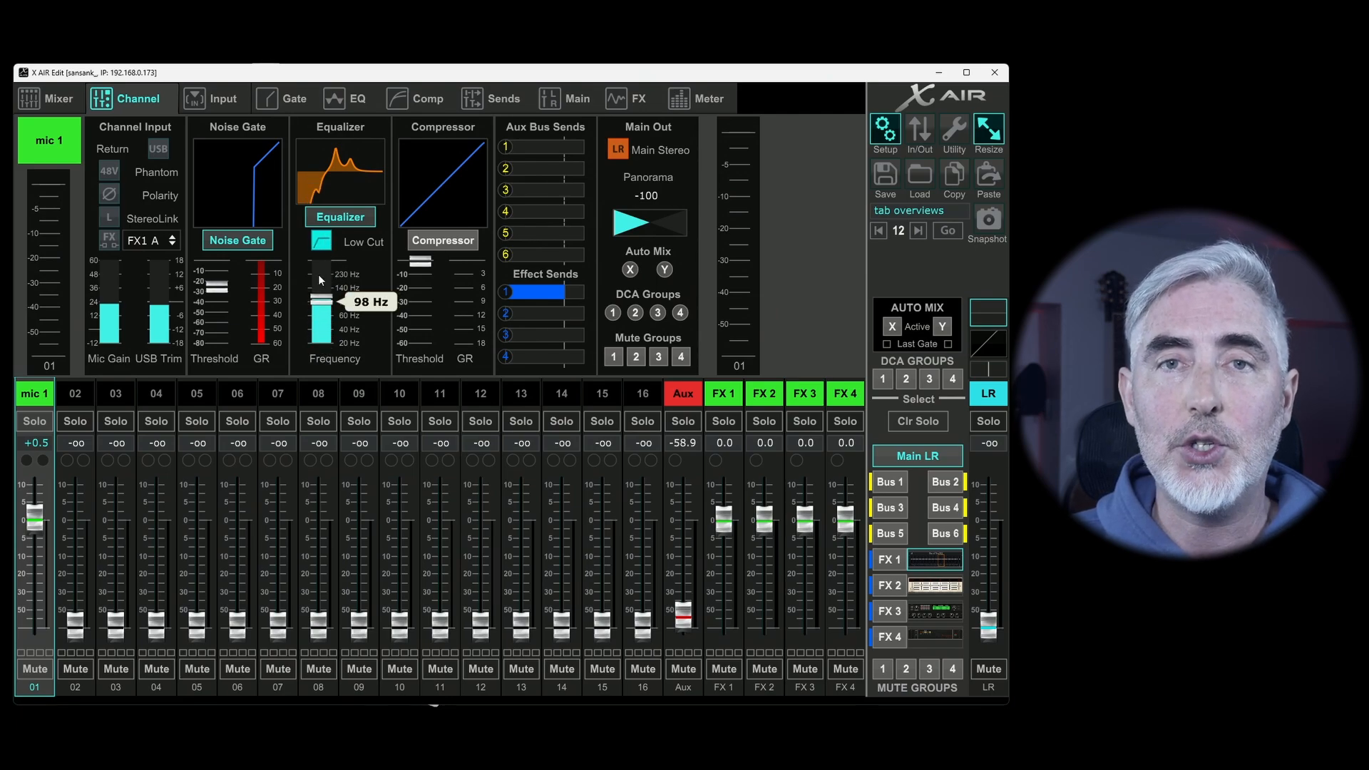
drag(325, 297, 325, 323)
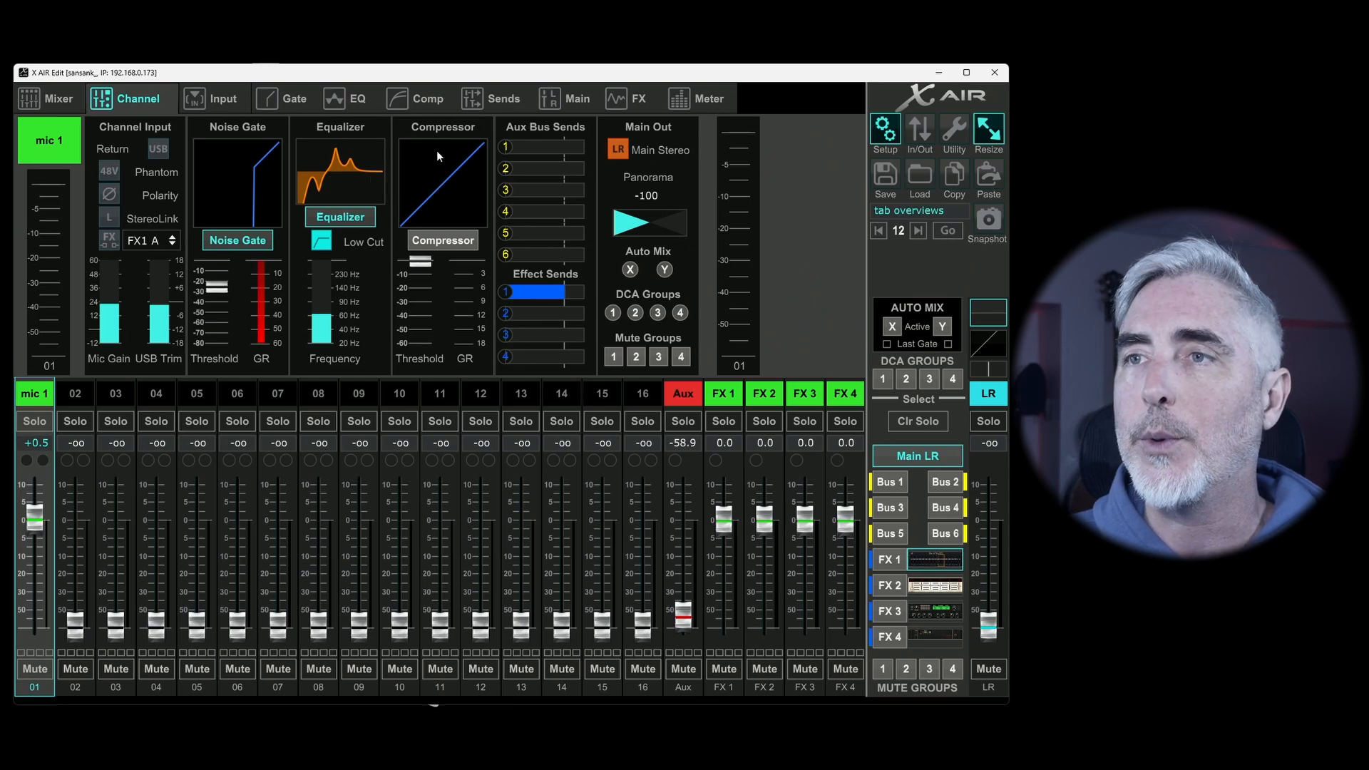
- Enable channel 1's compressor and lower its threshold to -28 dB
click(428, 99)
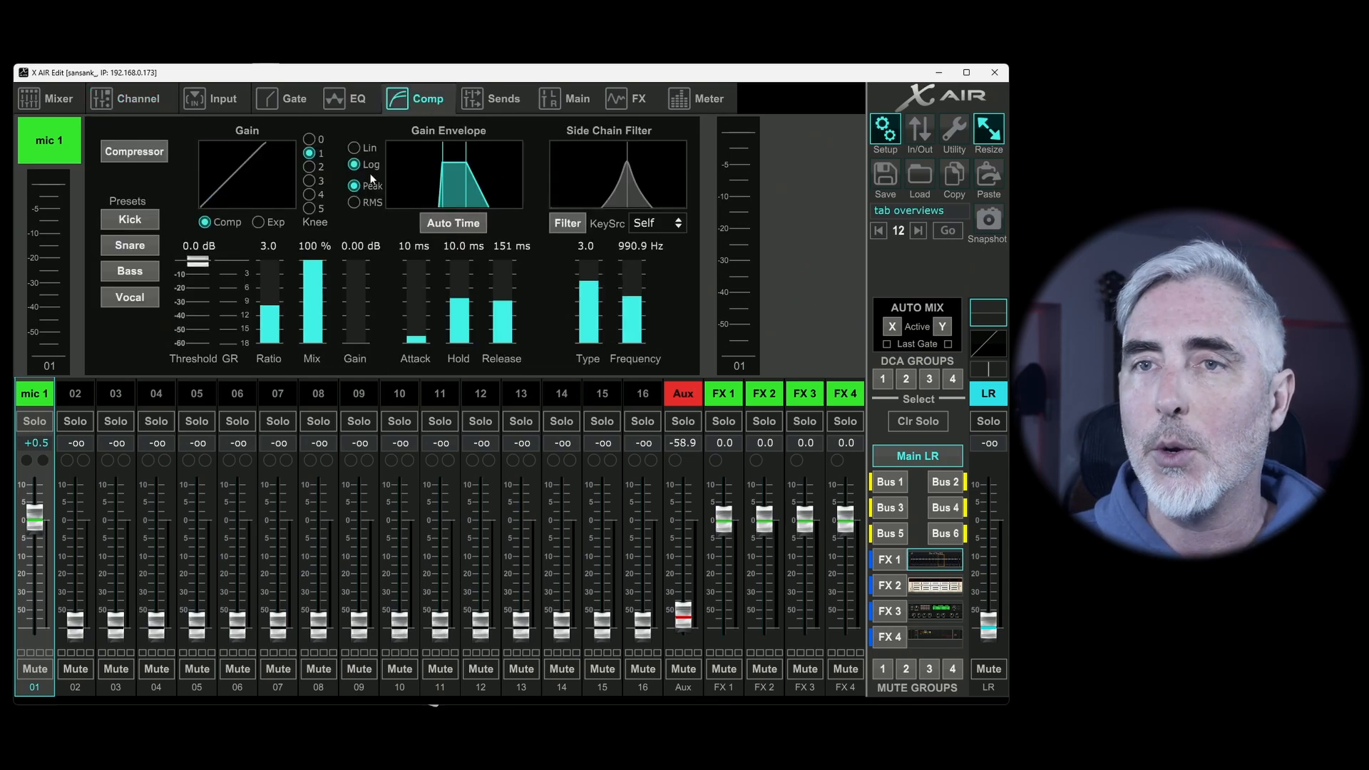
drag(190, 258, 190, 284)
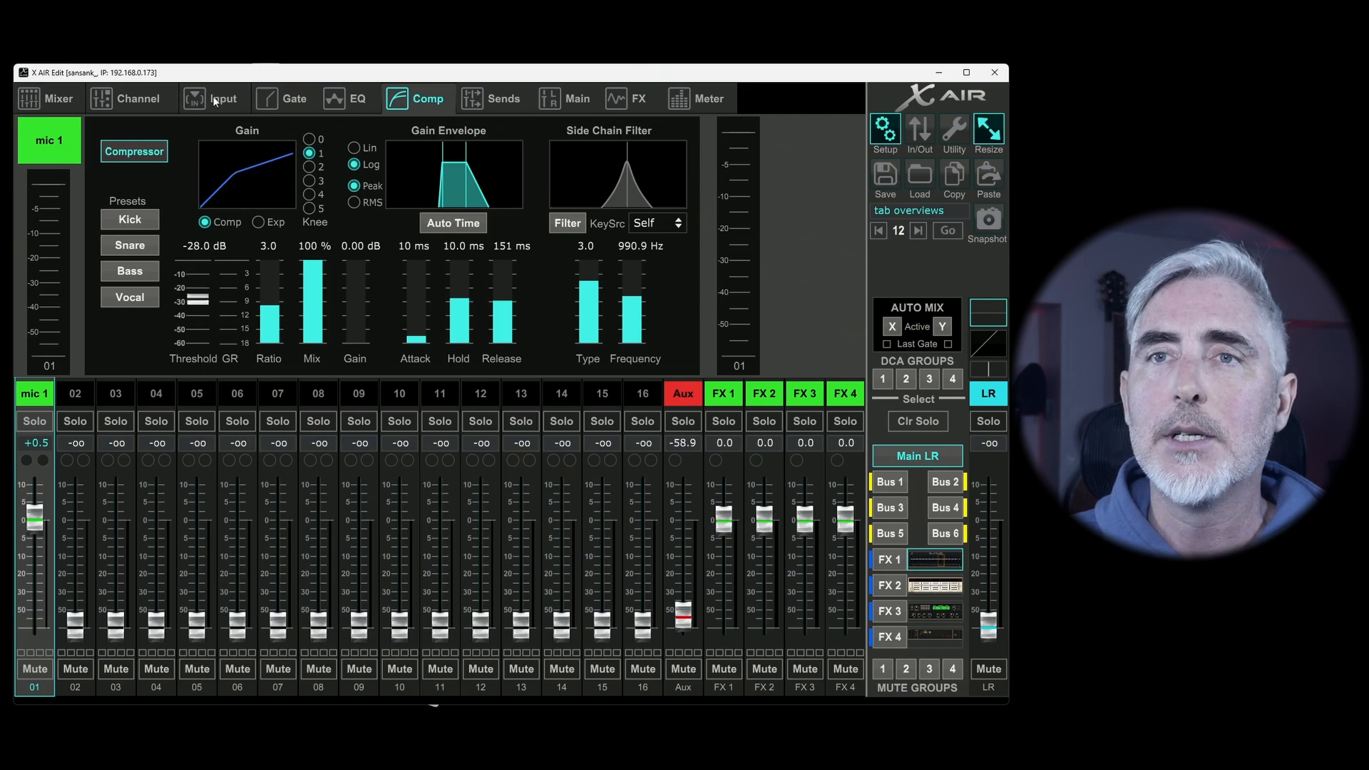
click(137, 98)
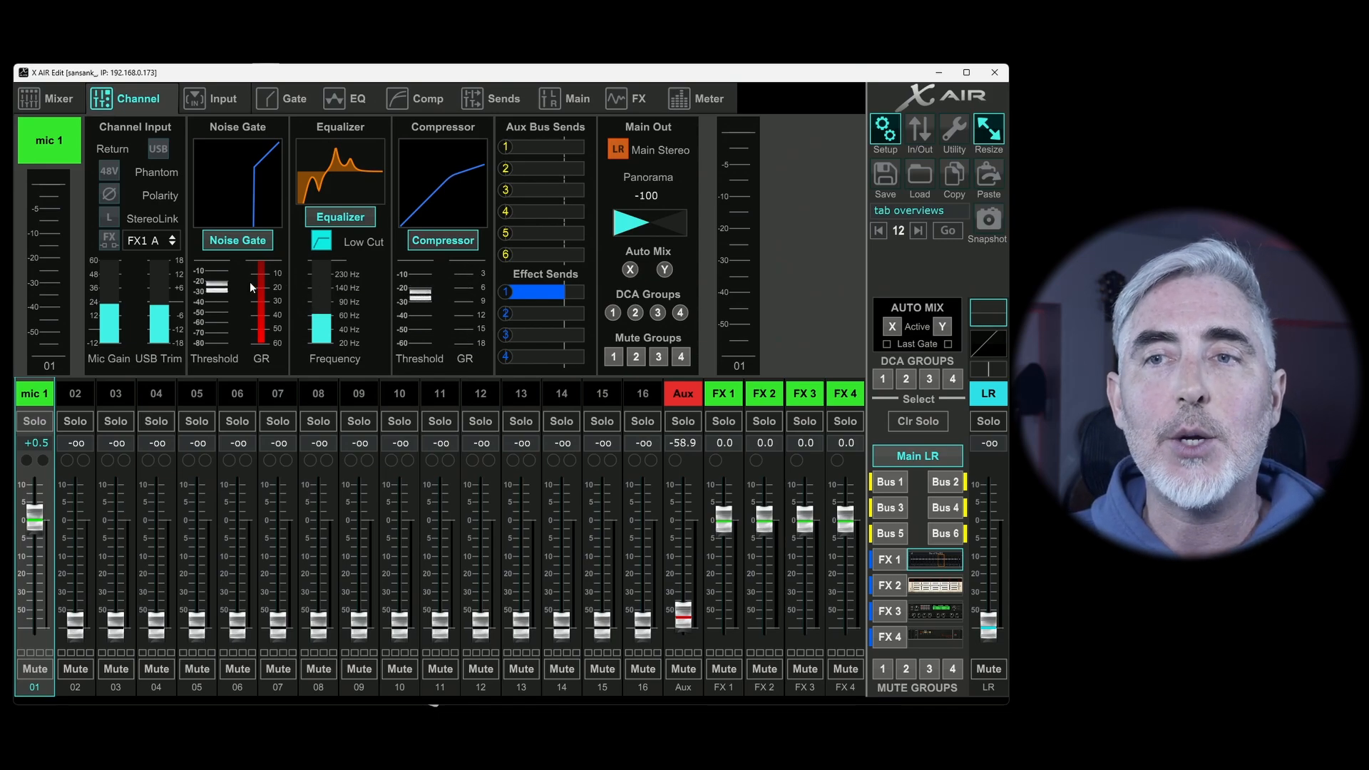
mouse_move(395, 193)
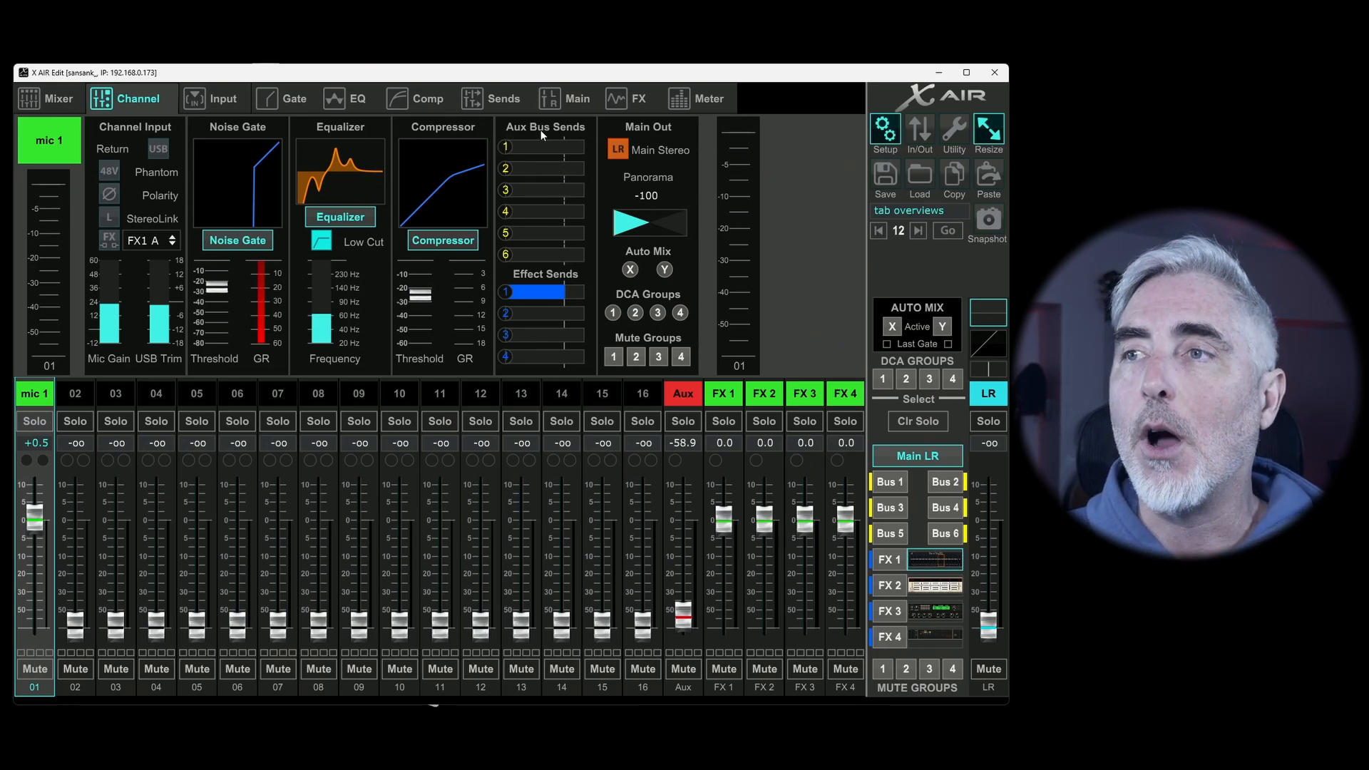
mouse_move(565, 126)
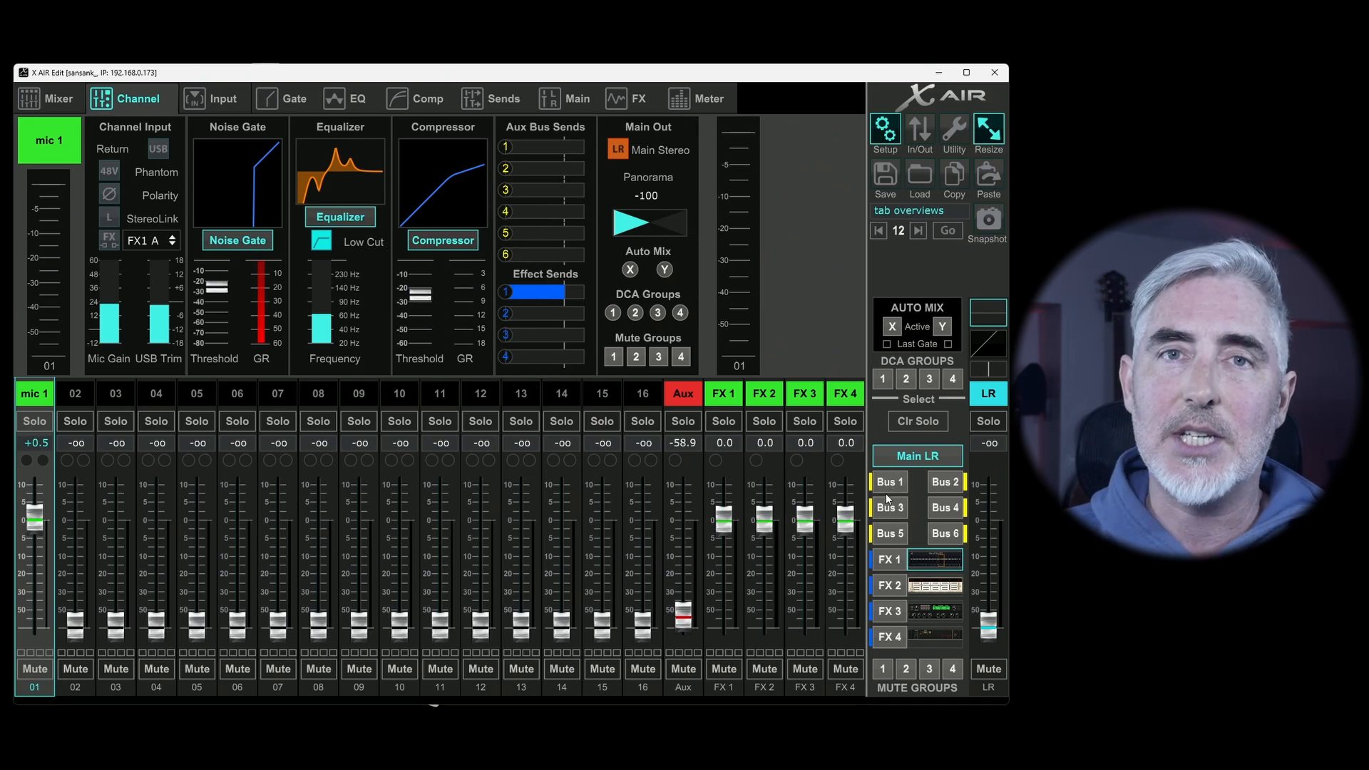
- Raise channel 1's fader near unity and set its send levels to aux buses 1–4
click(888, 481)
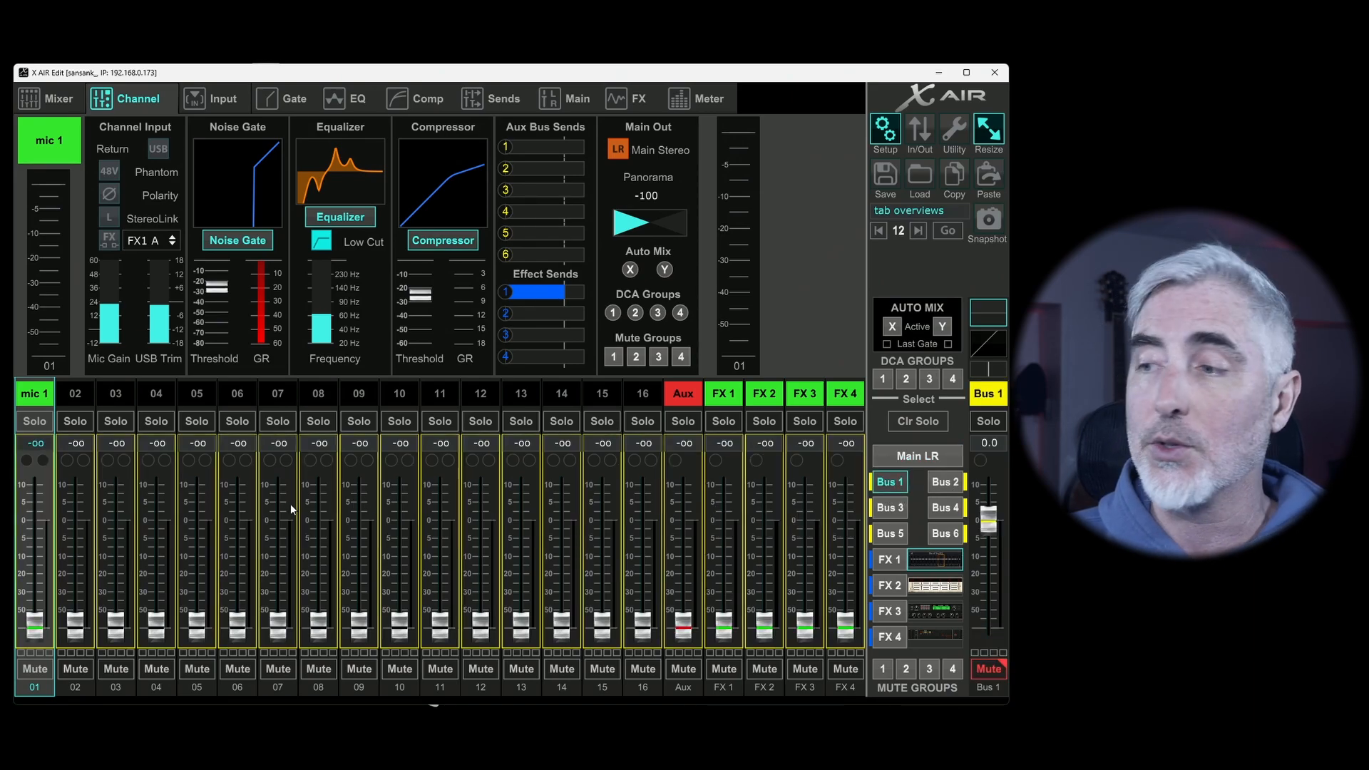
drag(35, 625, 35, 525)
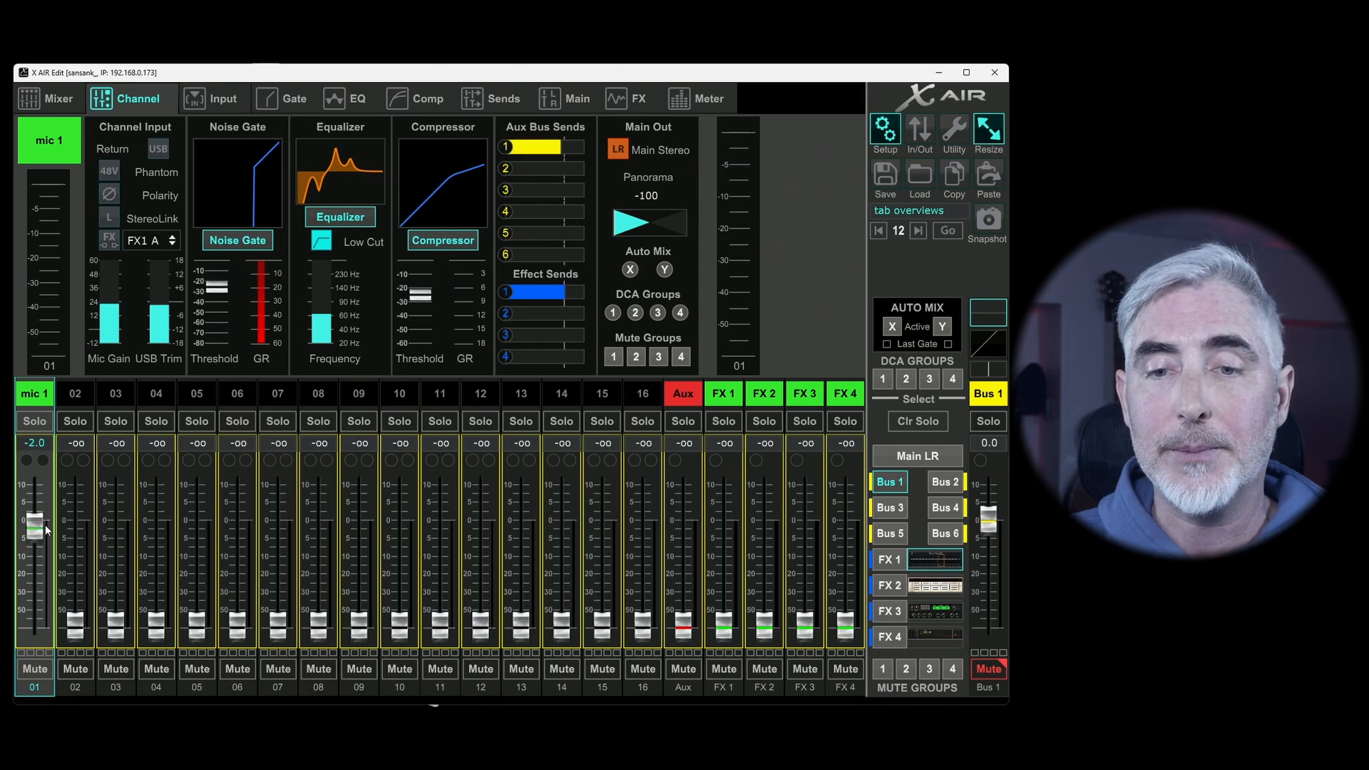
drag(35, 530, 35, 510)
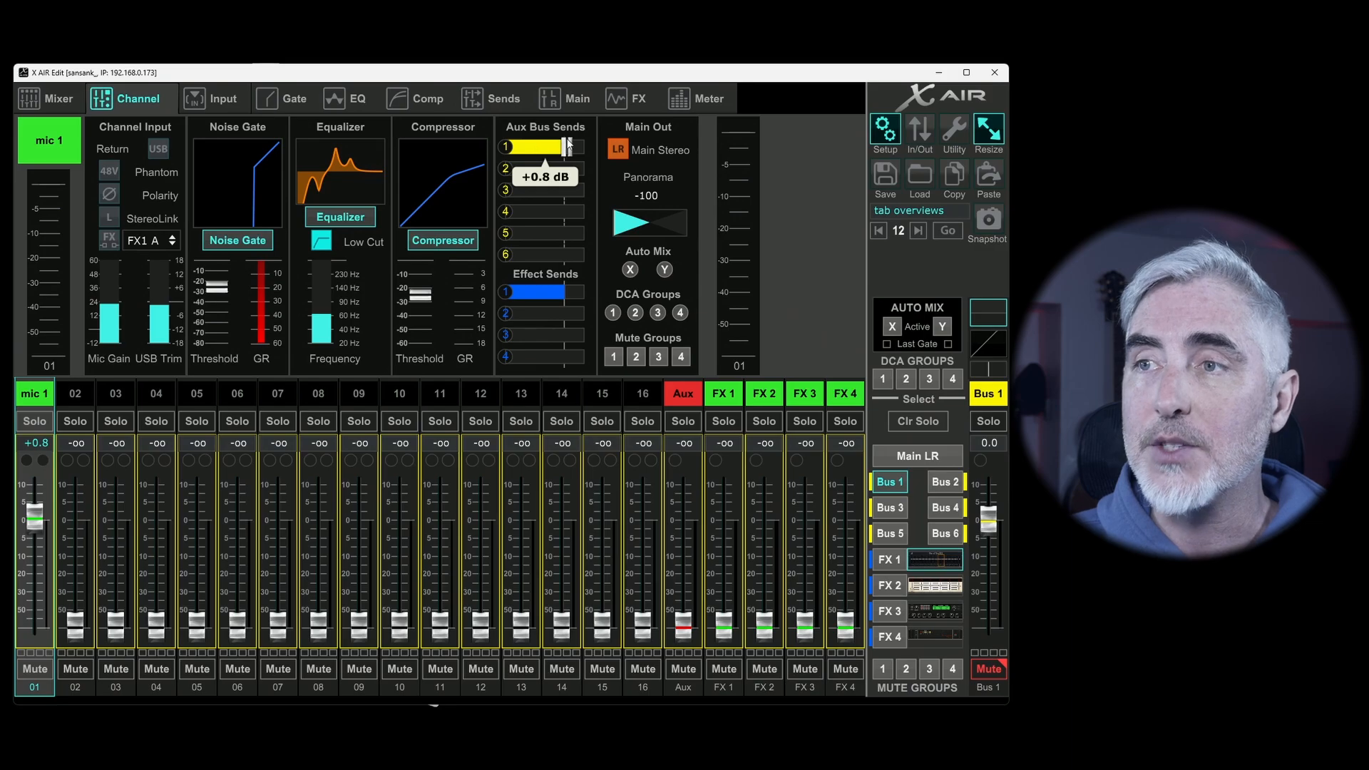
mouse_move(424, 166)
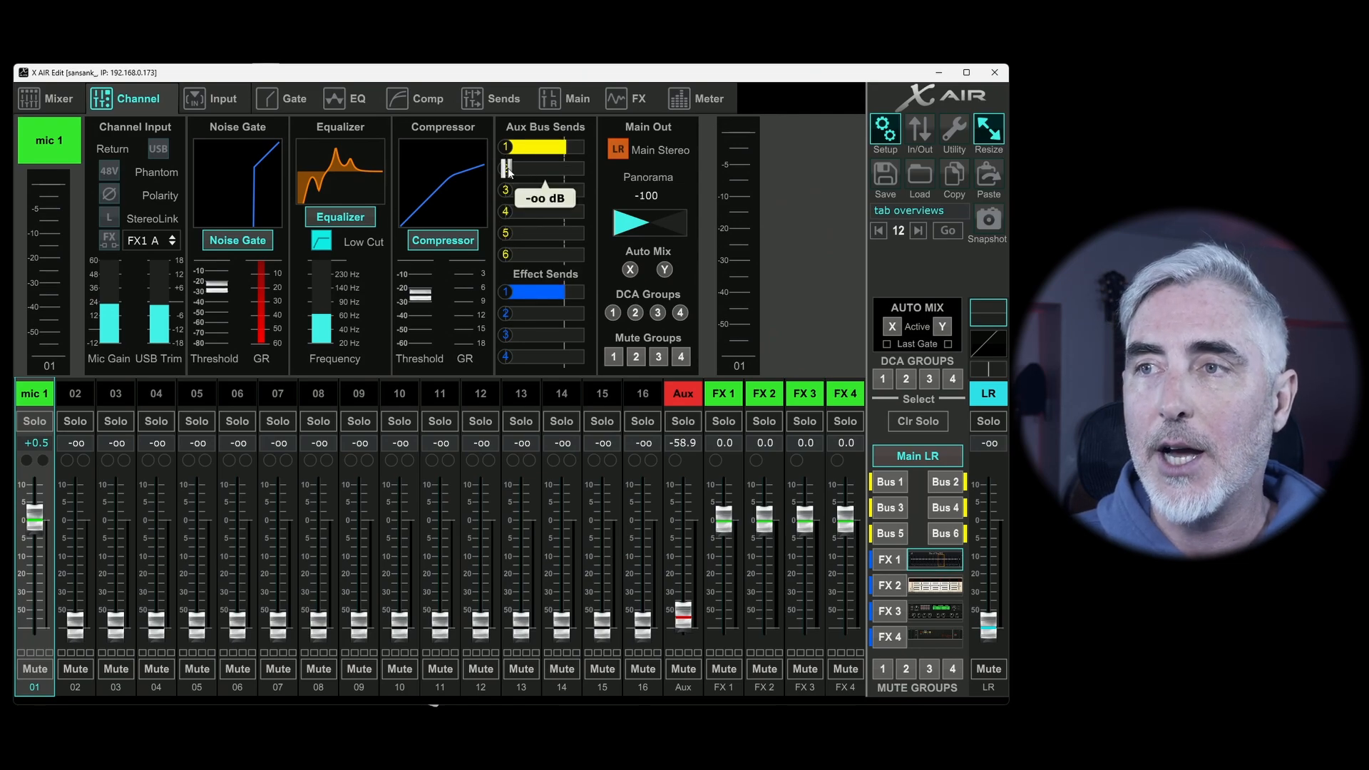
drag(515, 166, 541, 191)
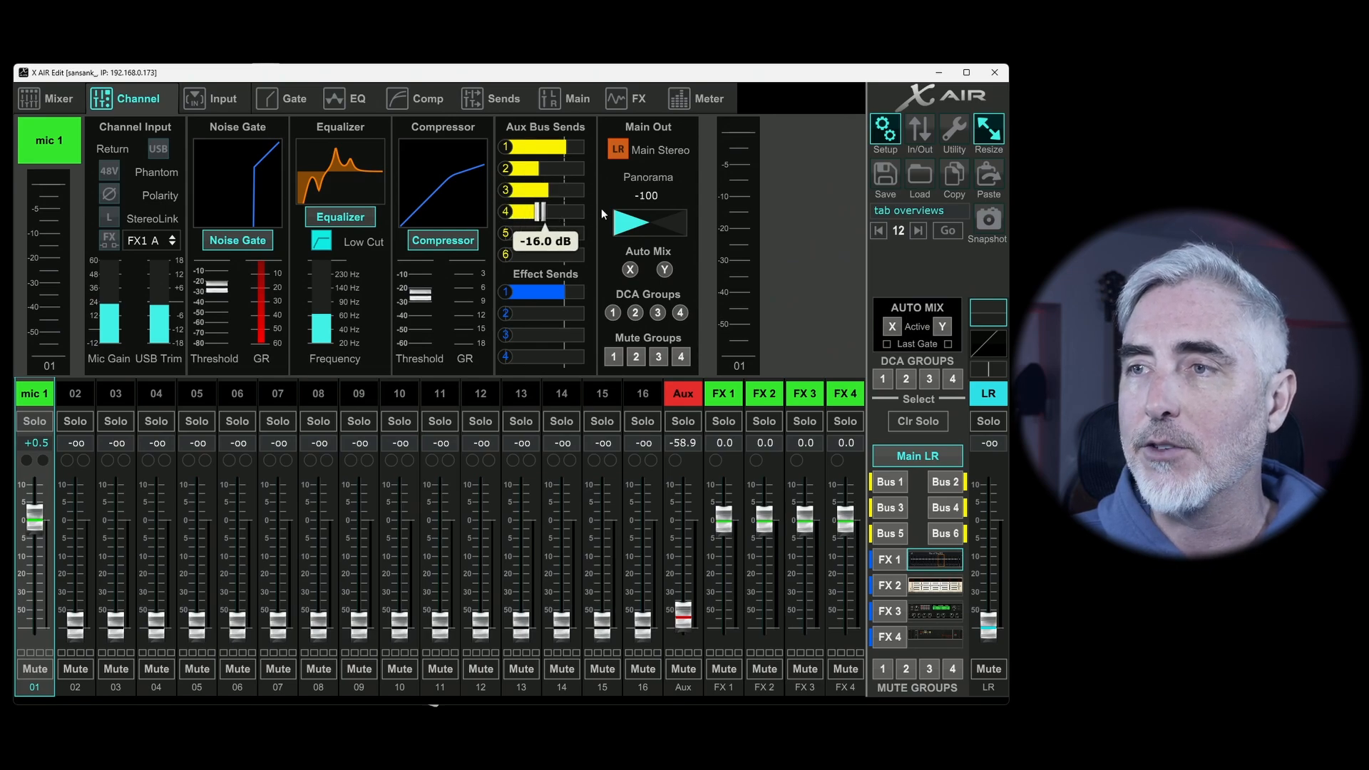
drag(537, 210, 537, 253)
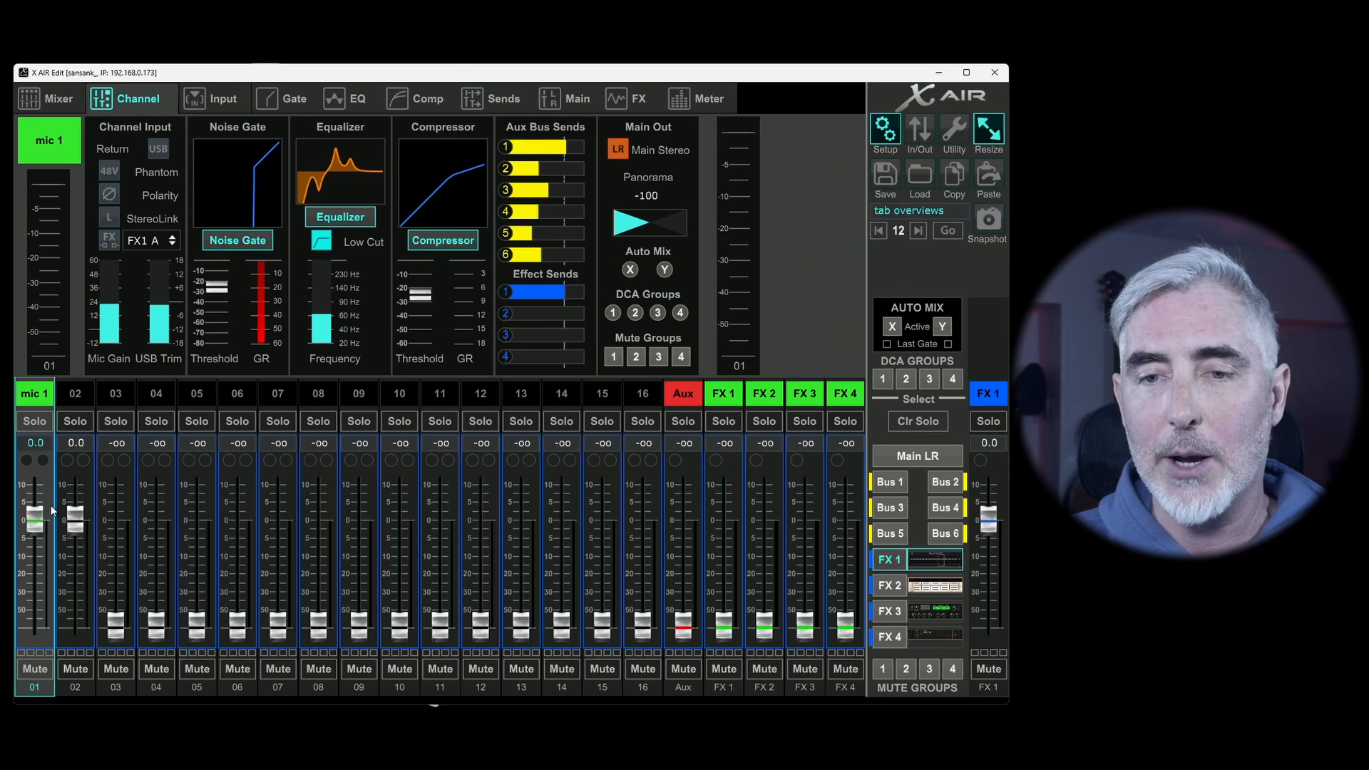
- Raise channel 1's sends to effect buses 1–4 and fine-tune their levels
drag(34, 515, 34, 528)
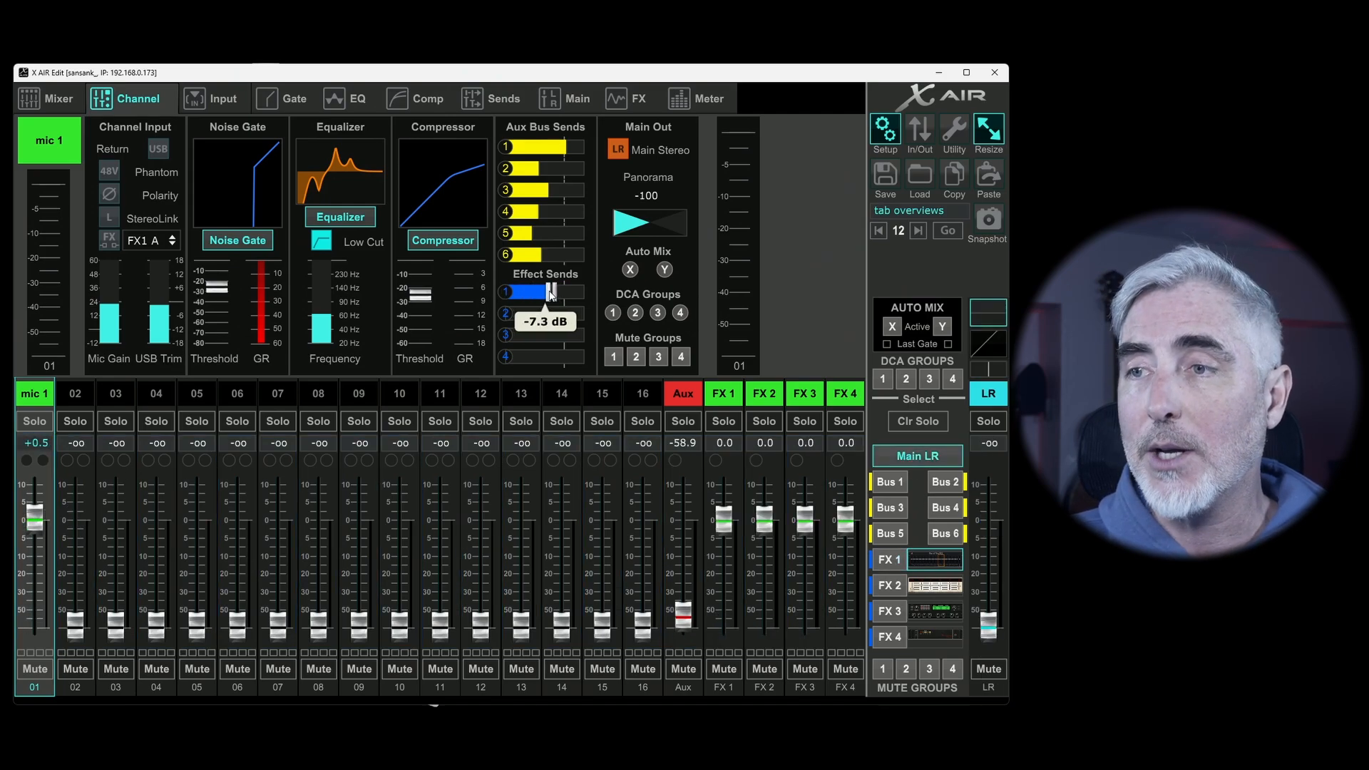
drag(550, 291, 509, 336)
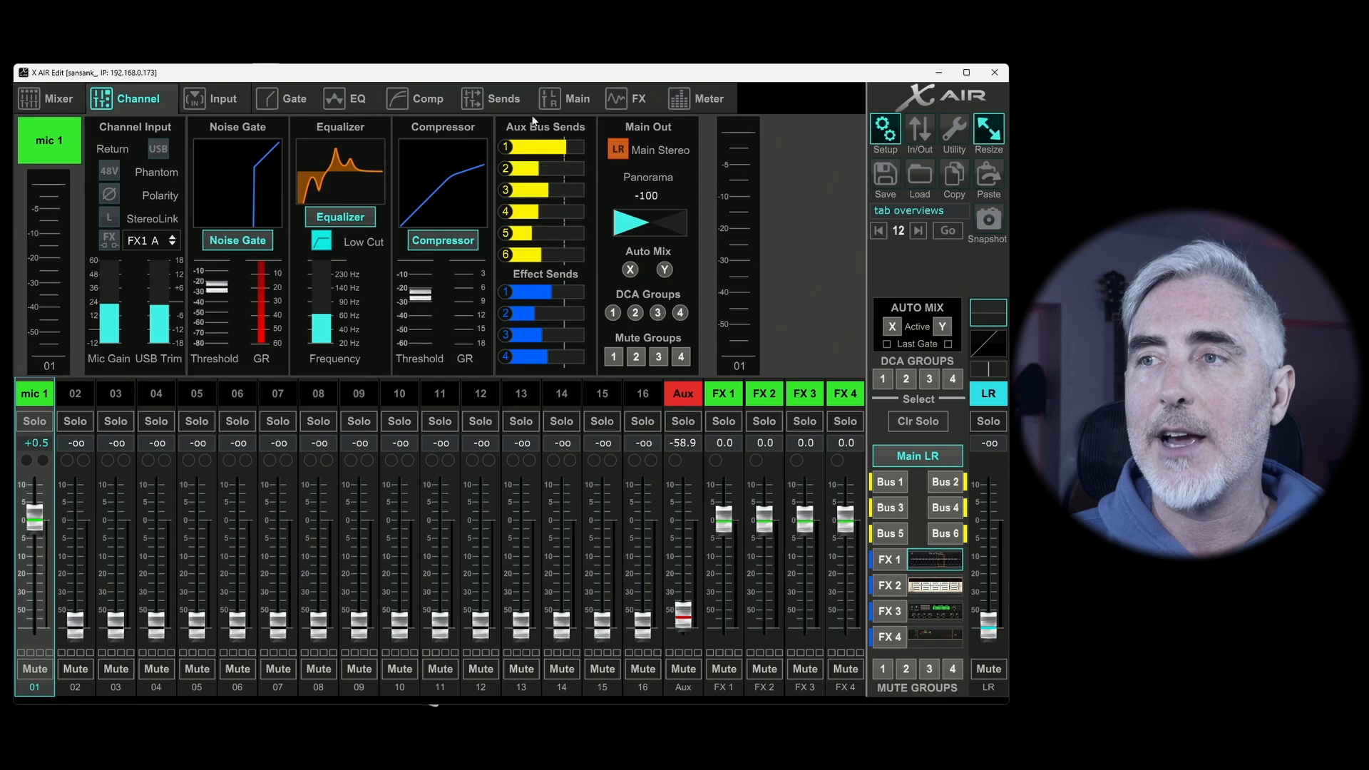
drag(542, 233, 533, 233)
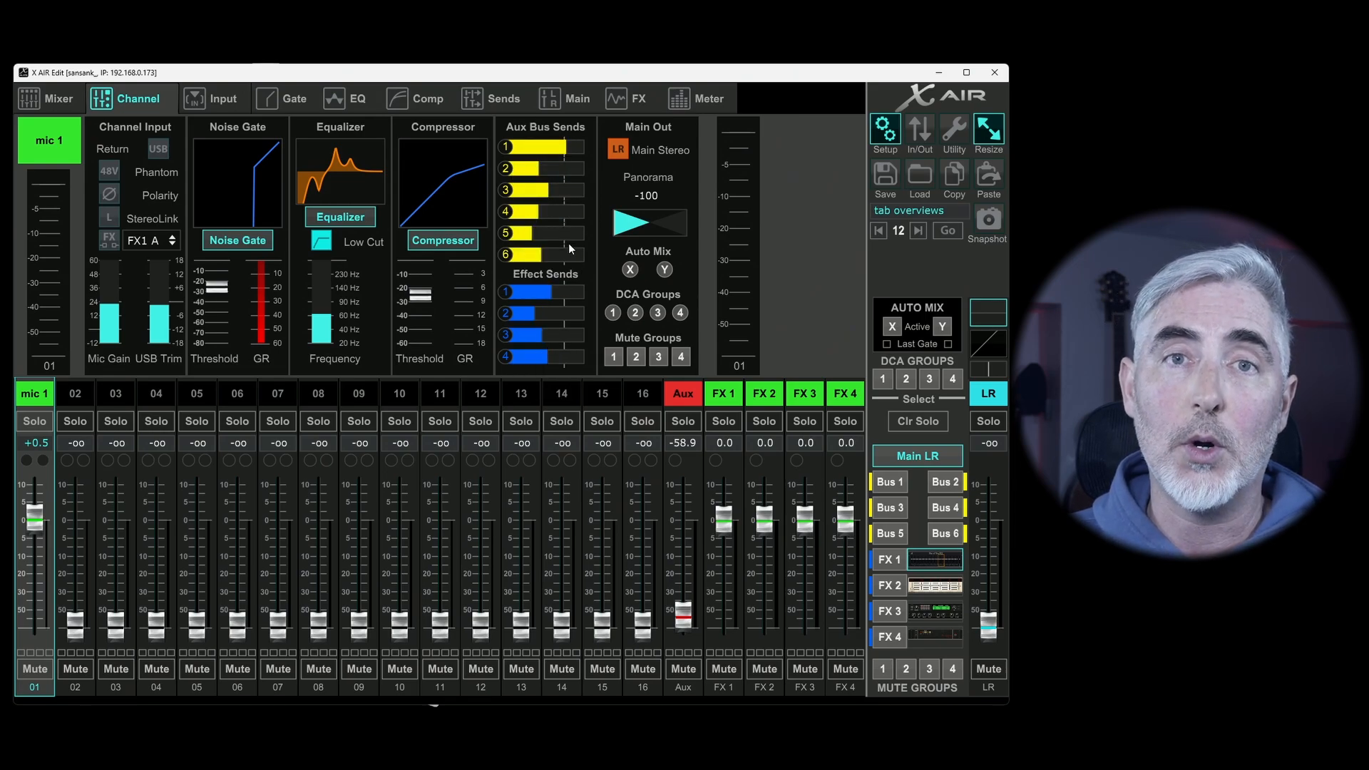
drag(541, 233, 529, 232)
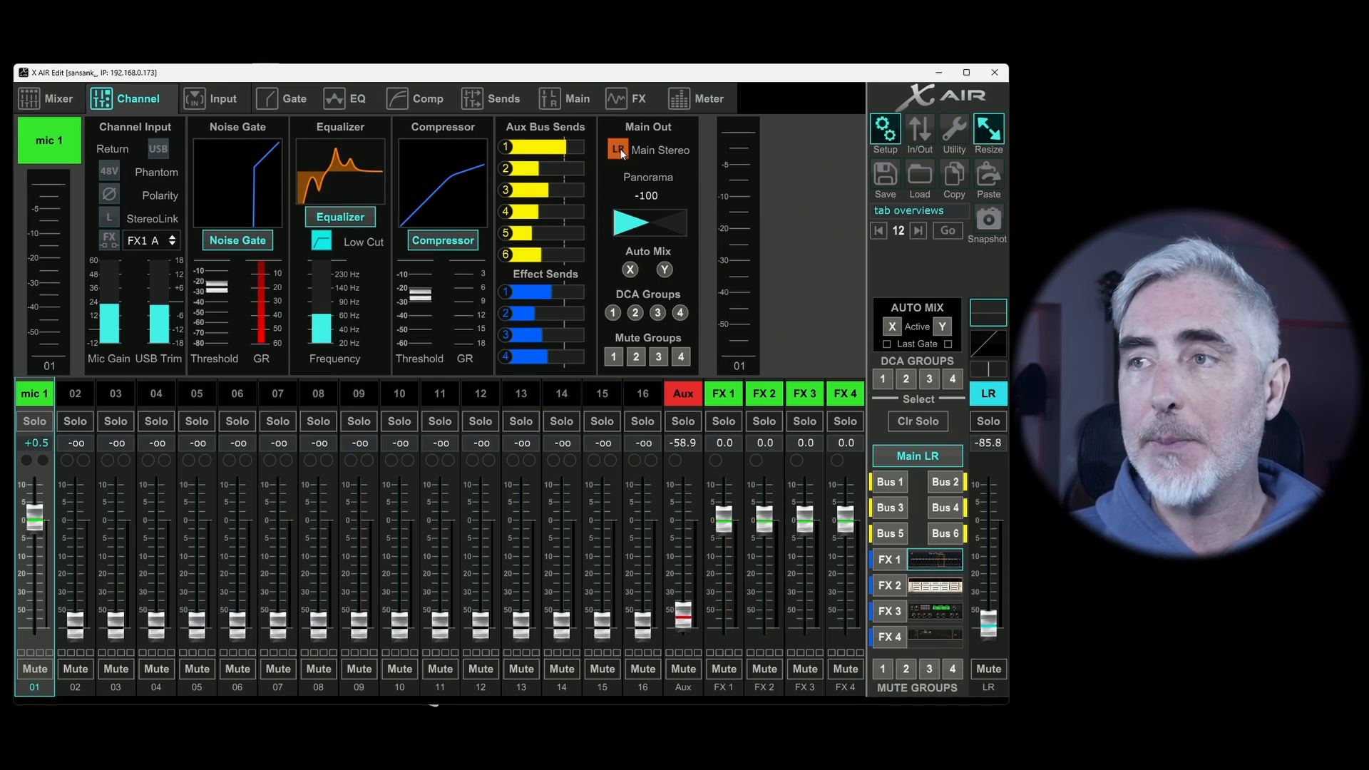
mouse_move(82, 378)
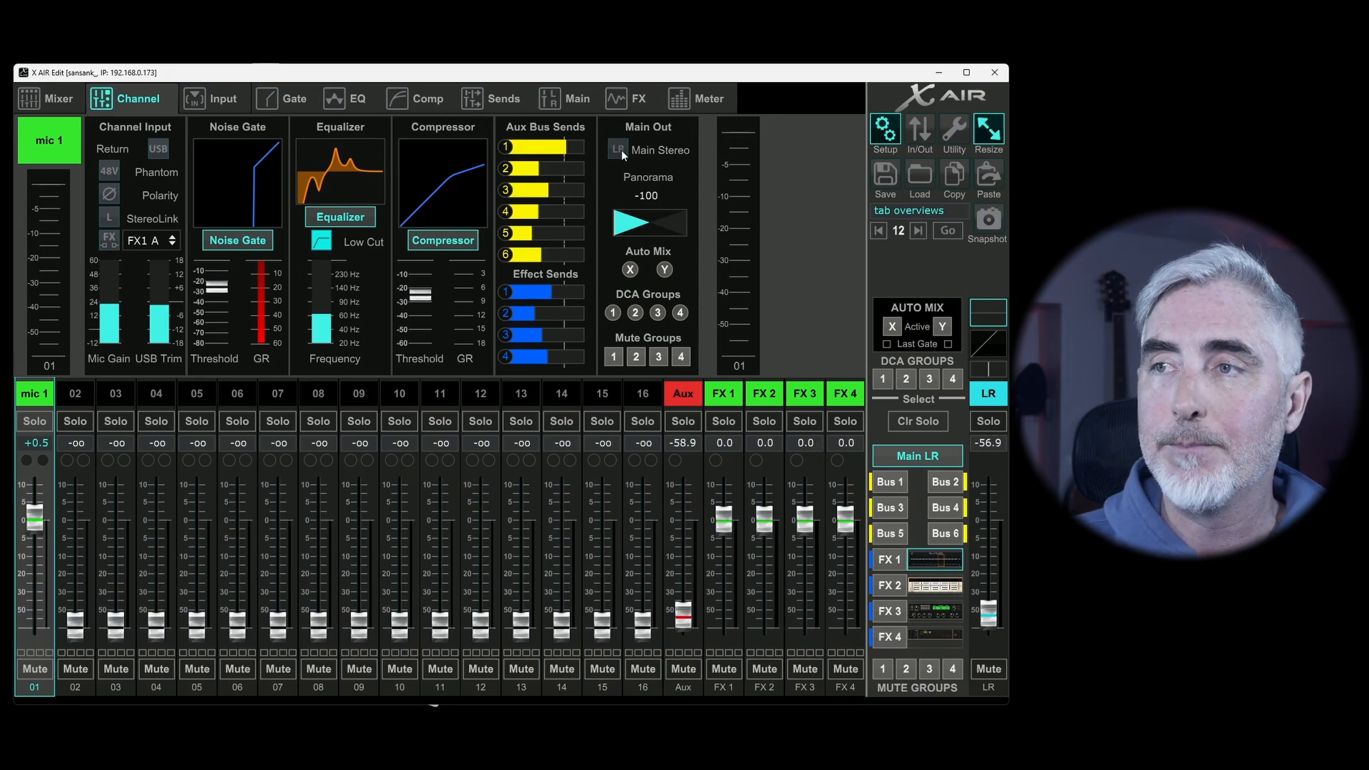
click(618, 150)
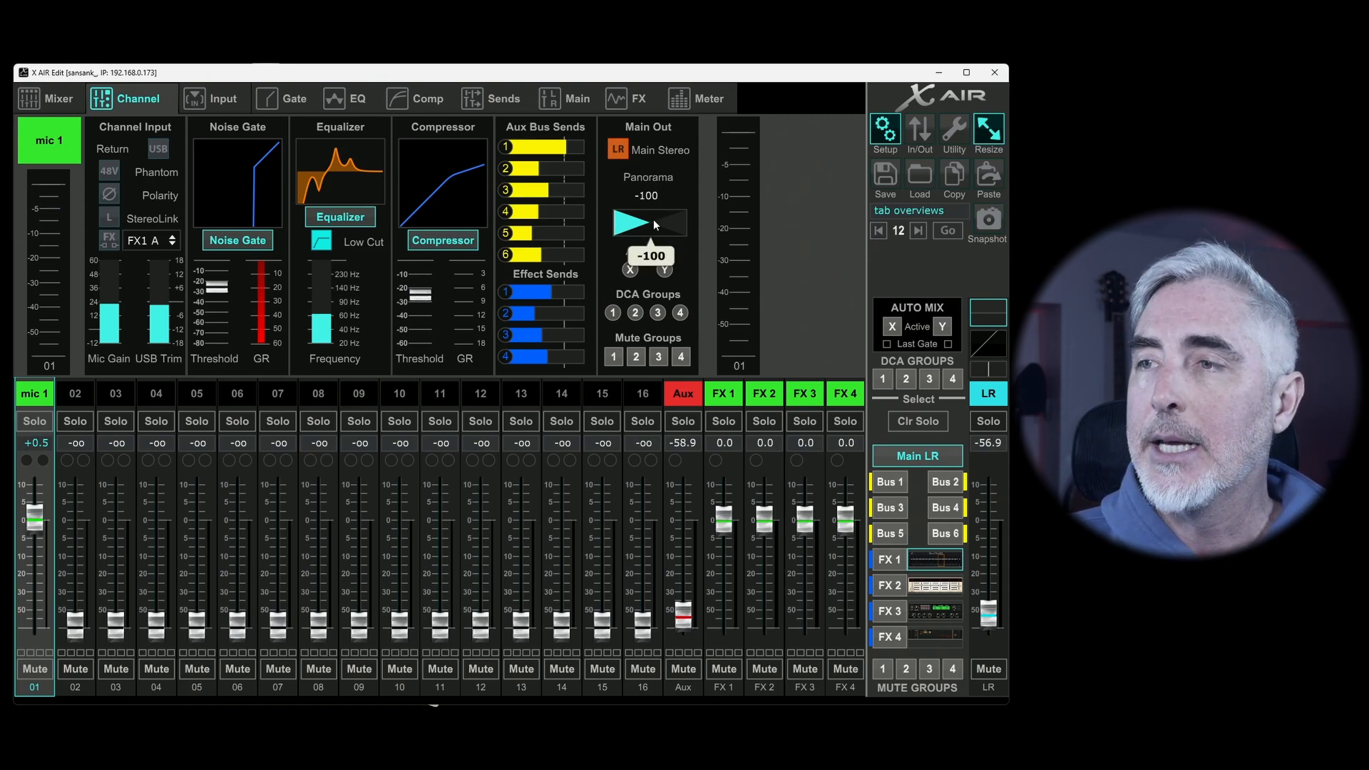
- Nudge channel 1's pan toward centre, then return it to hard left (-100)
drag(646, 222, 653, 223)
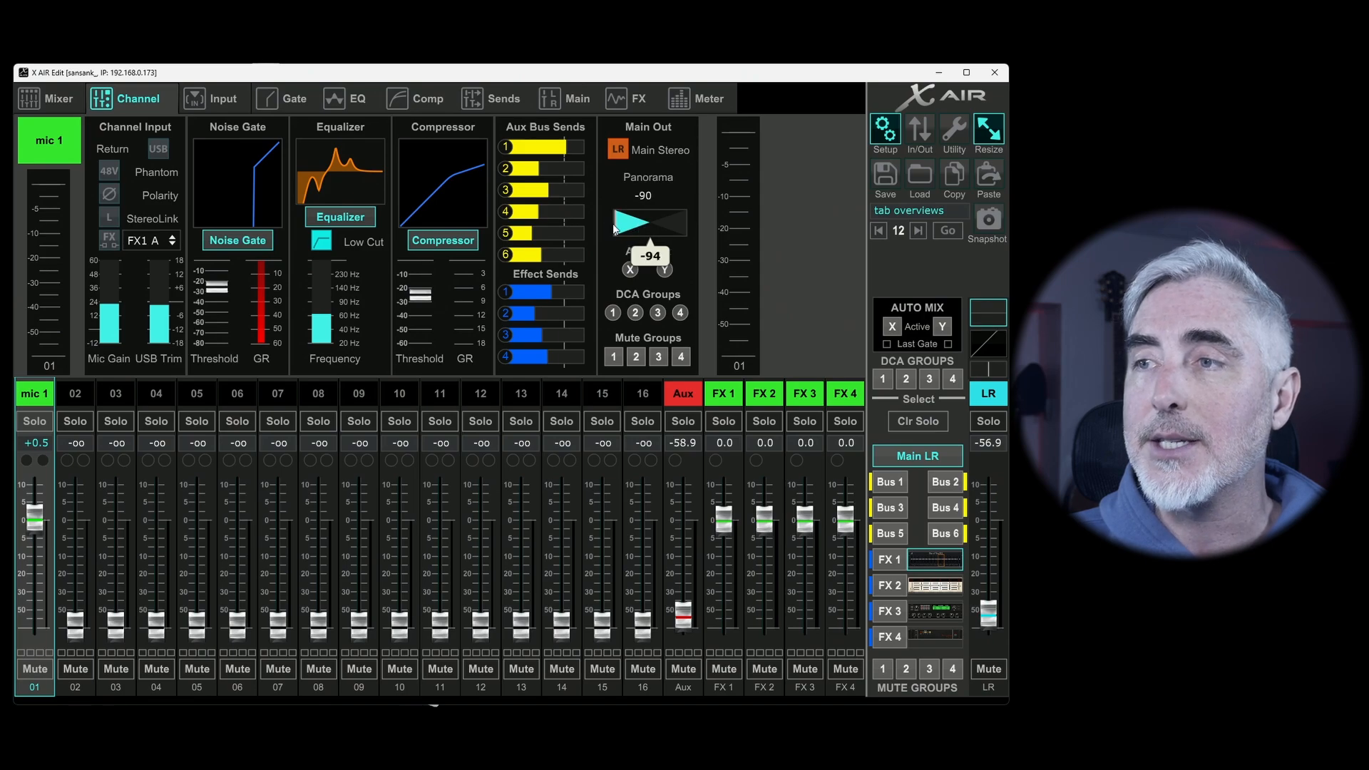
drag(650, 221, 629, 221)
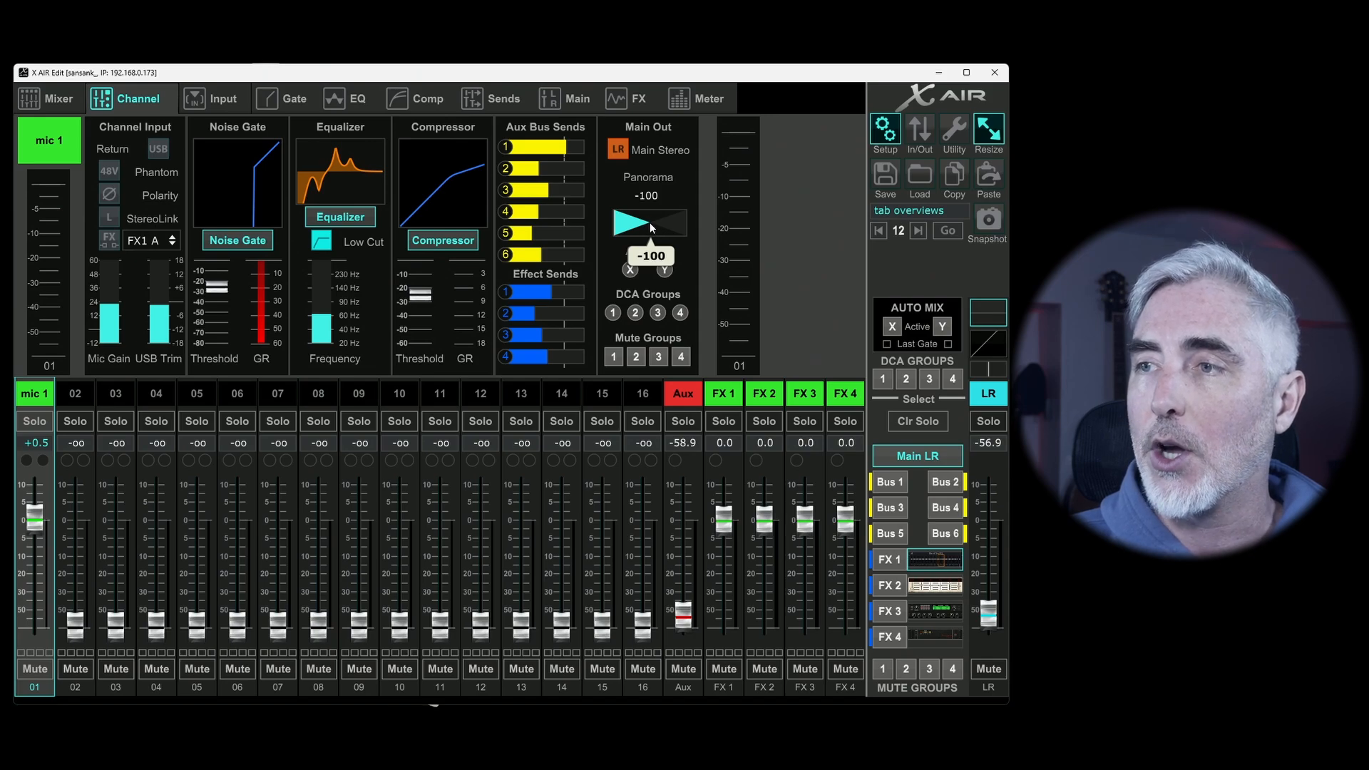
drag(619, 221, 651, 220)
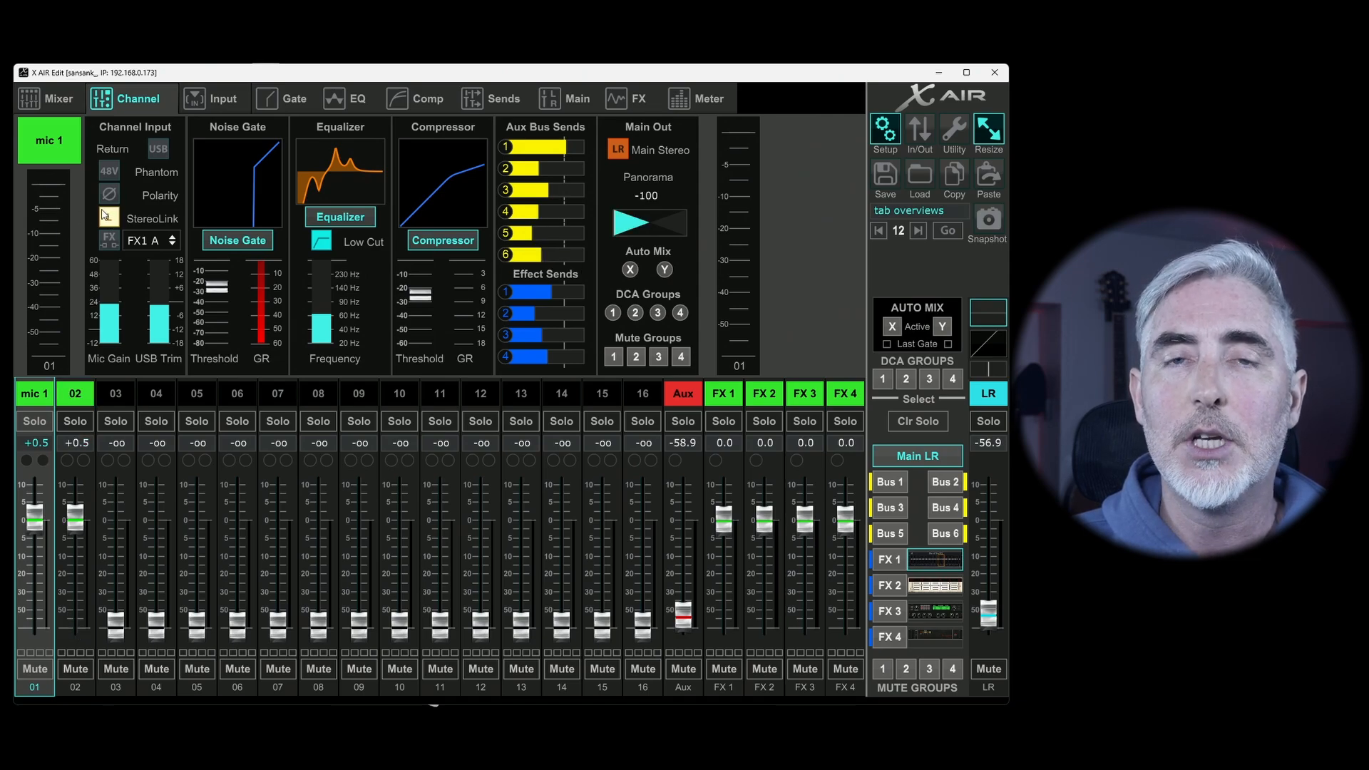
- Link channel 1 with channel 2, comparing settings on channels 2, 5 and 8
click(74, 393)
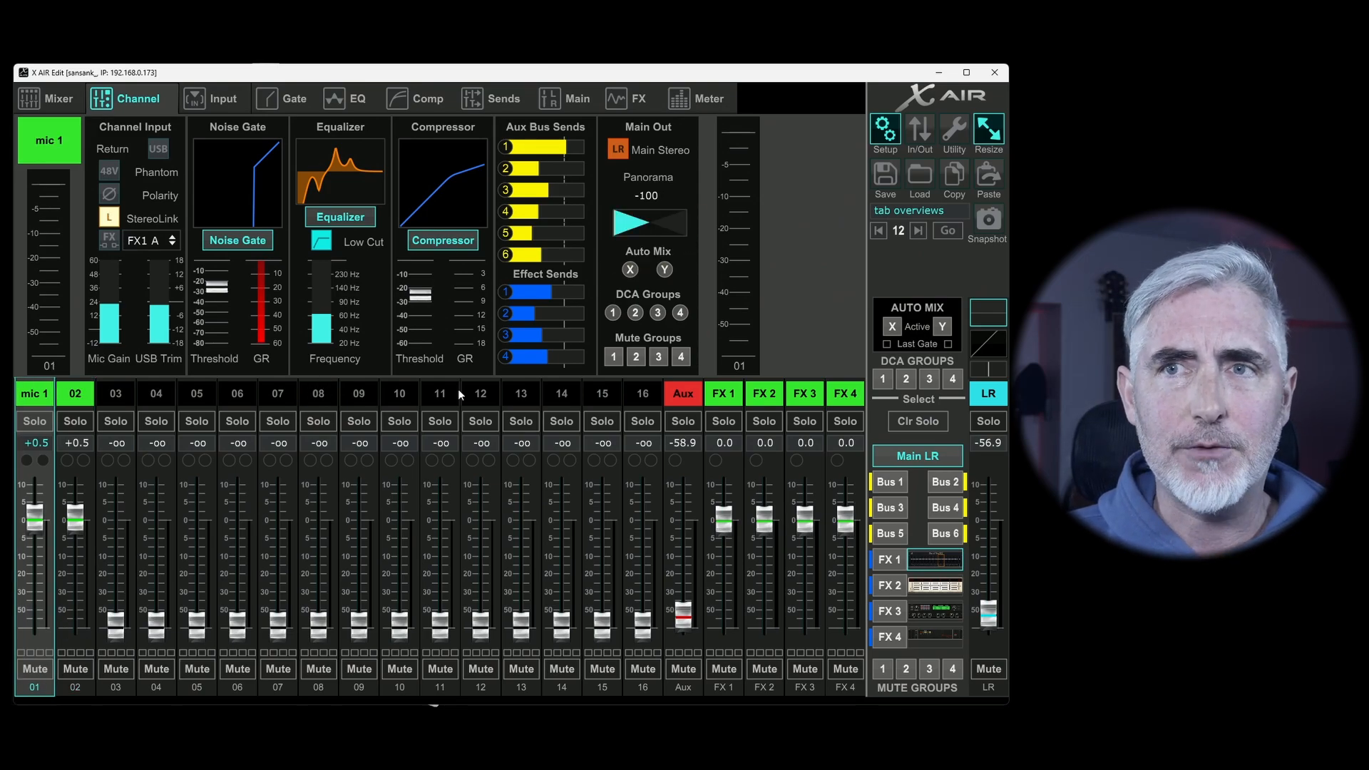
mouse_move(673, 256)
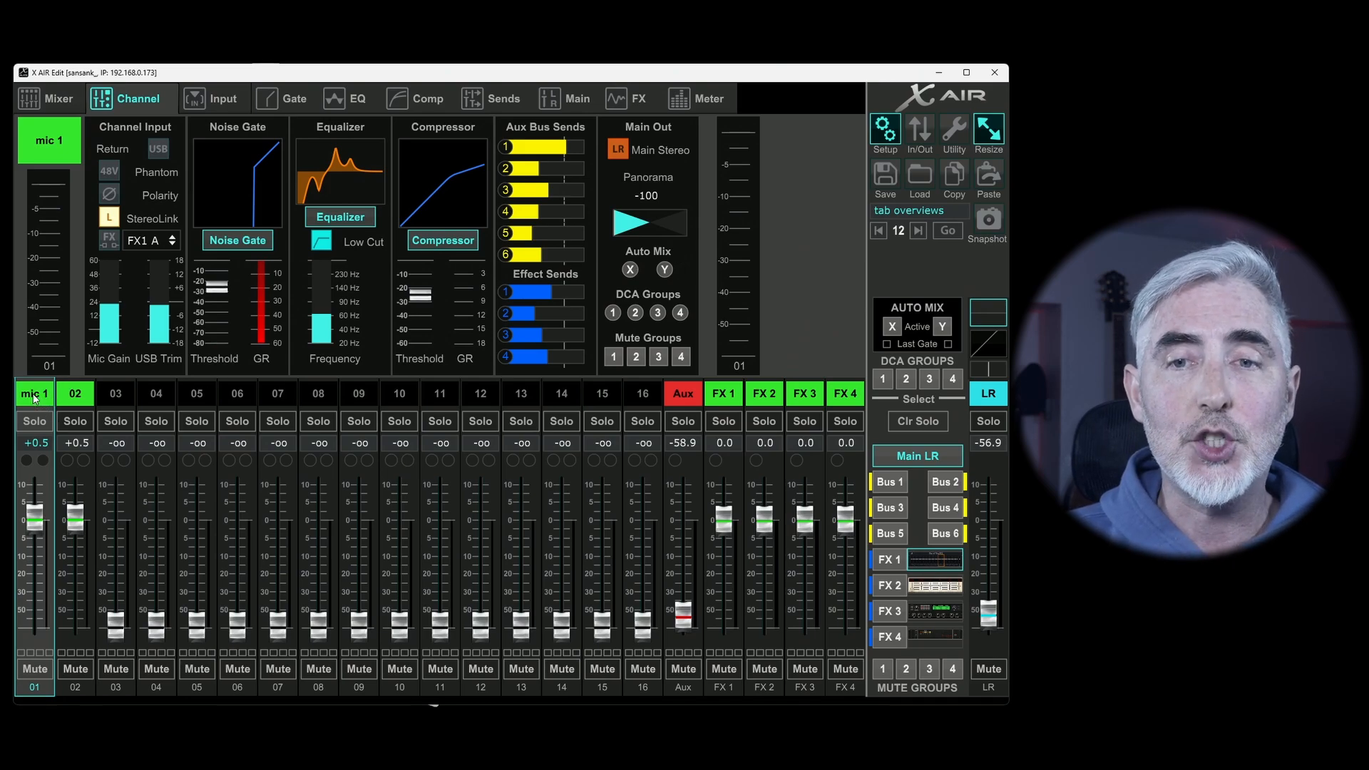
click(75, 393)
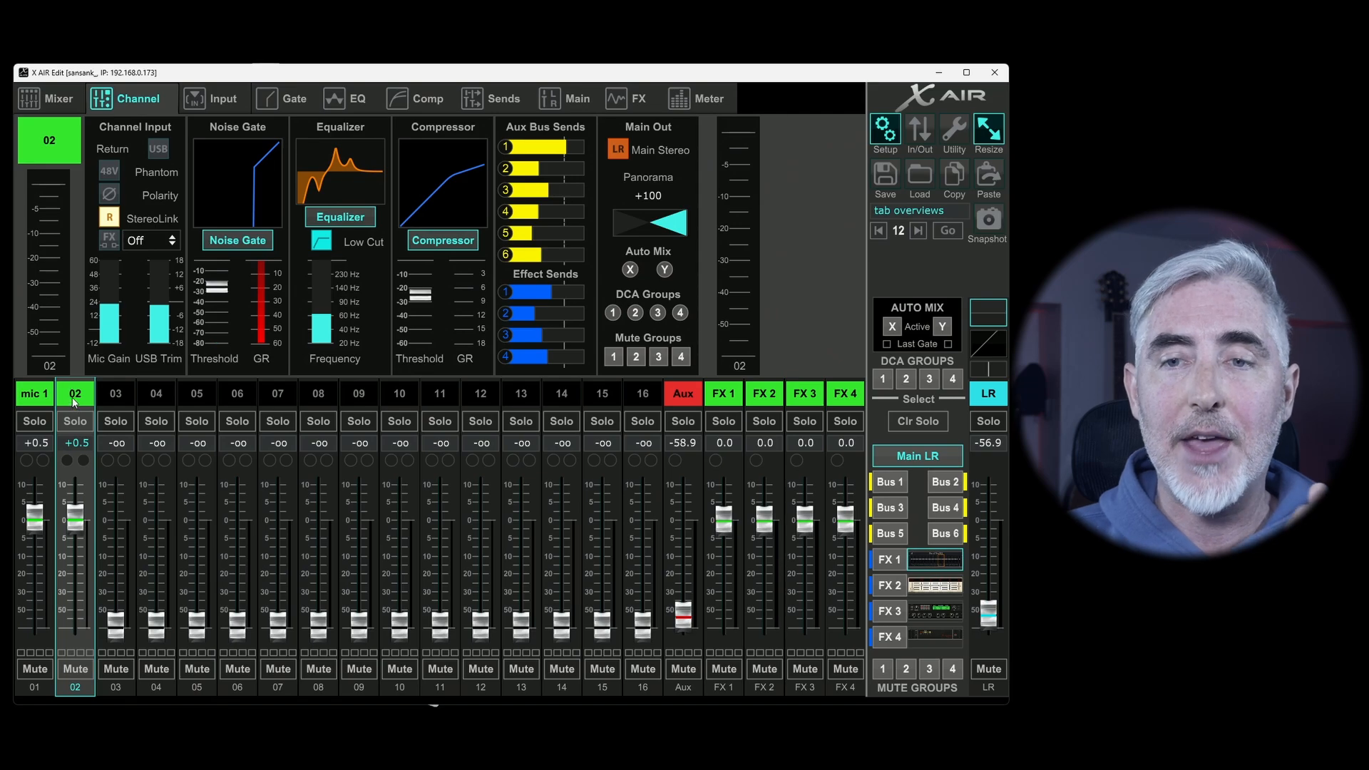
click(197, 393)
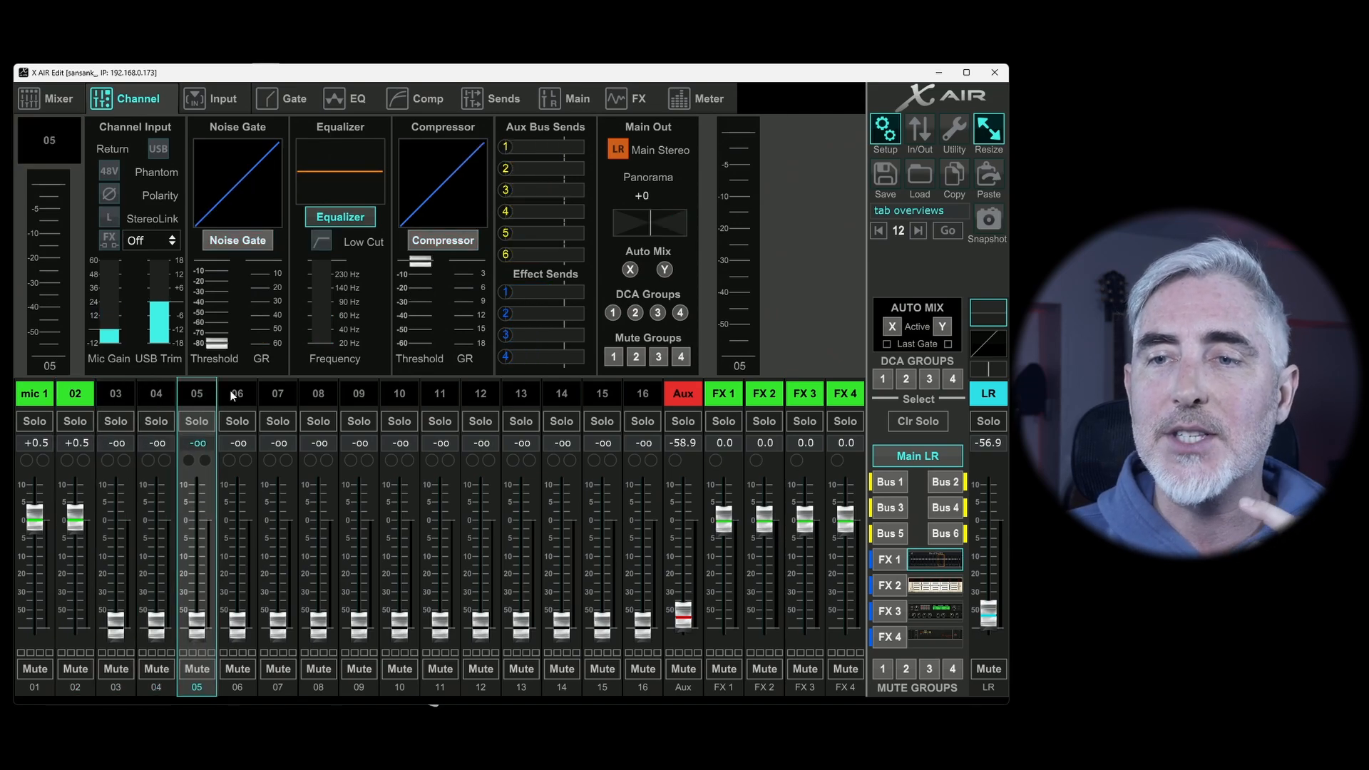
click(318, 393)
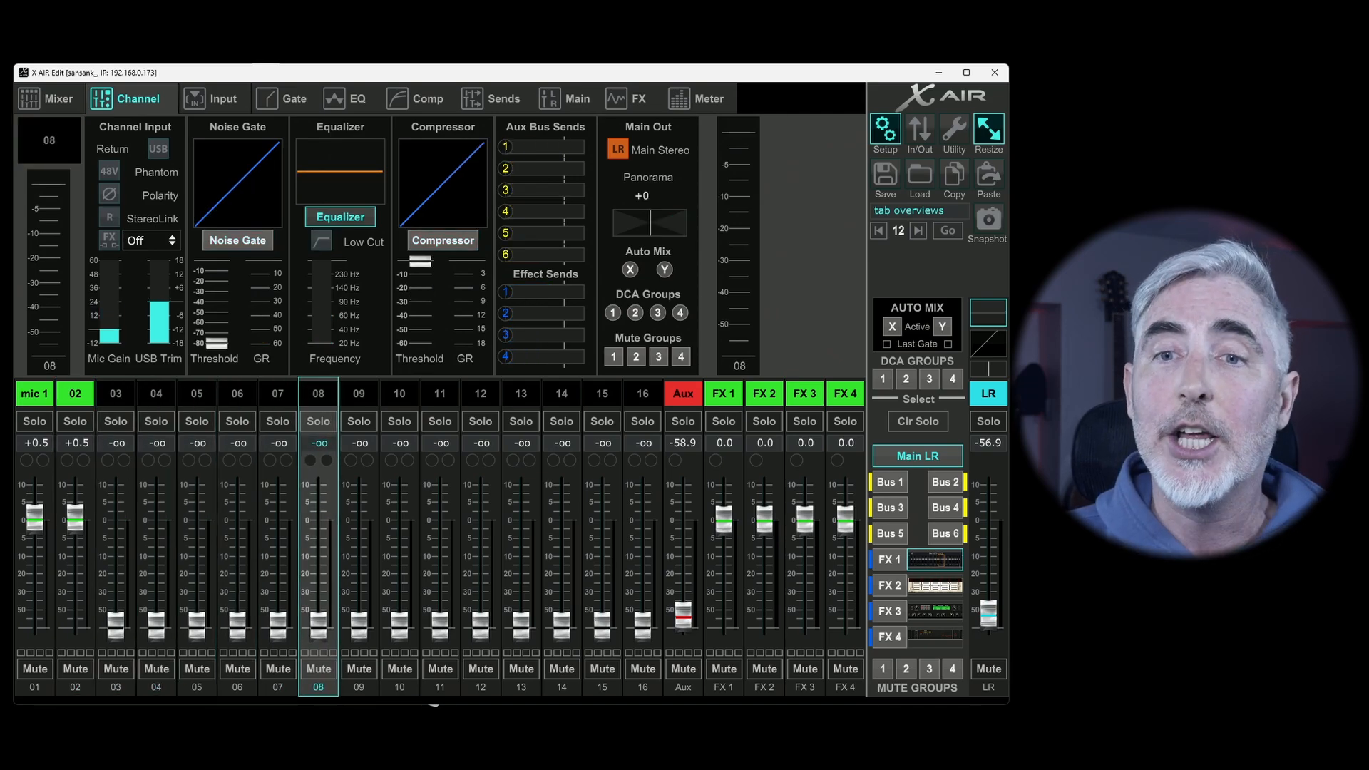
click(75, 394)
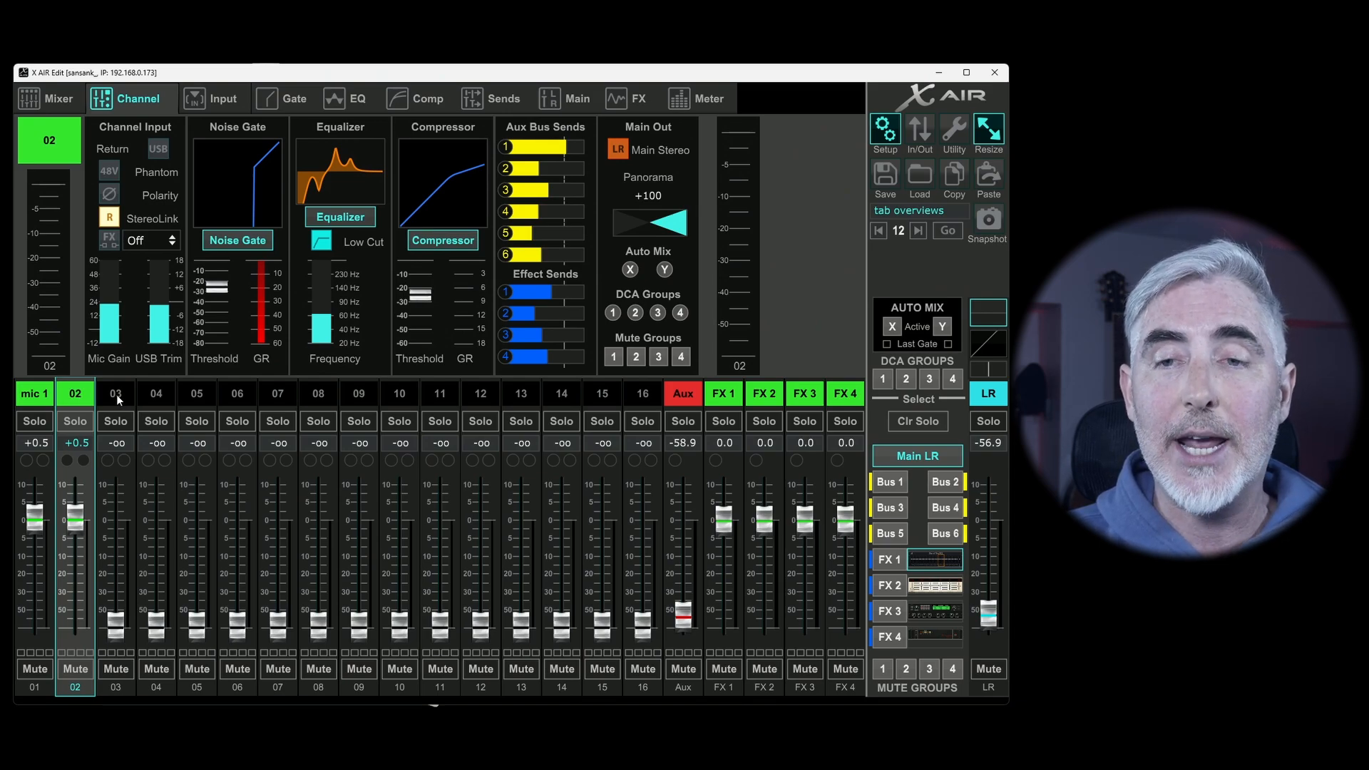
click(196, 394)
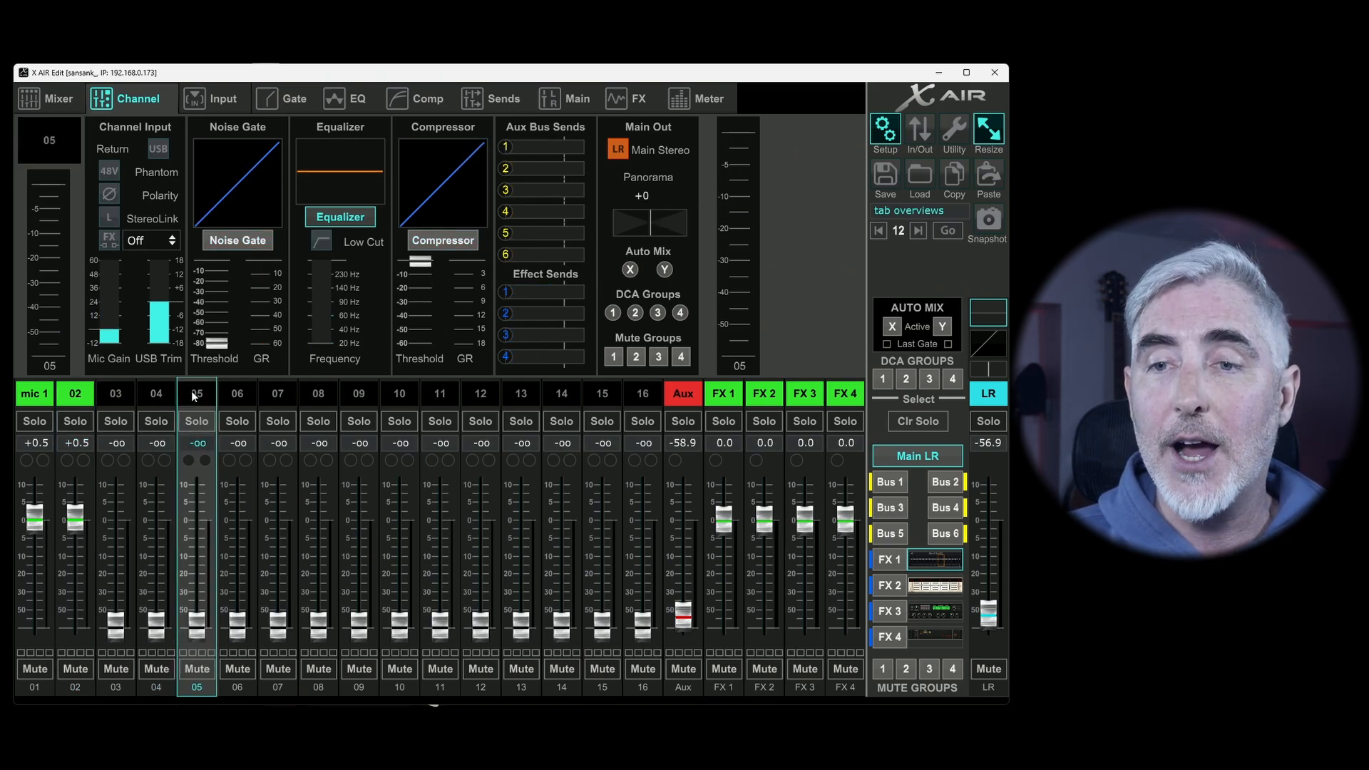
click(34, 394)
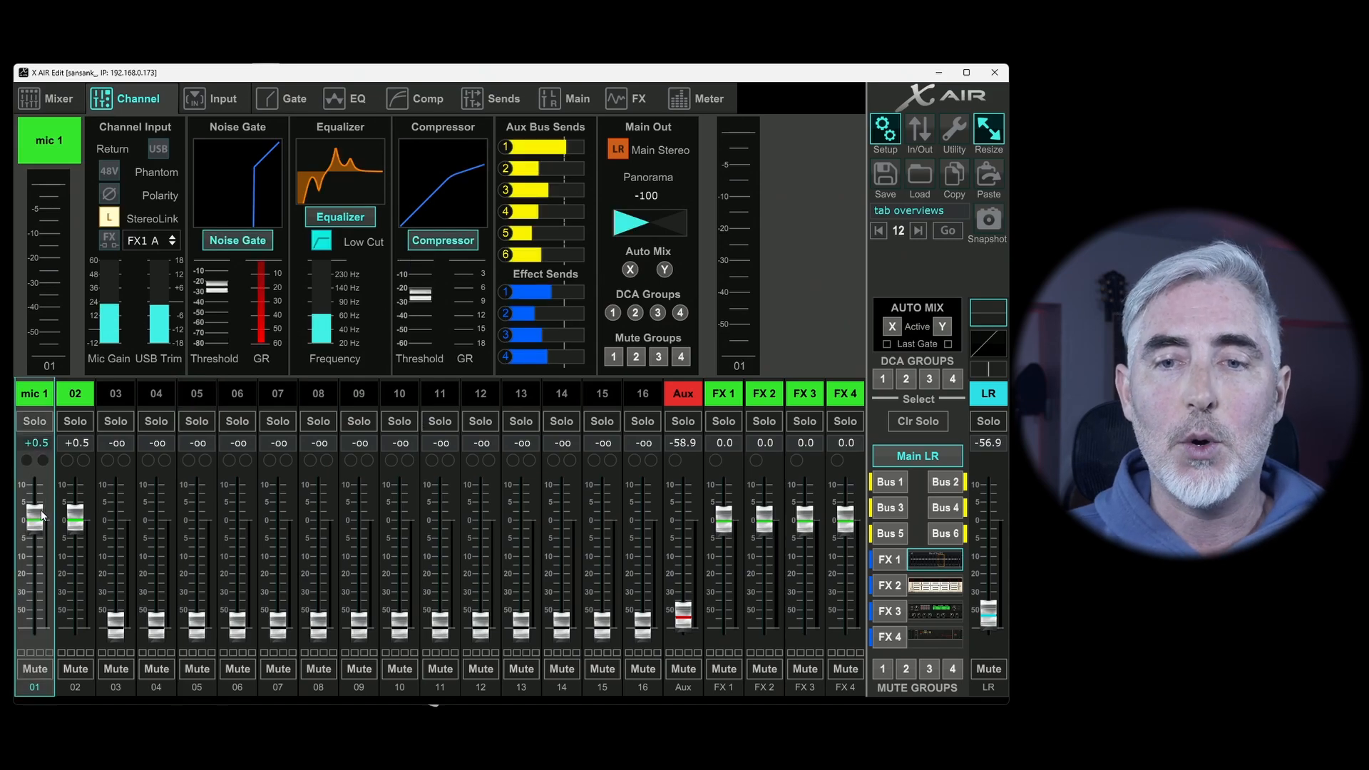
- Compare channels 3 and 5, then stereo-link channel 3 with 4 and check channel 4
click(115, 393)
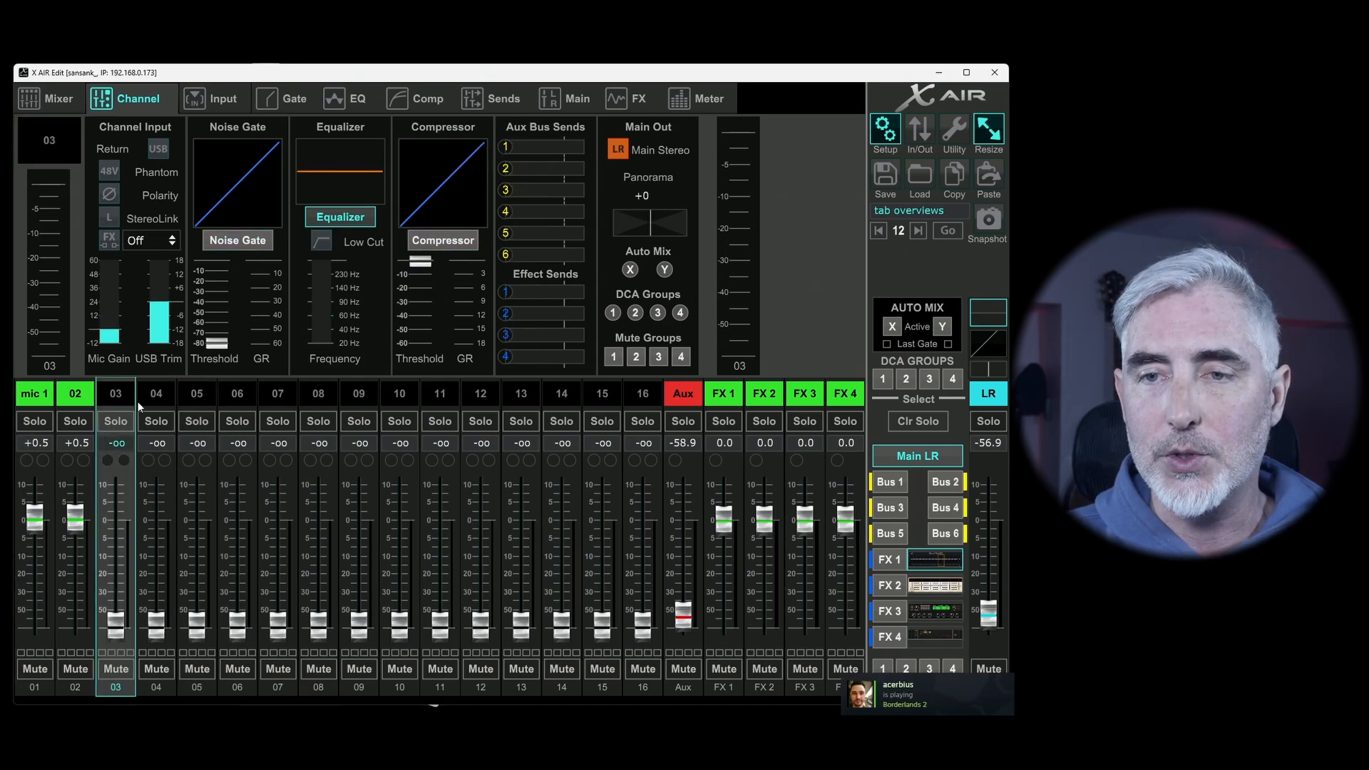
click(196, 393)
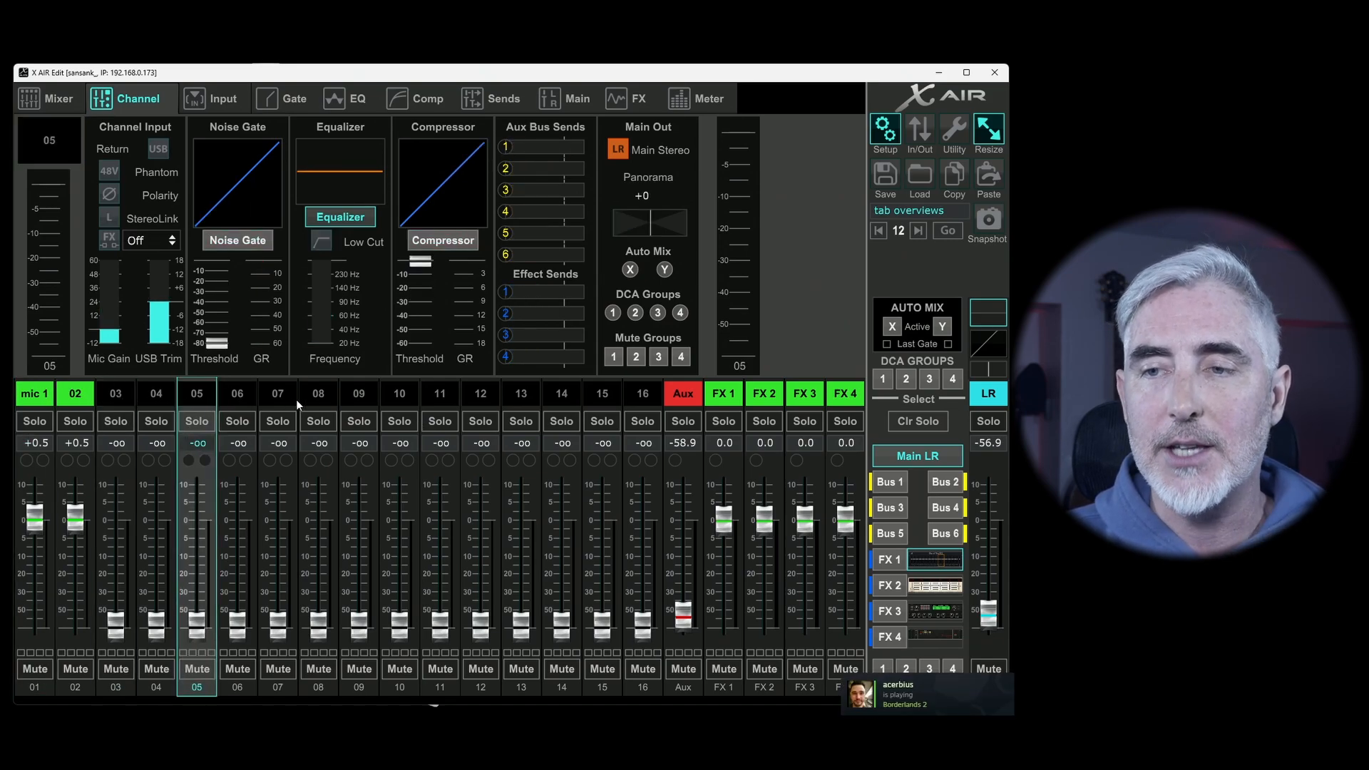
mouse_move(636, 416)
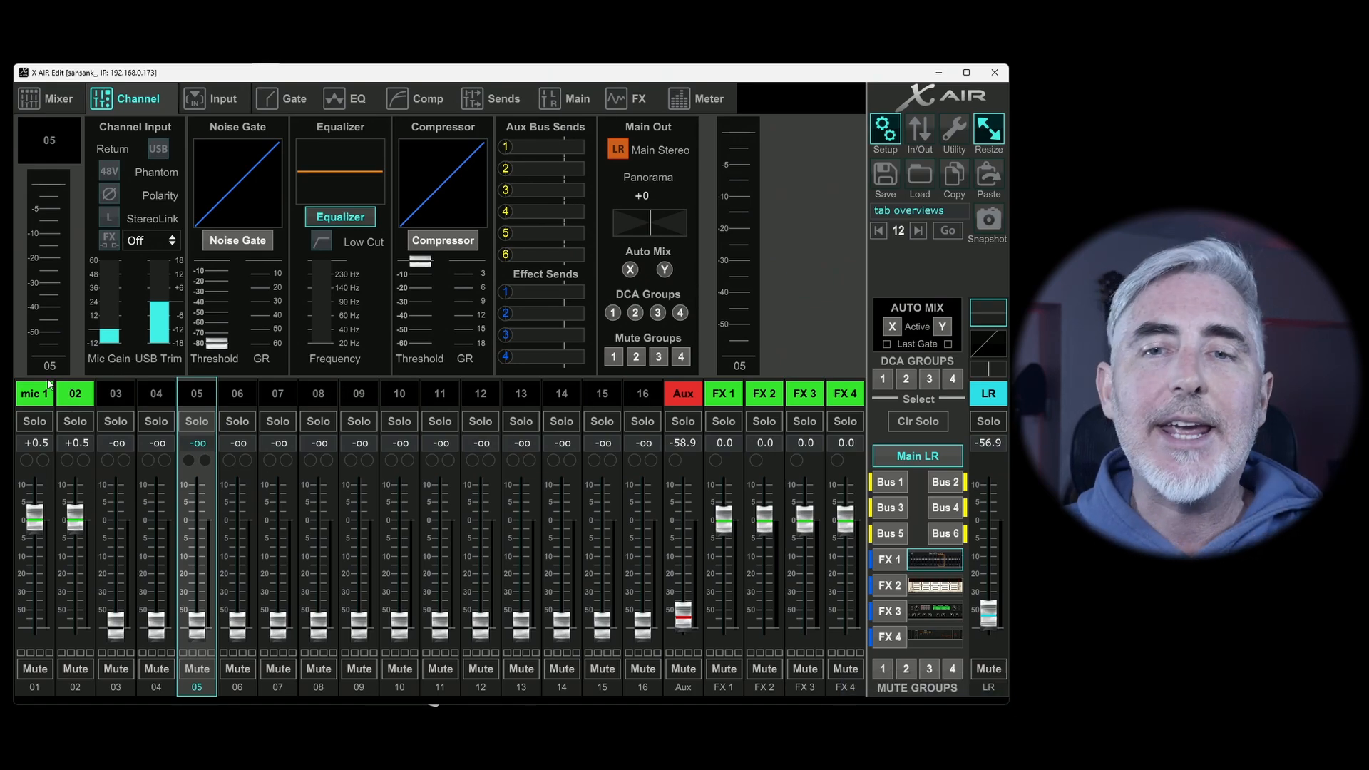
click(33, 394)
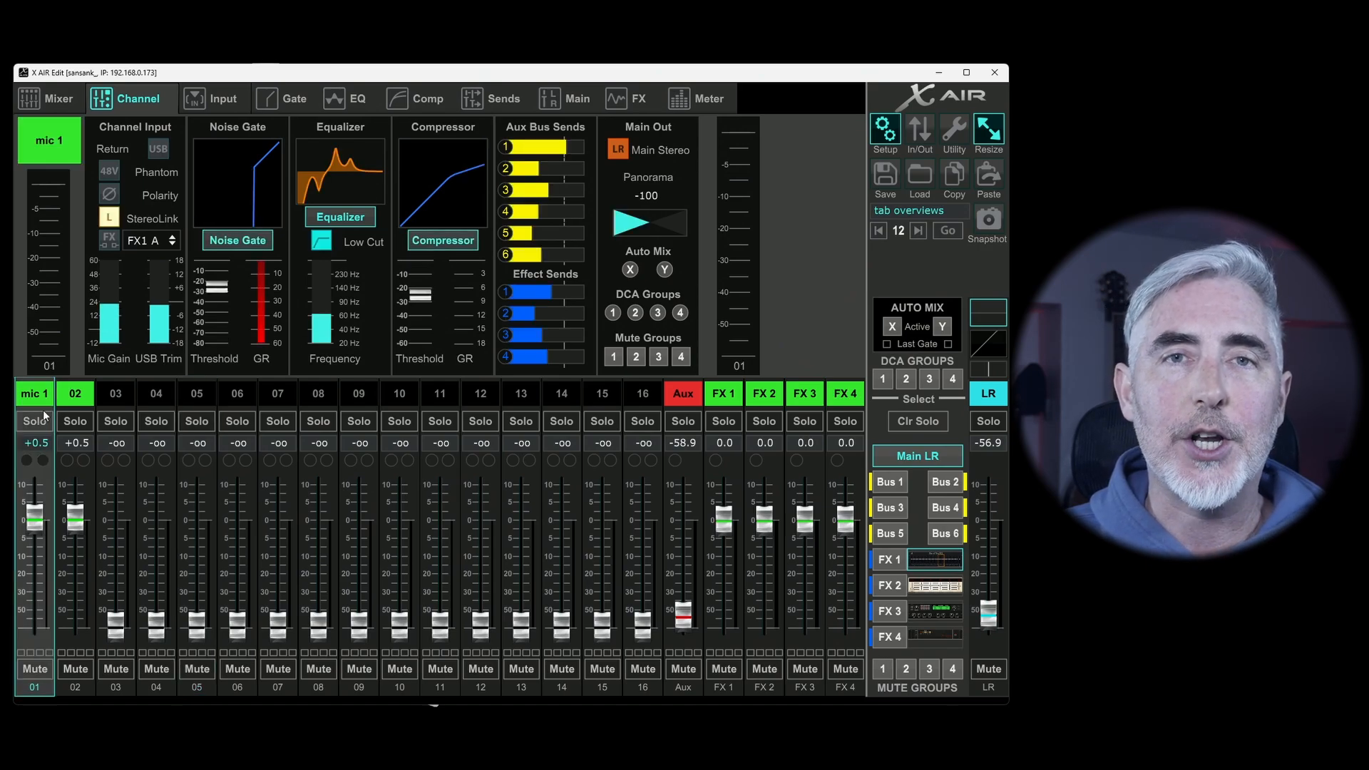
click(115, 393)
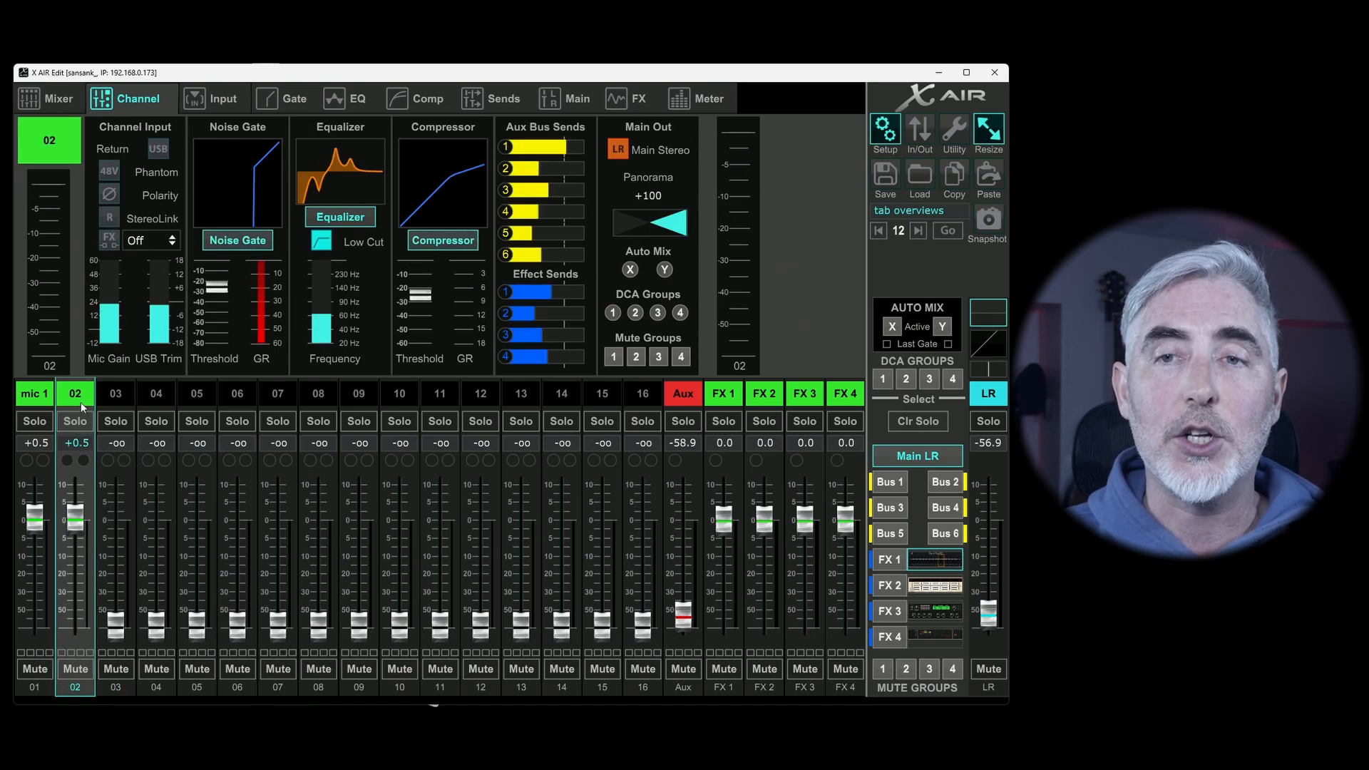
click(116, 393)
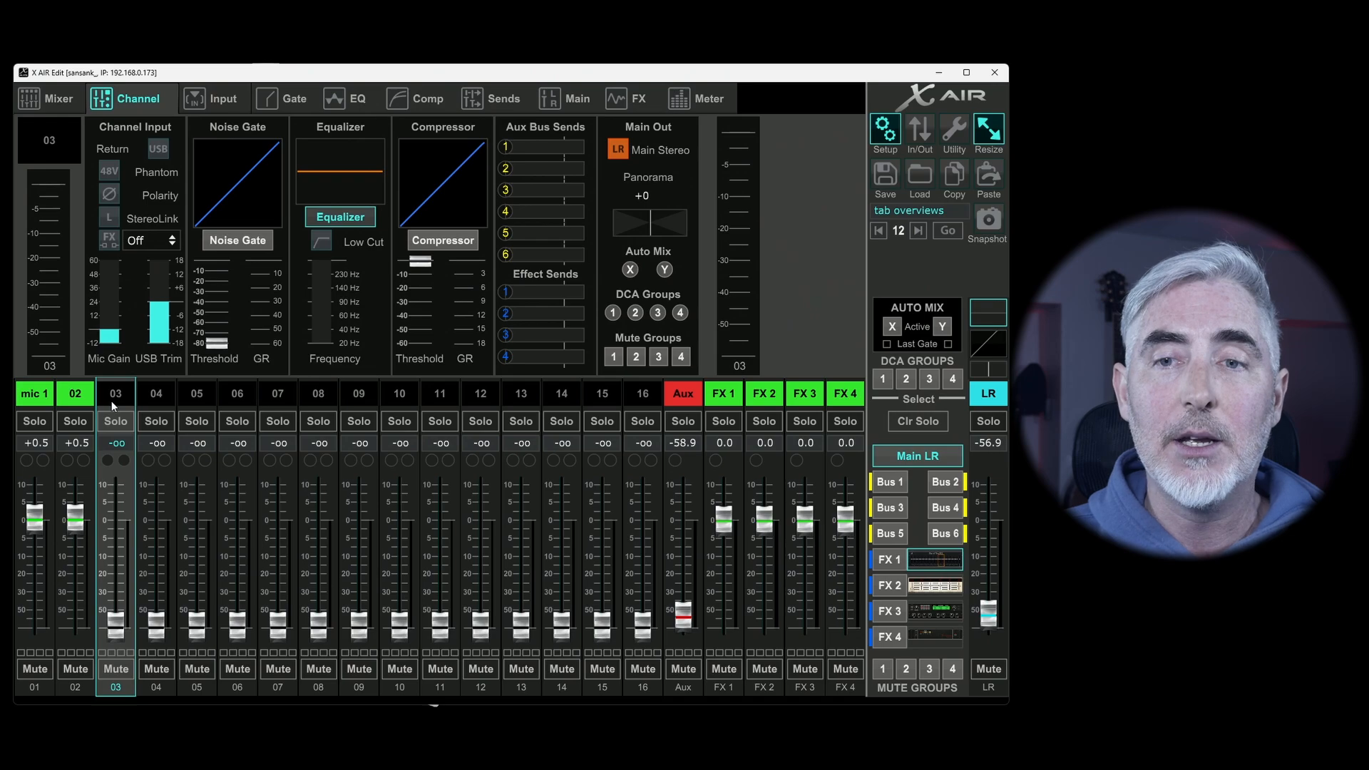
drag(648, 223, 611, 223)
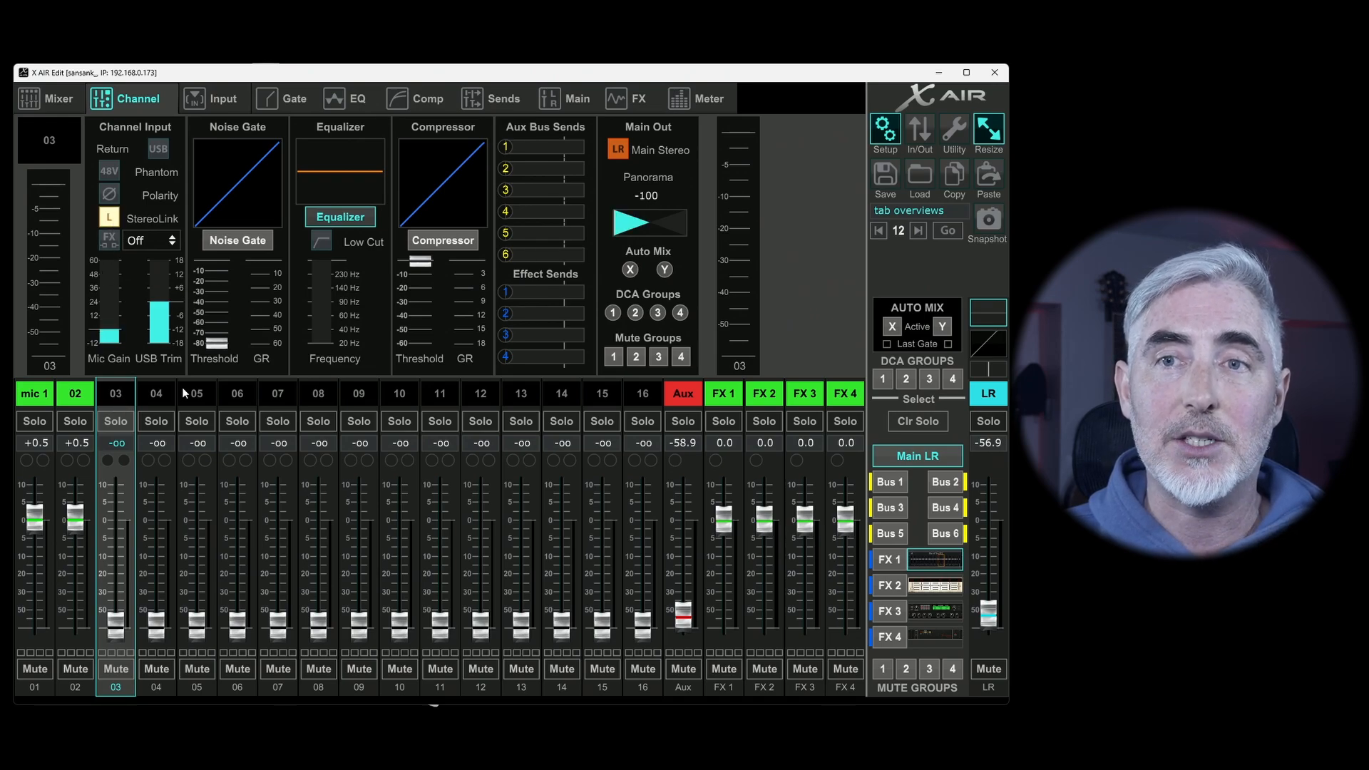
click(155, 394)
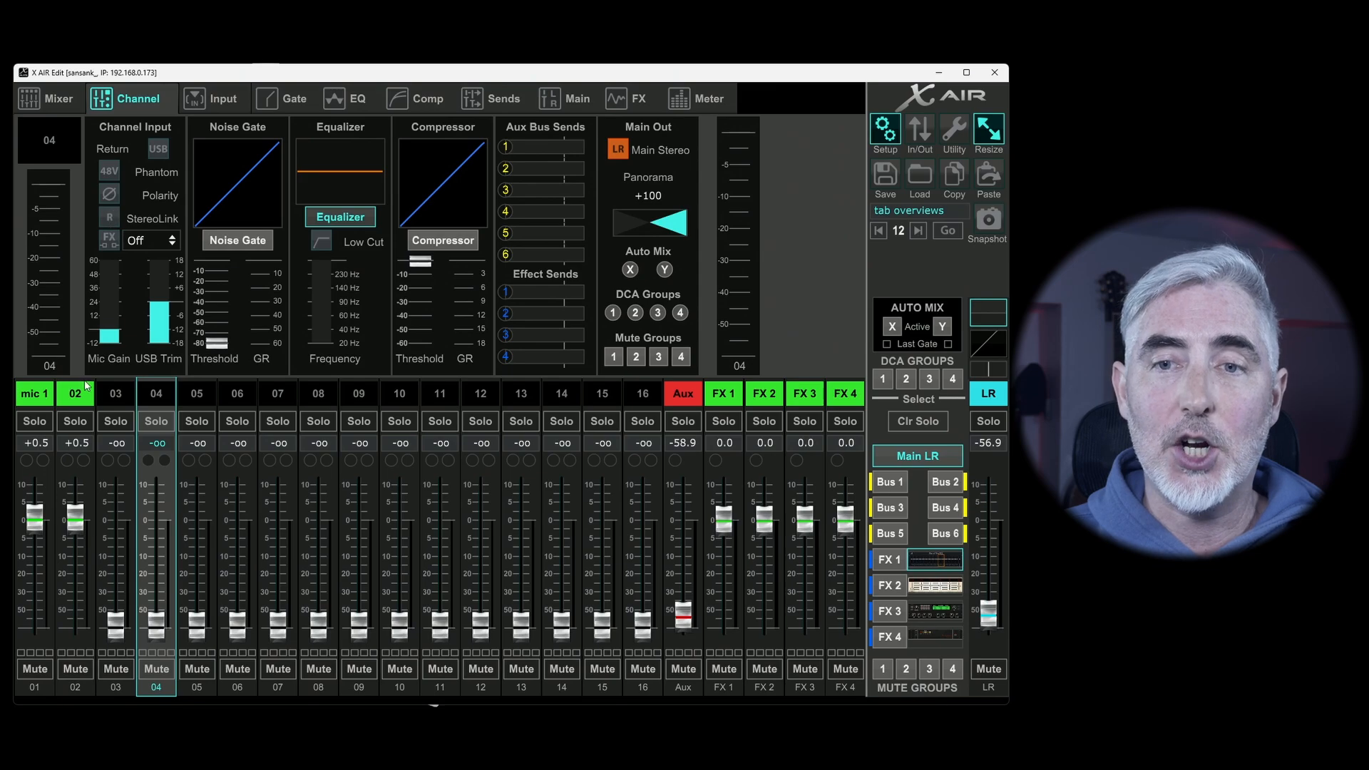
click(75, 393)
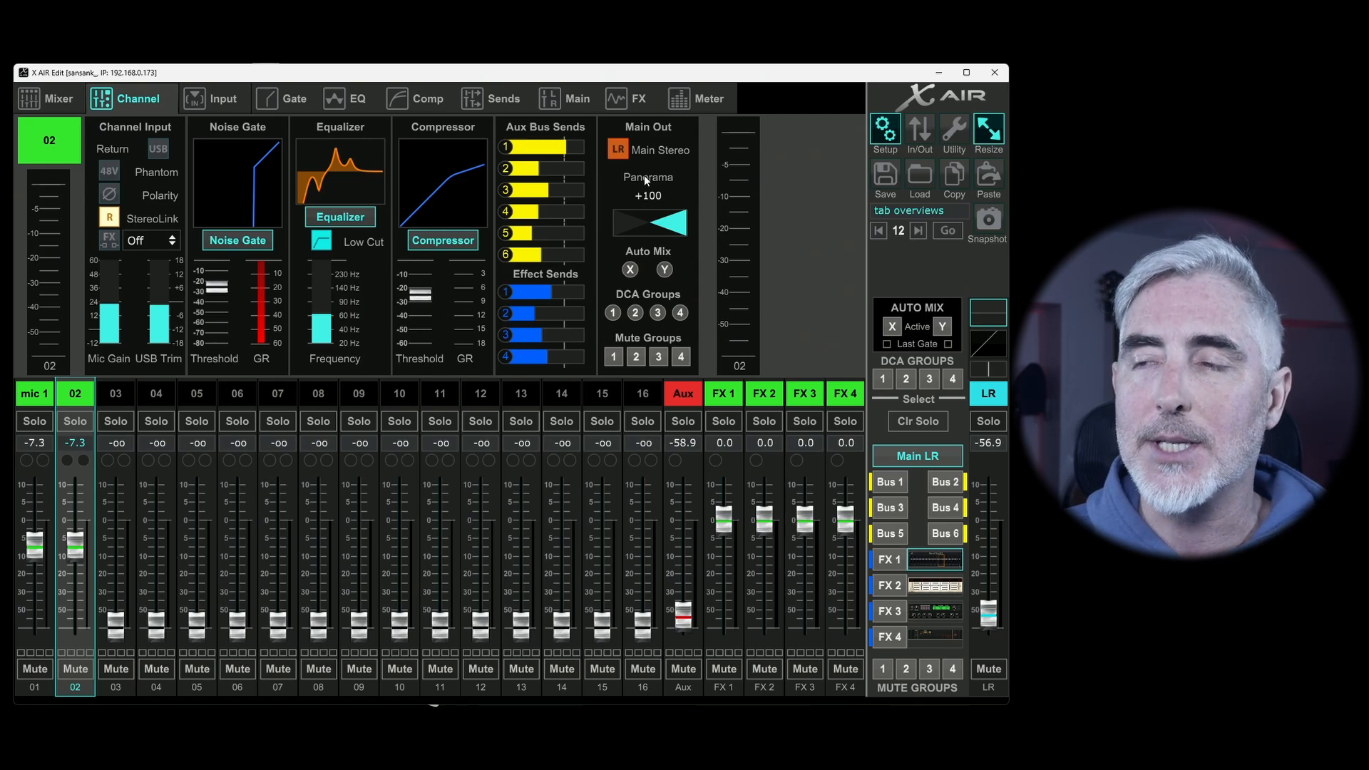
- Pan channel 02 from hard right to -54, then keep mic 1's pan centred
drag(649, 222, 649, 225)
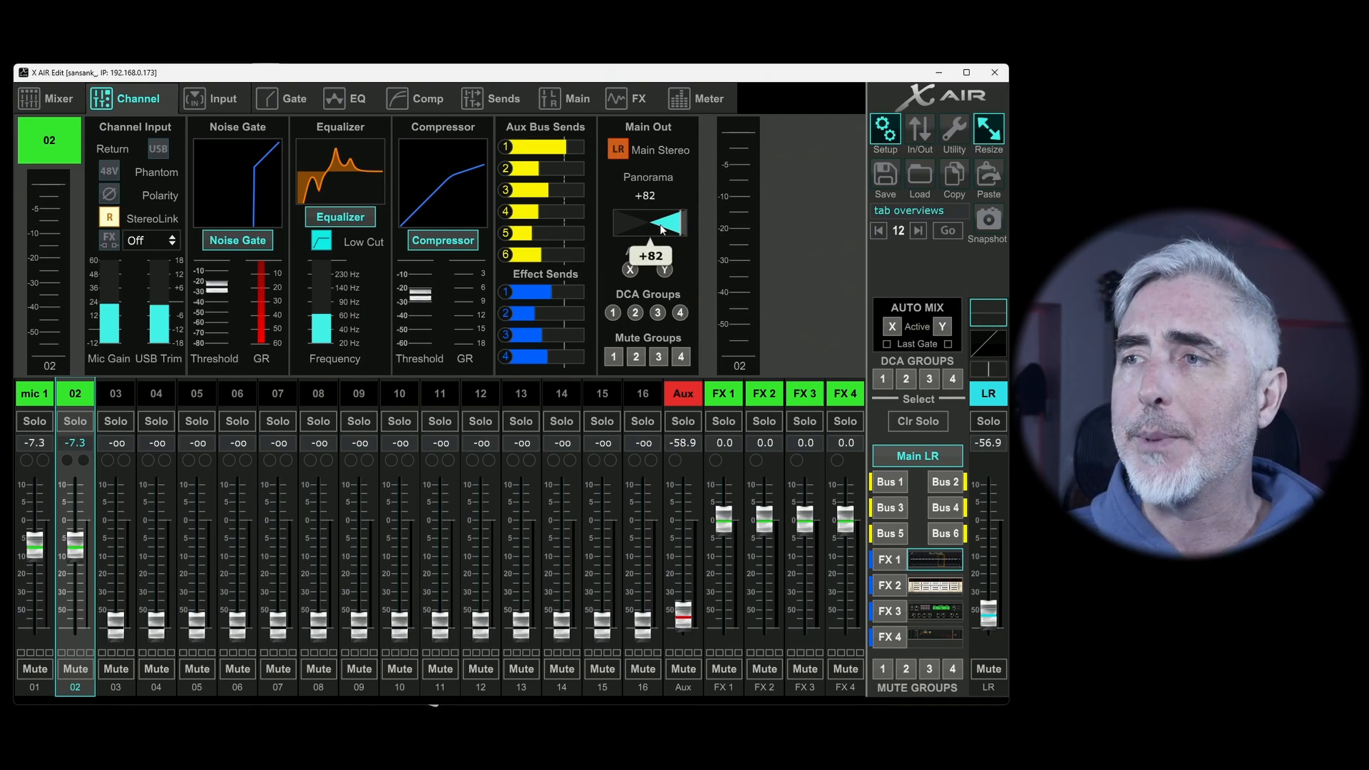
drag(664, 222, 649, 222)
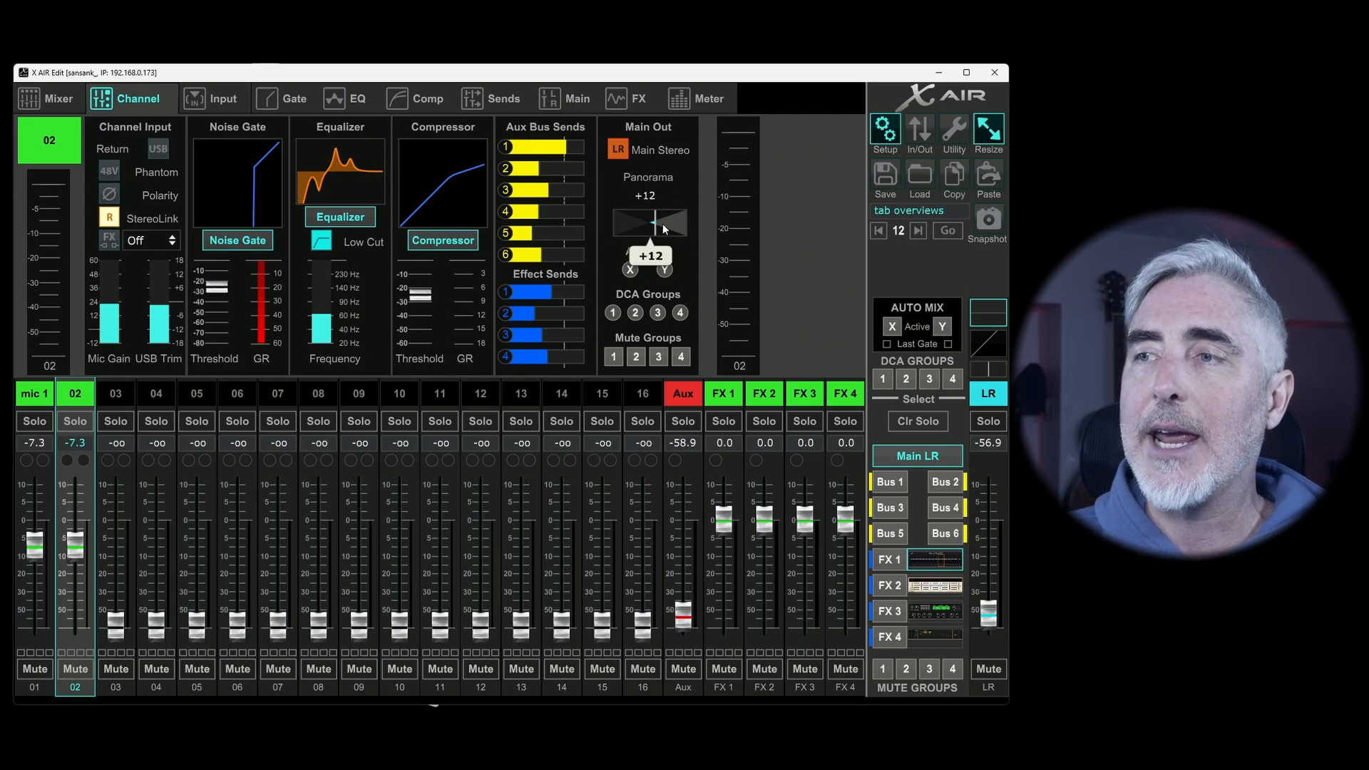
drag(664, 221, 633, 222)
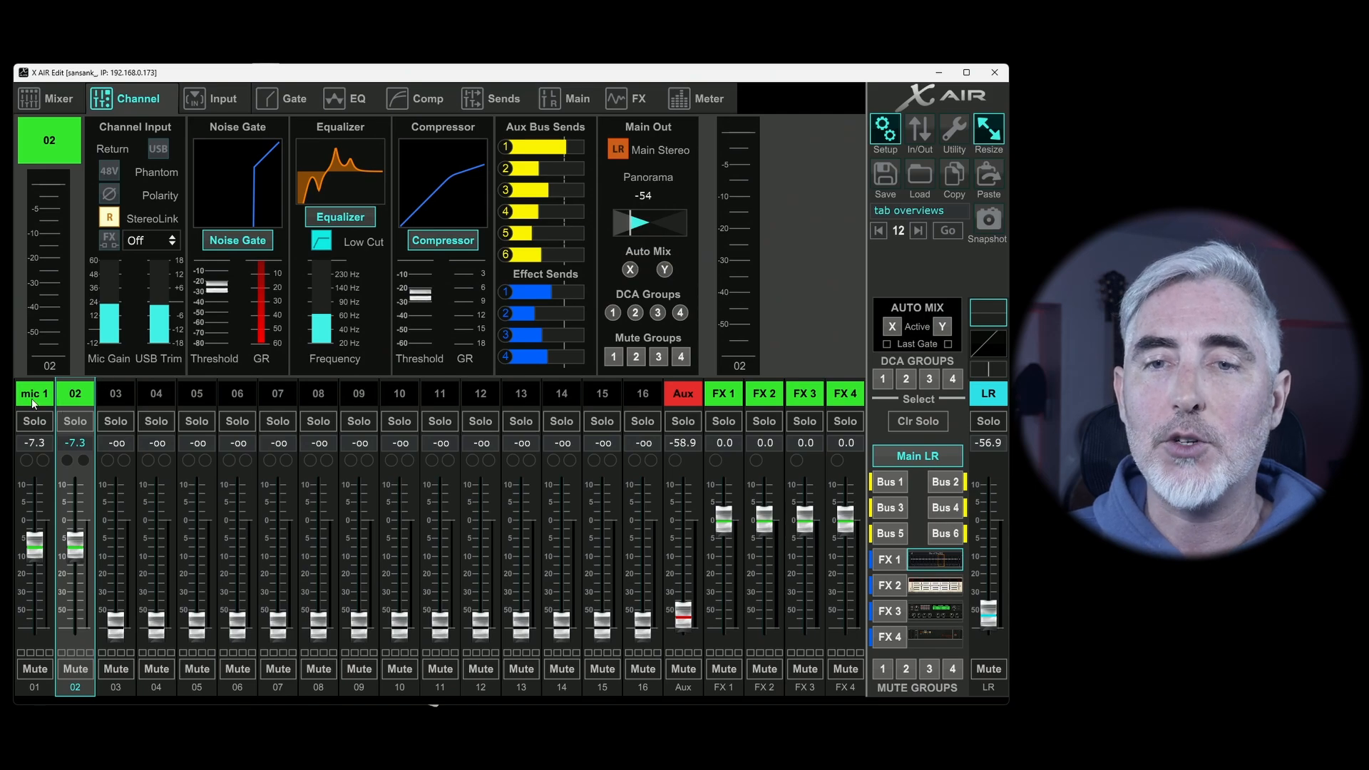
click(35, 394)
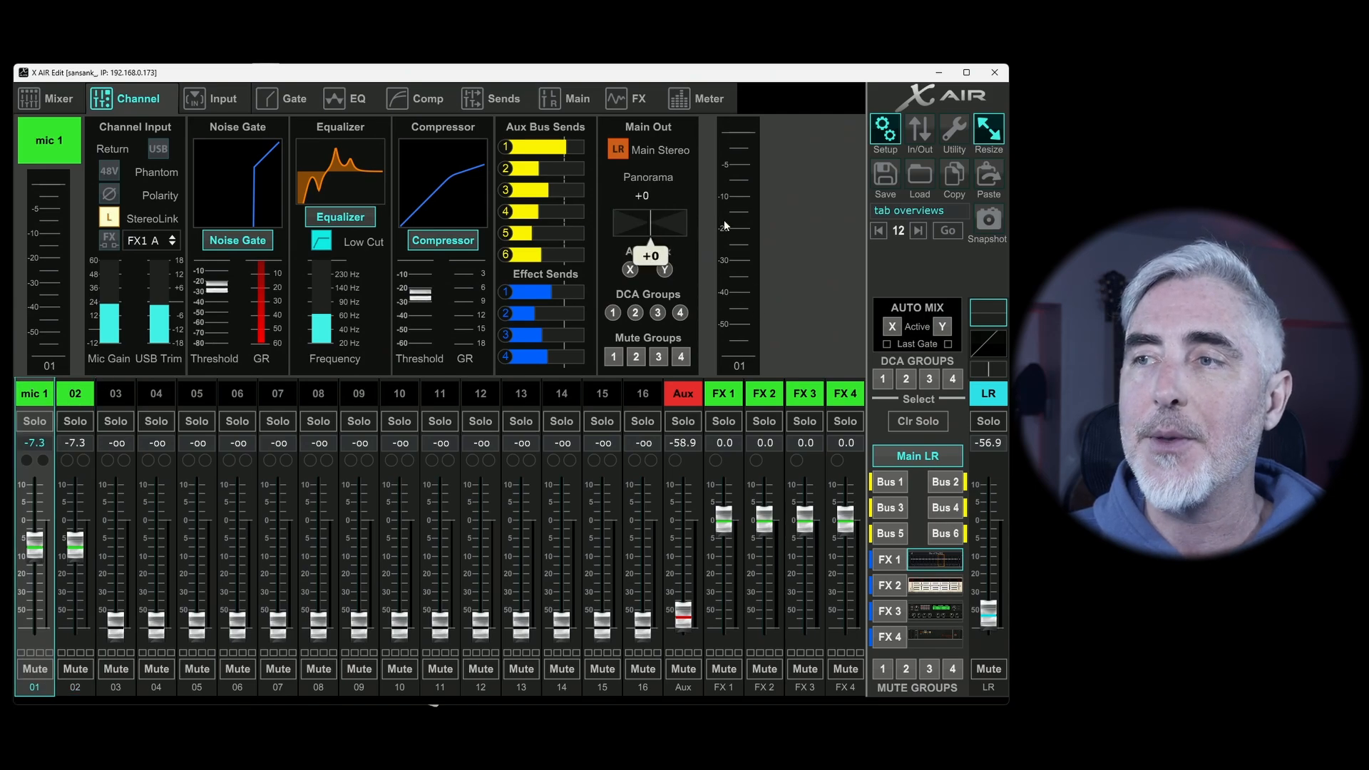
drag(651, 222, 629, 222)
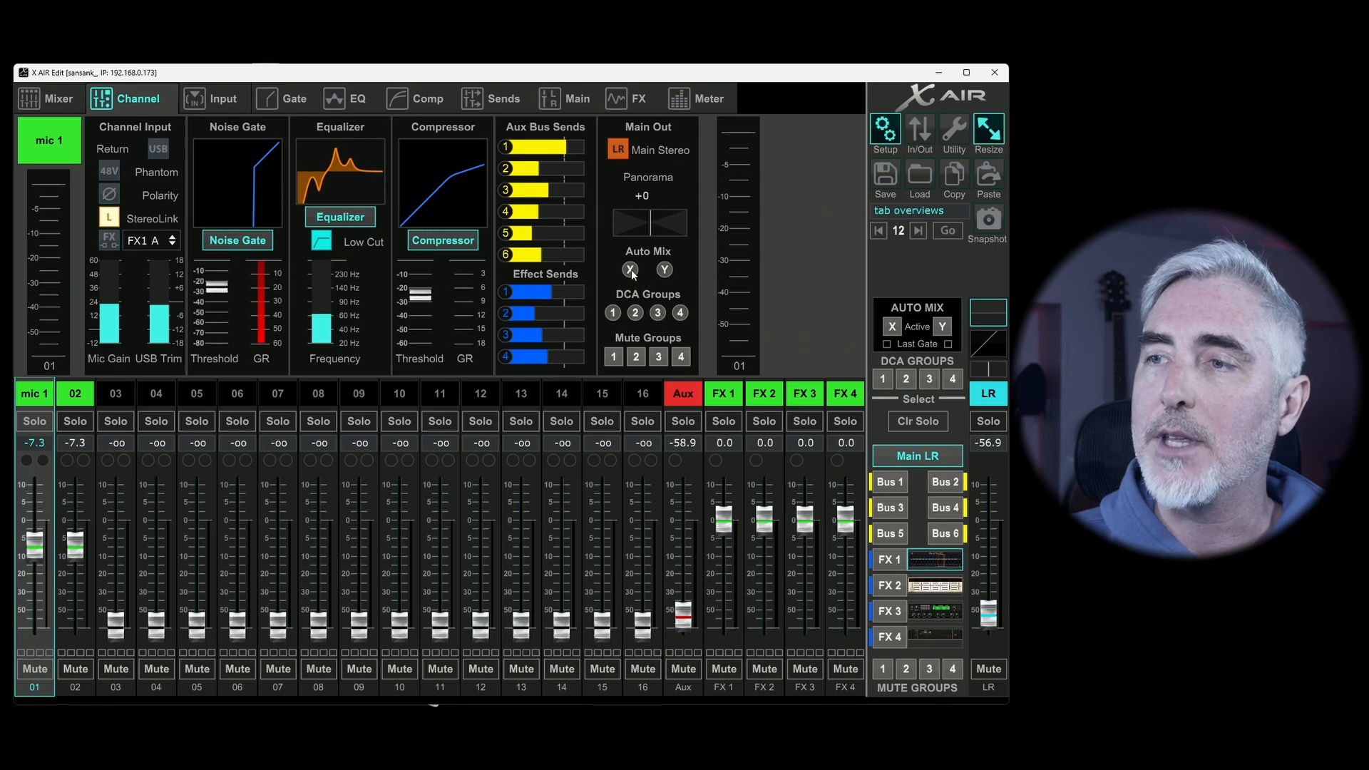
- Toggle mic 1 between auto mix groups X and Y, ending with auto mix off
click(631, 269)
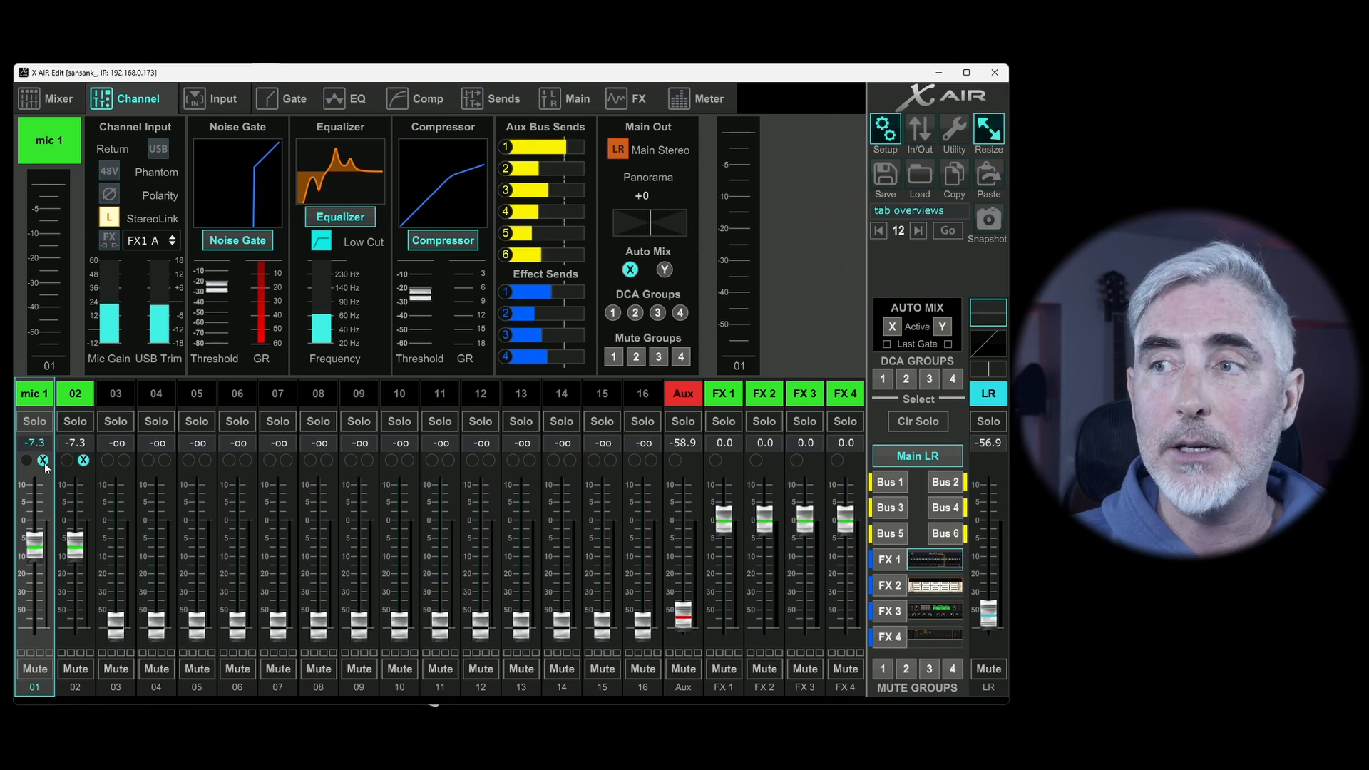
mouse_move(691, 268)
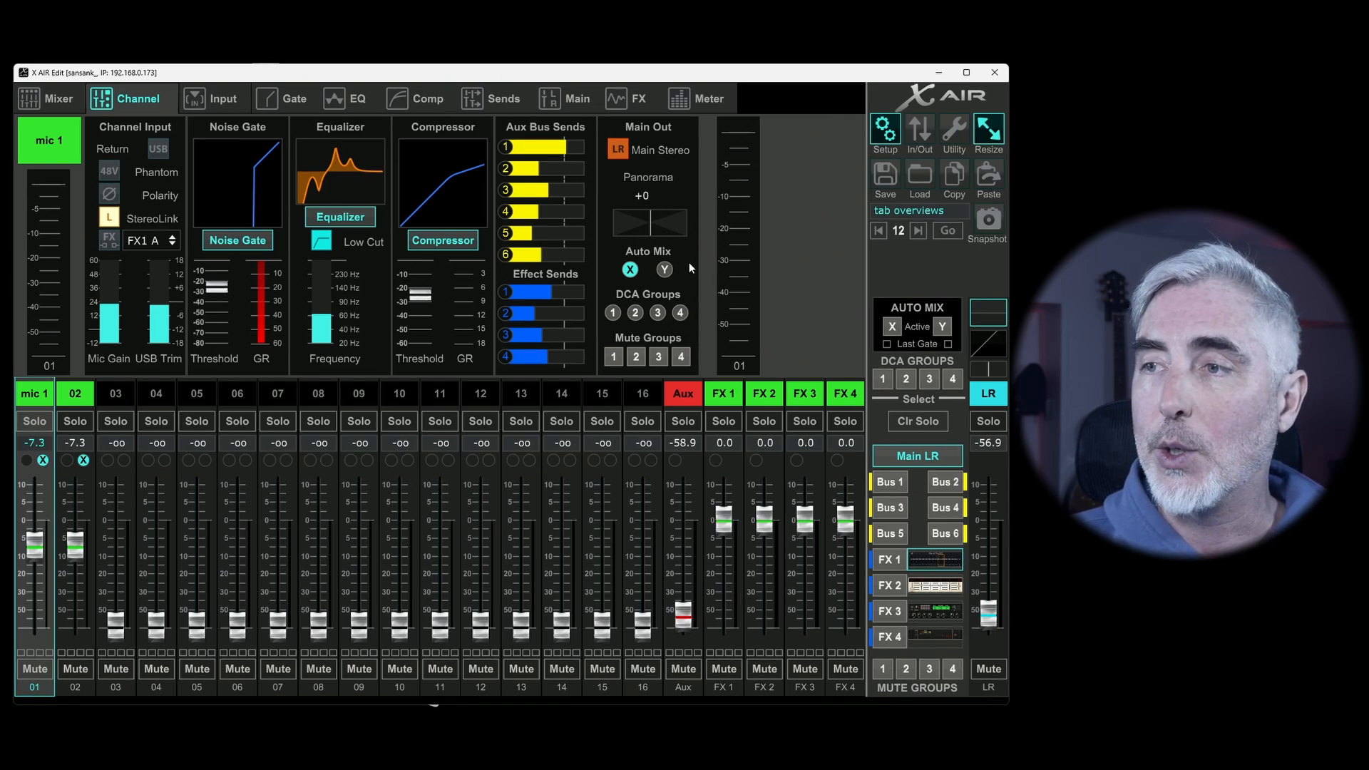
click(665, 269)
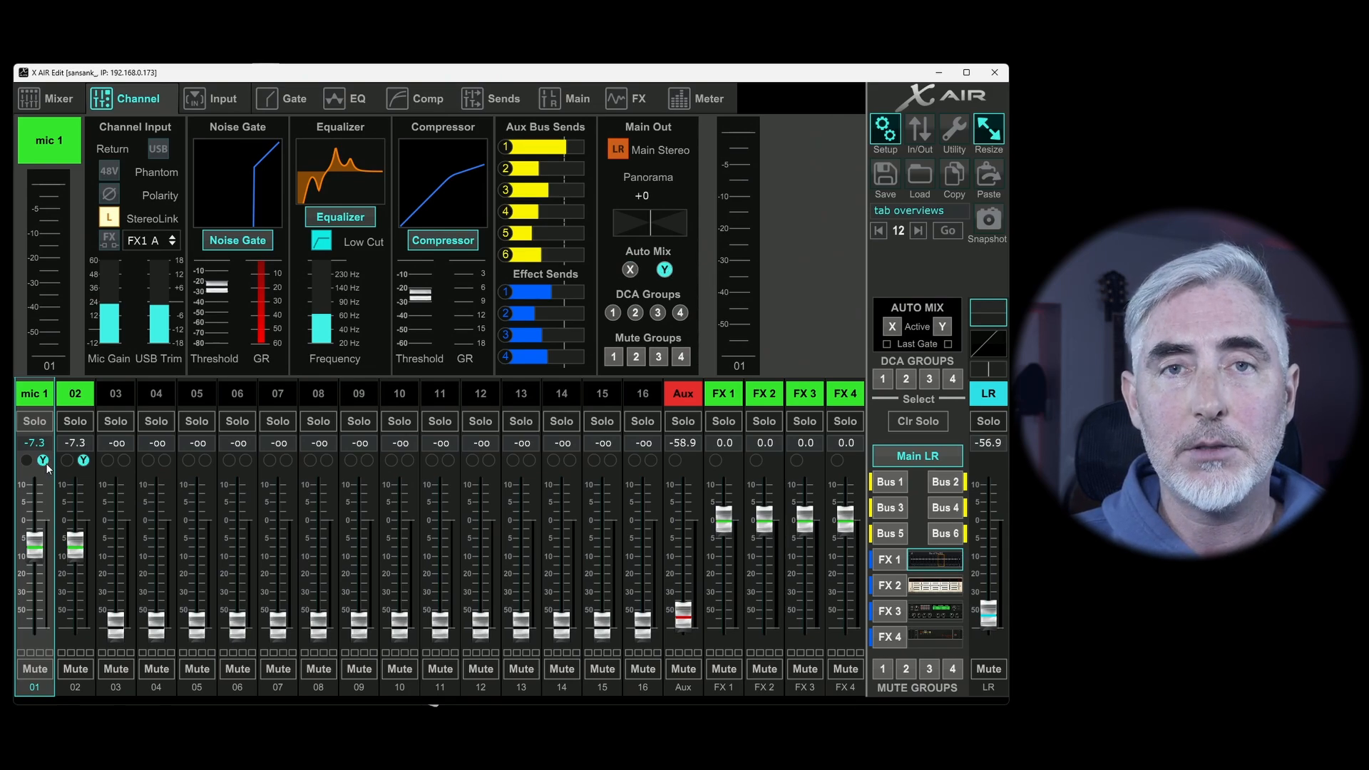
mouse_move(630, 282)
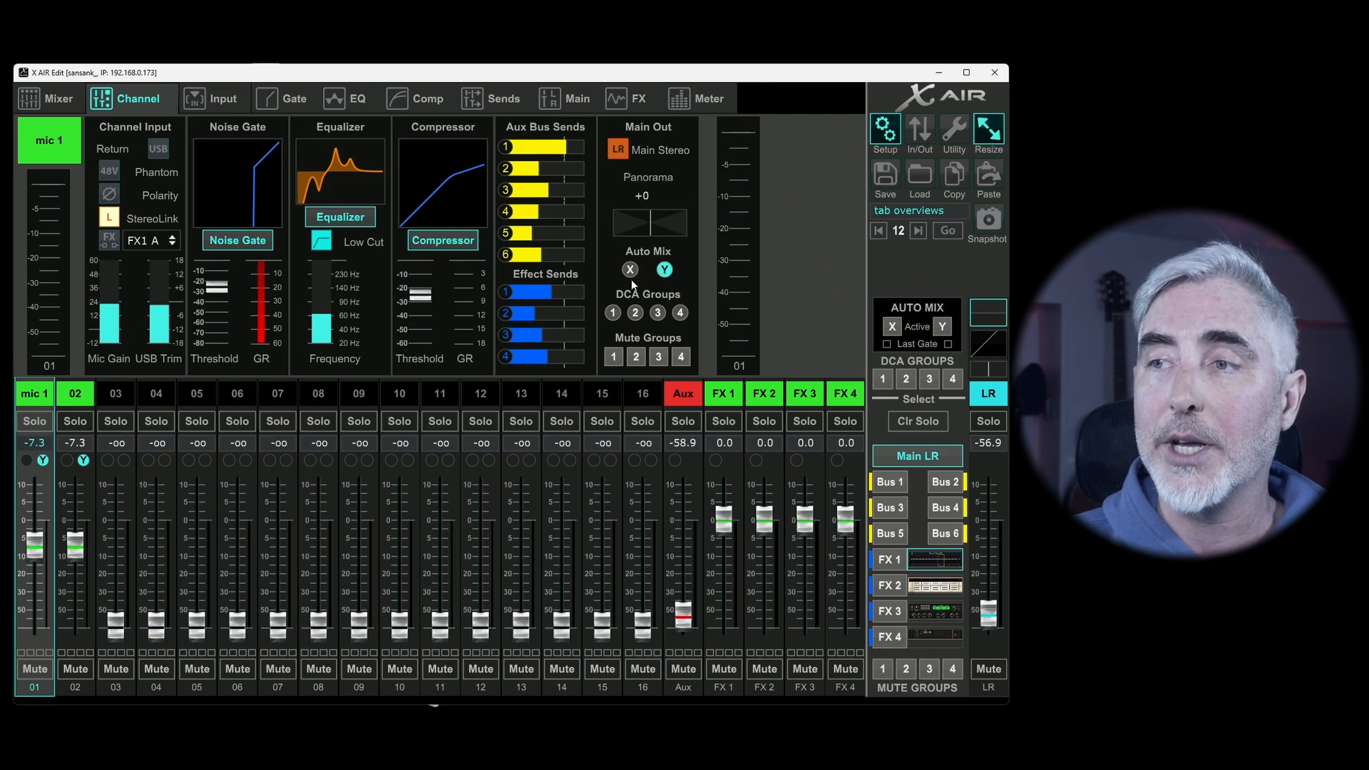
click(630, 269)
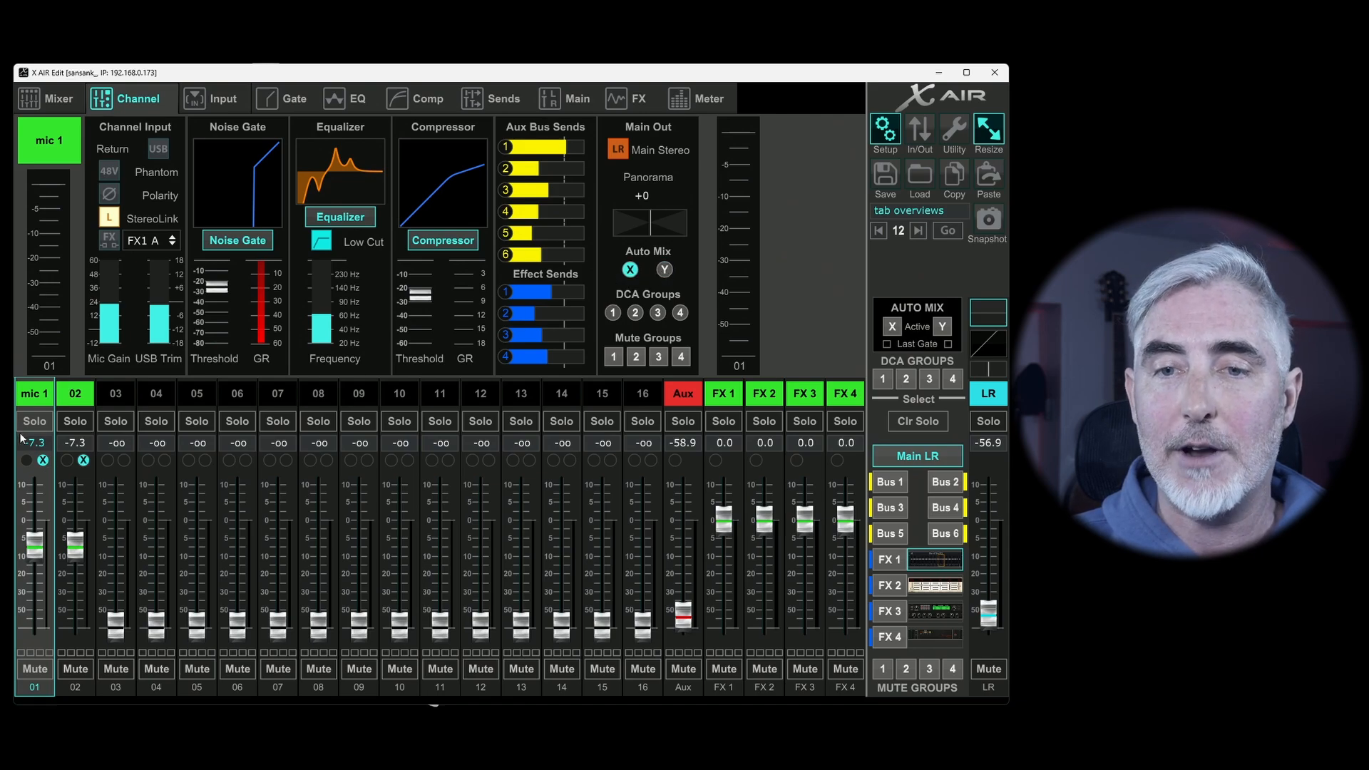
click(665, 270)
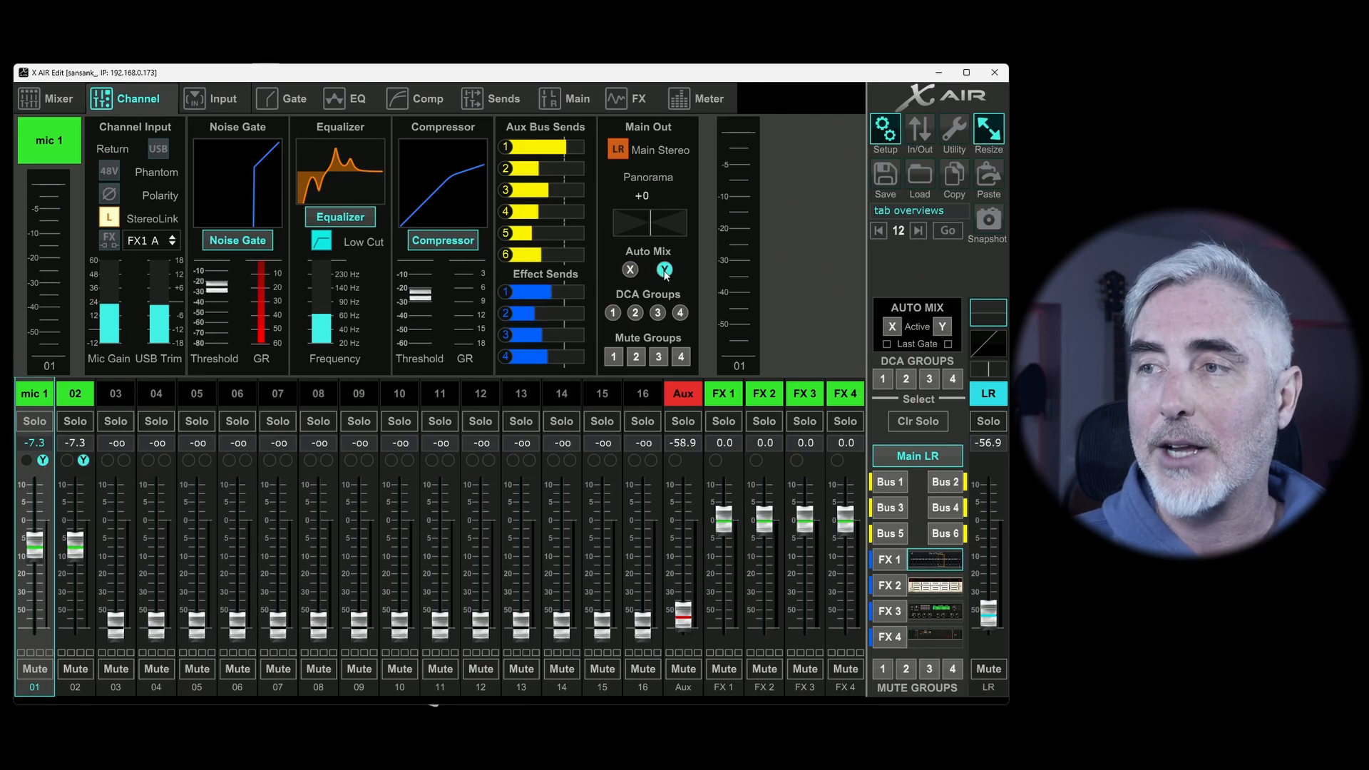
click(630, 269)
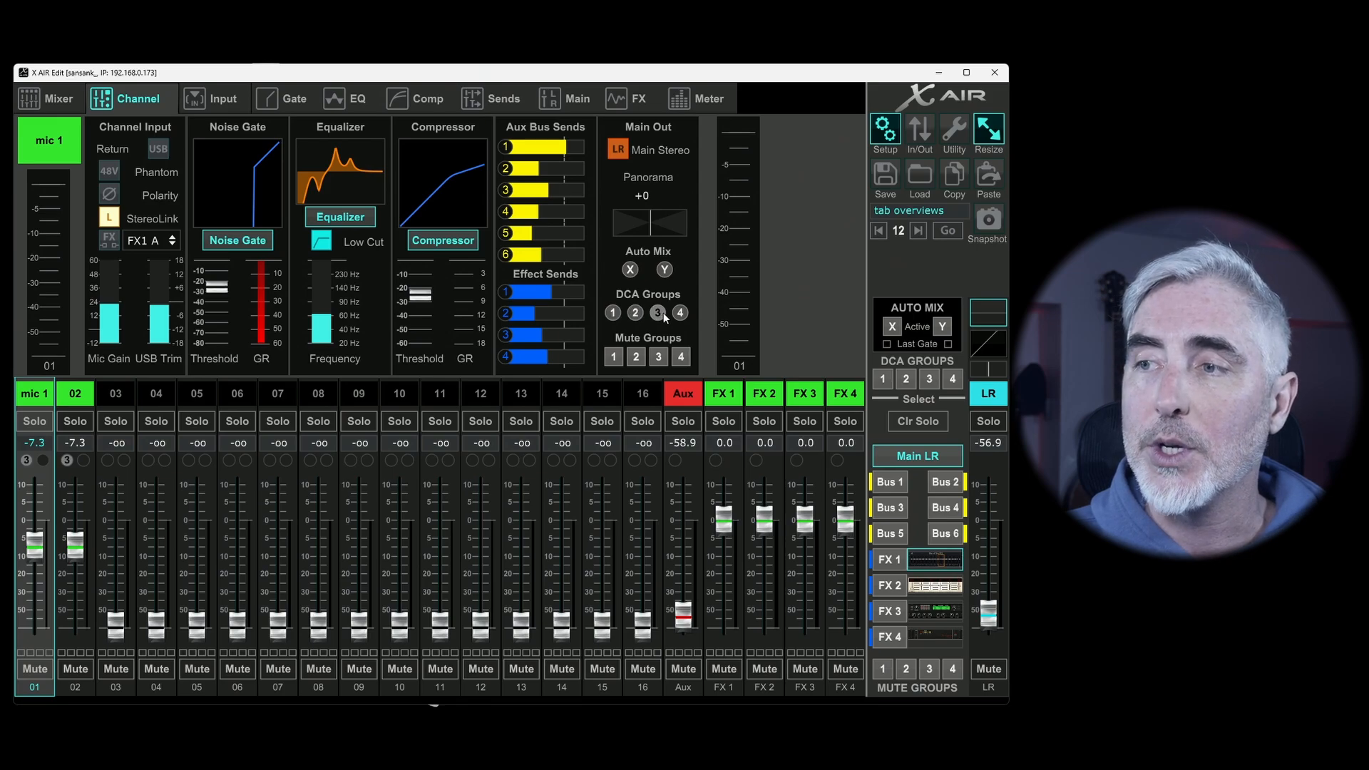
- Assign mic 1 to DCA group 1
click(612, 313)
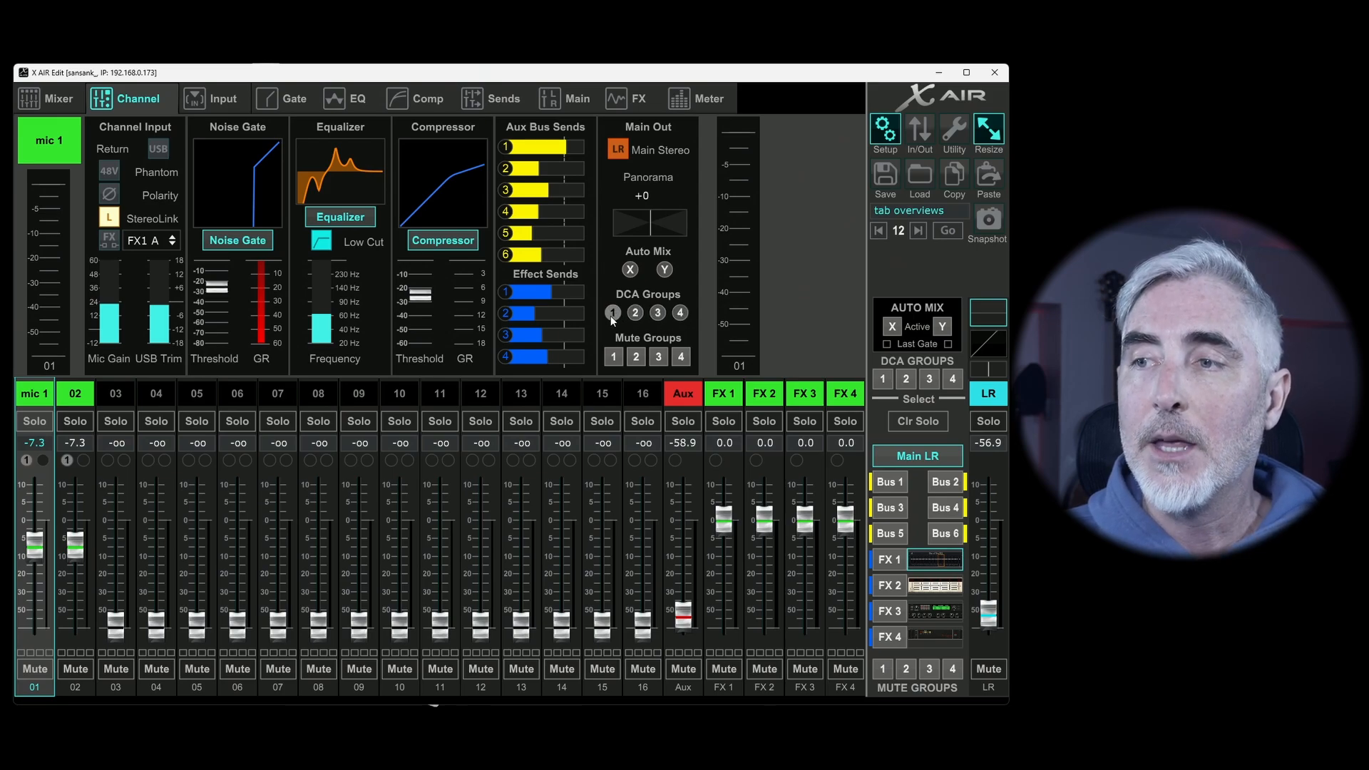
mouse_move(608, 344)
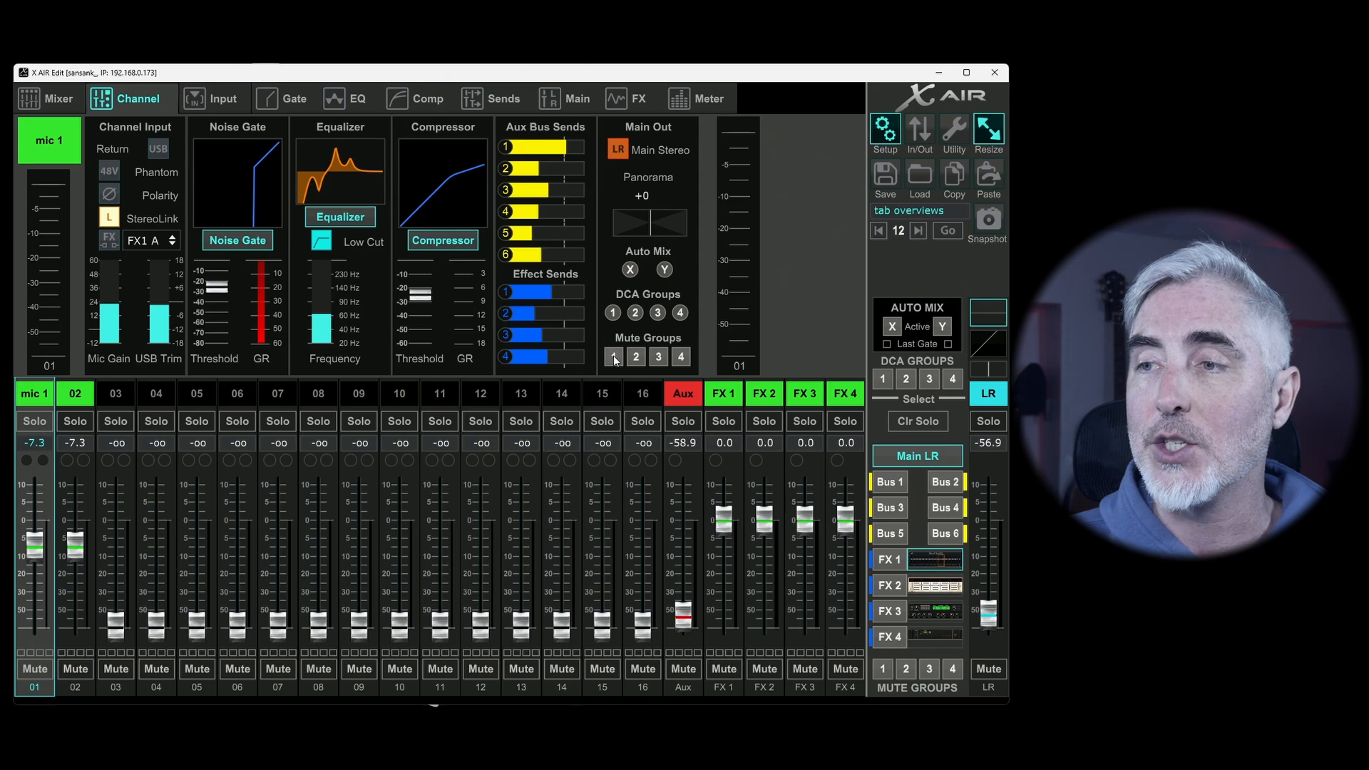
- Add mic 1 to mute groups 3, 4, 1 and 2
click(658, 356)
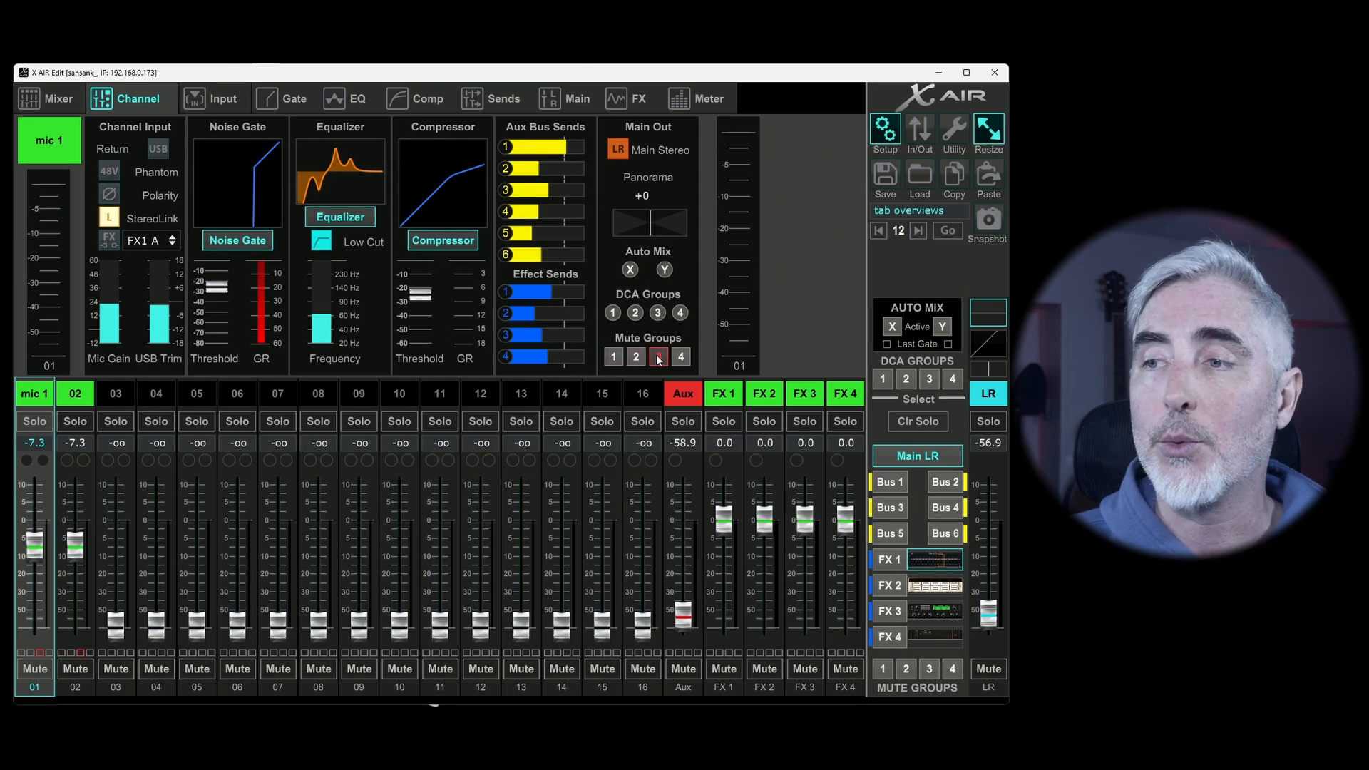
click(658, 357)
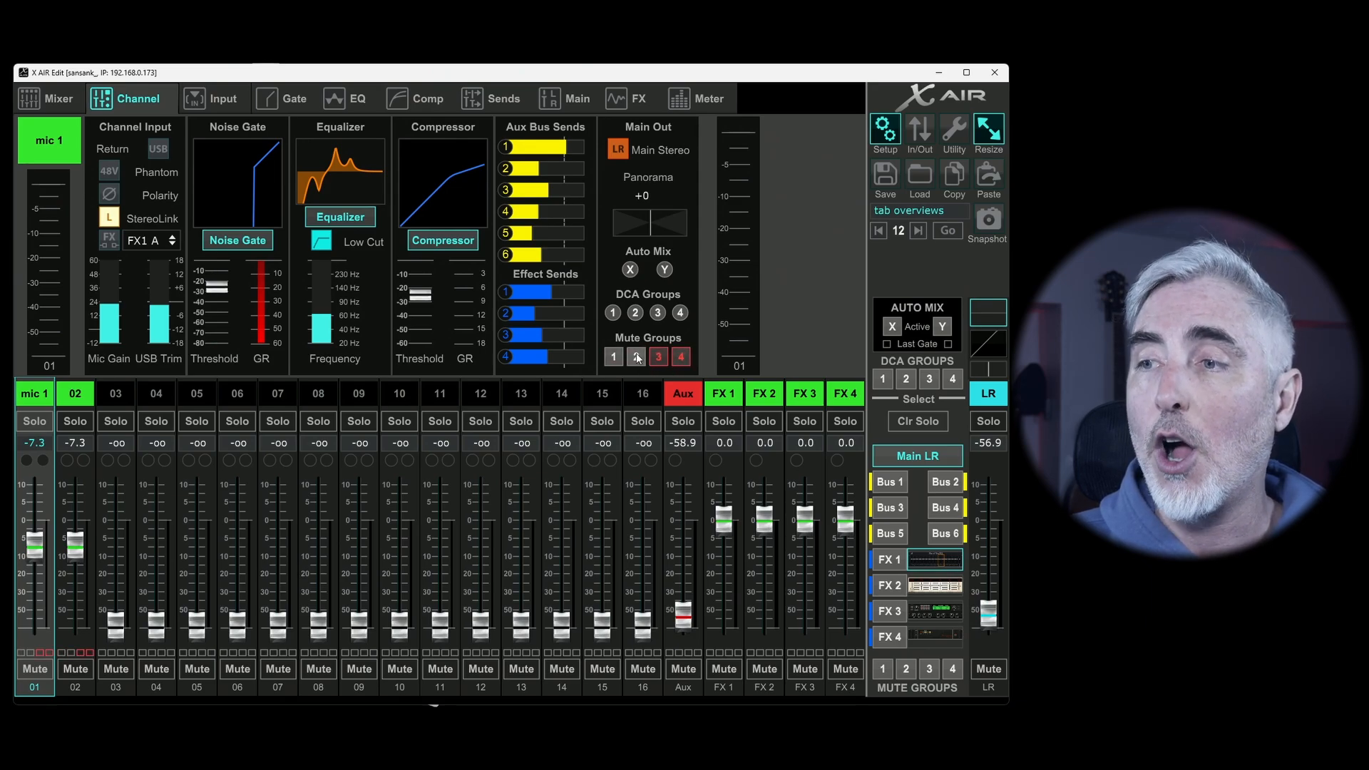
click(614, 356)
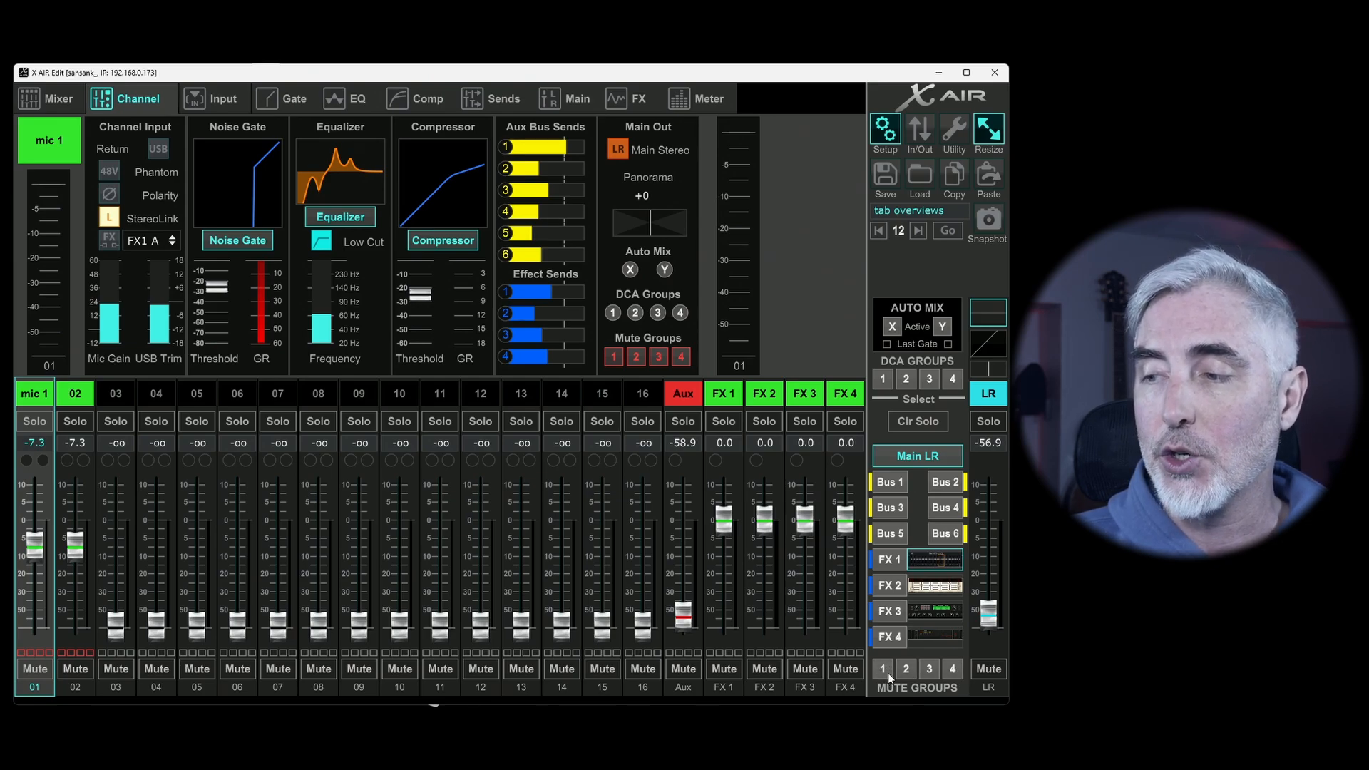
- Test master mute group 1 on and off, leaving mic 1 in group 3 only
click(882, 669)
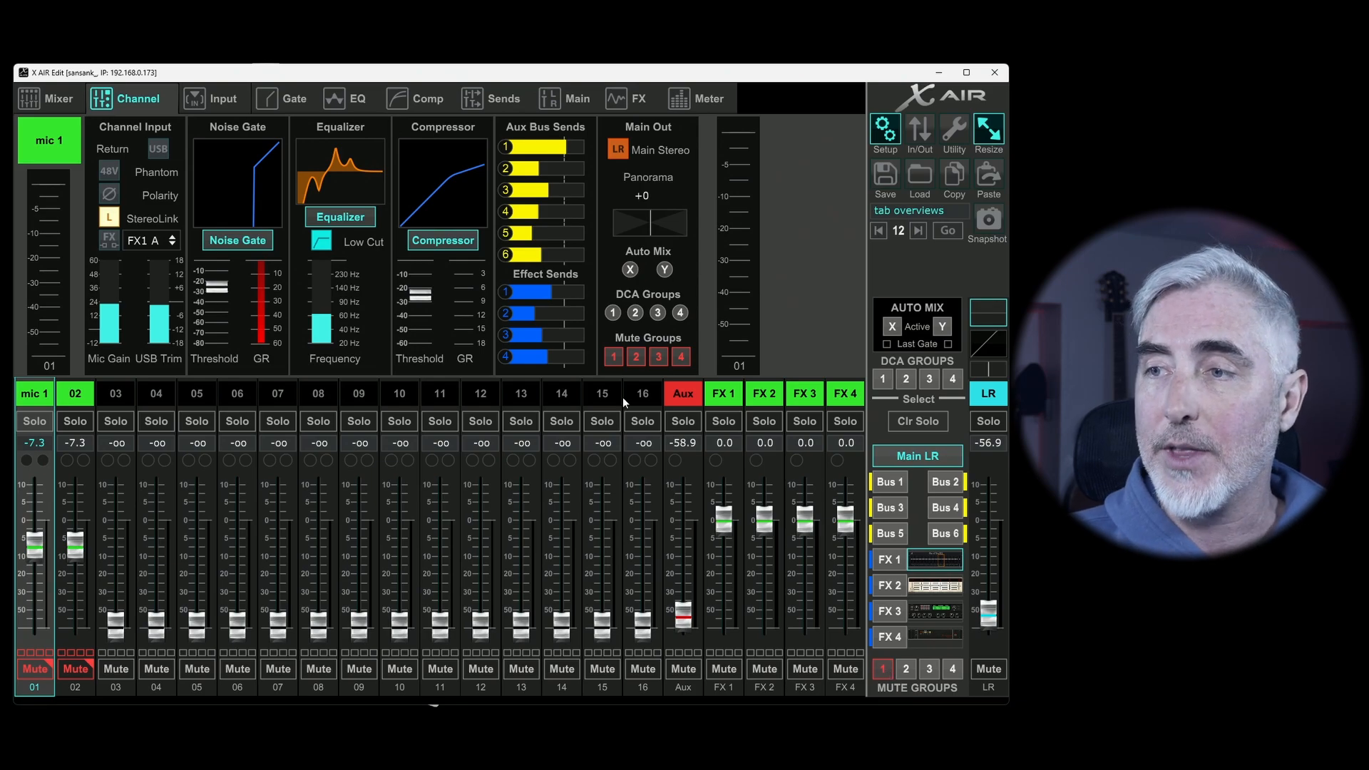
mouse_move(858, 674)
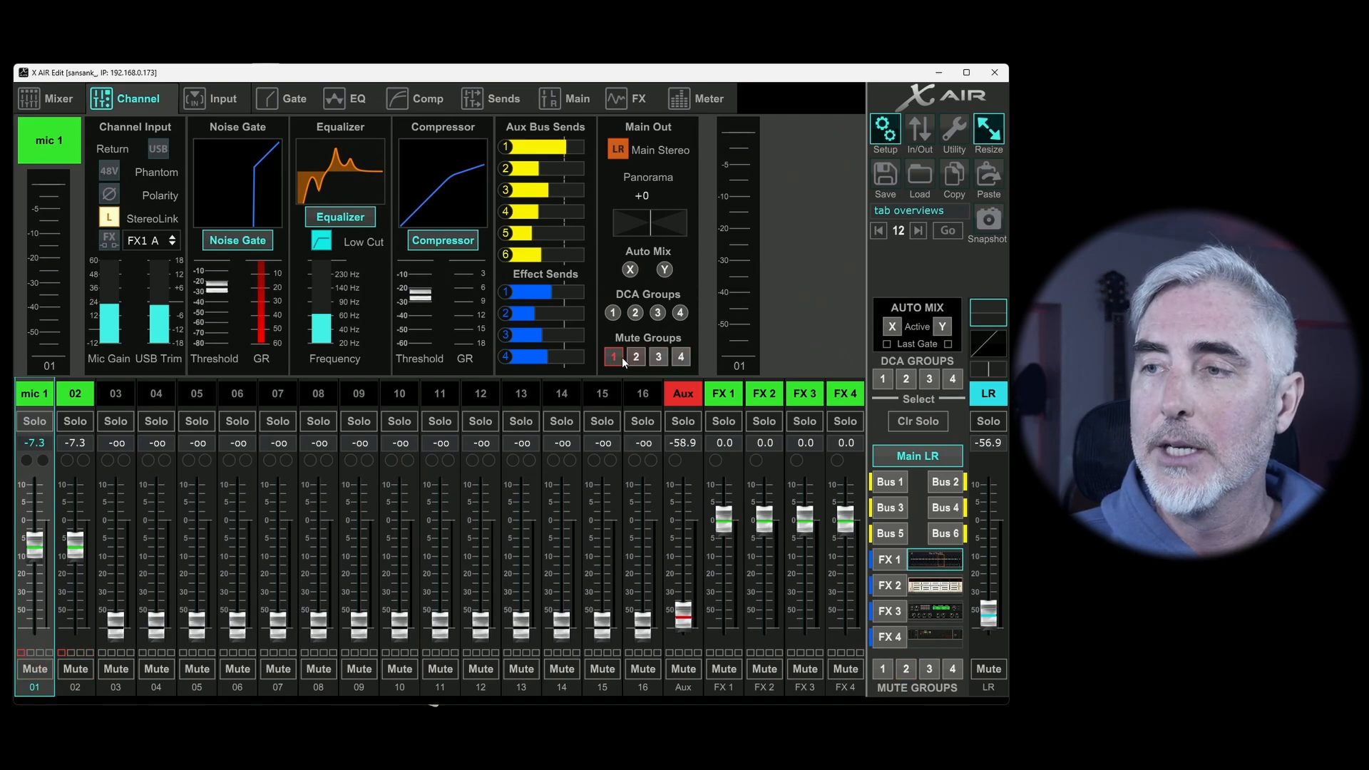
click(658, 356)
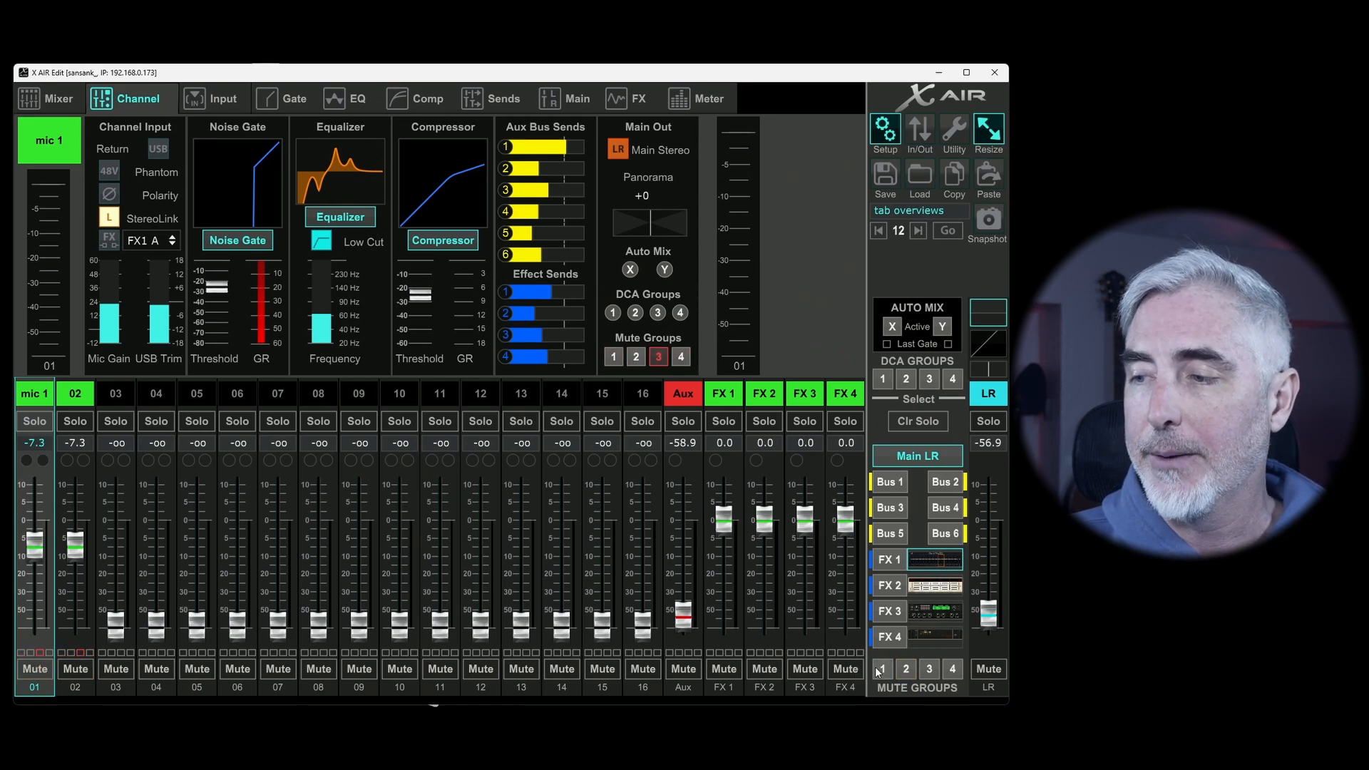
click(884, 669)
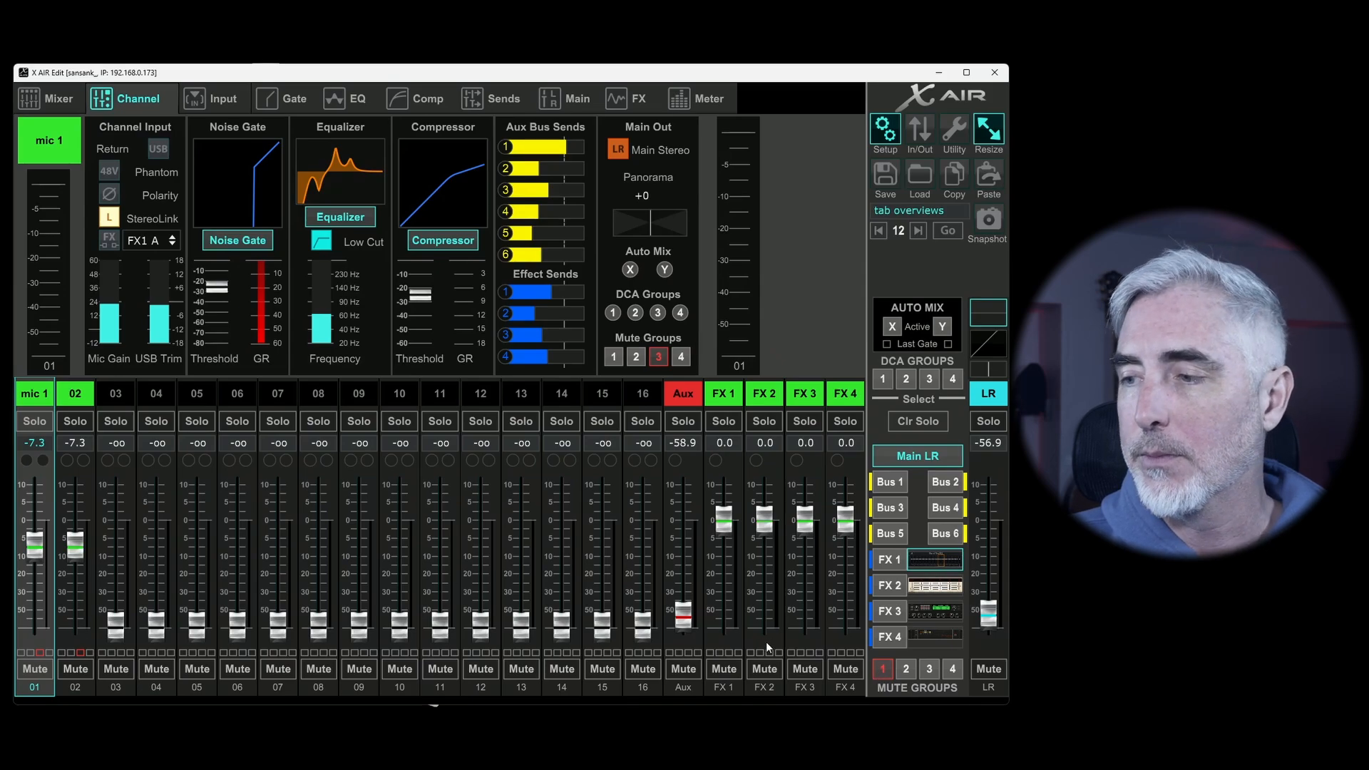
click(905, 669)
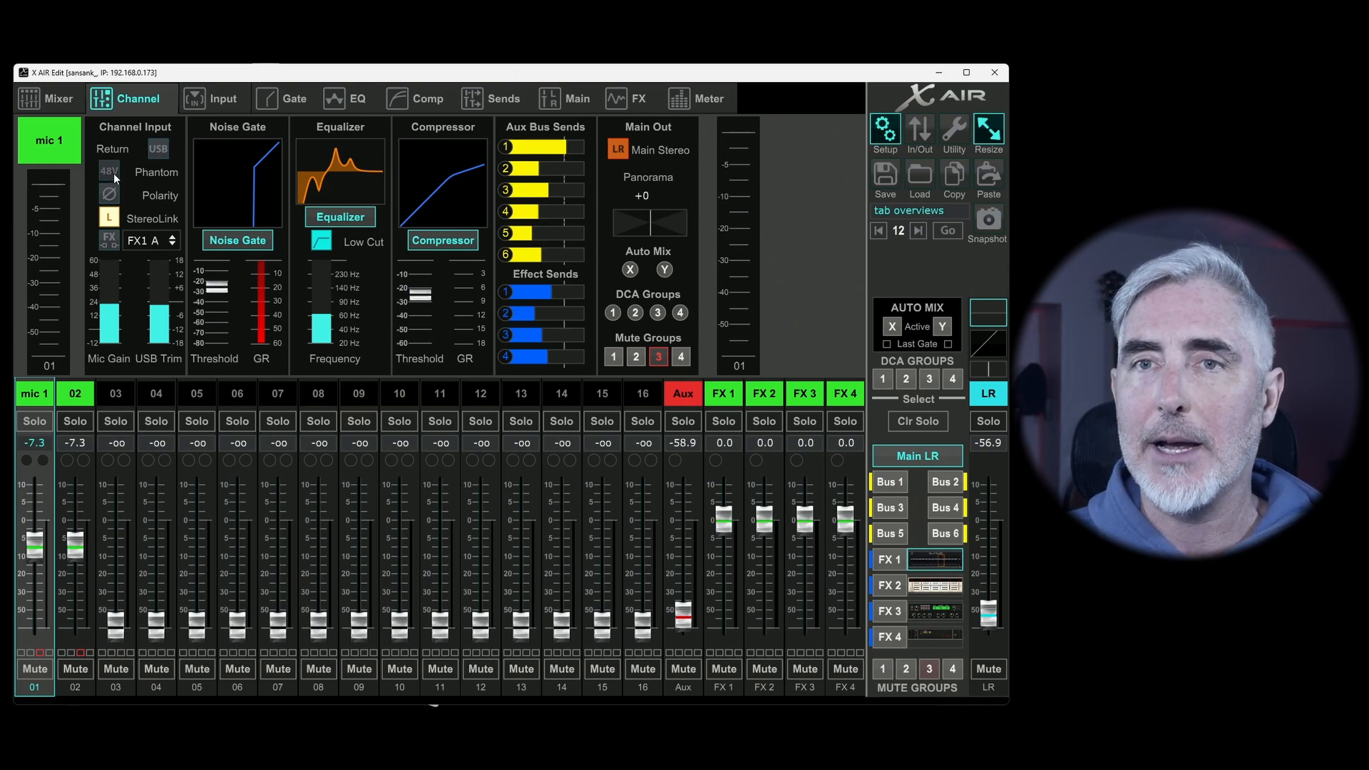
- Turn on 48V phantom power for mic 1 and ride its fader, settling near 0 dB
click(108, 172)
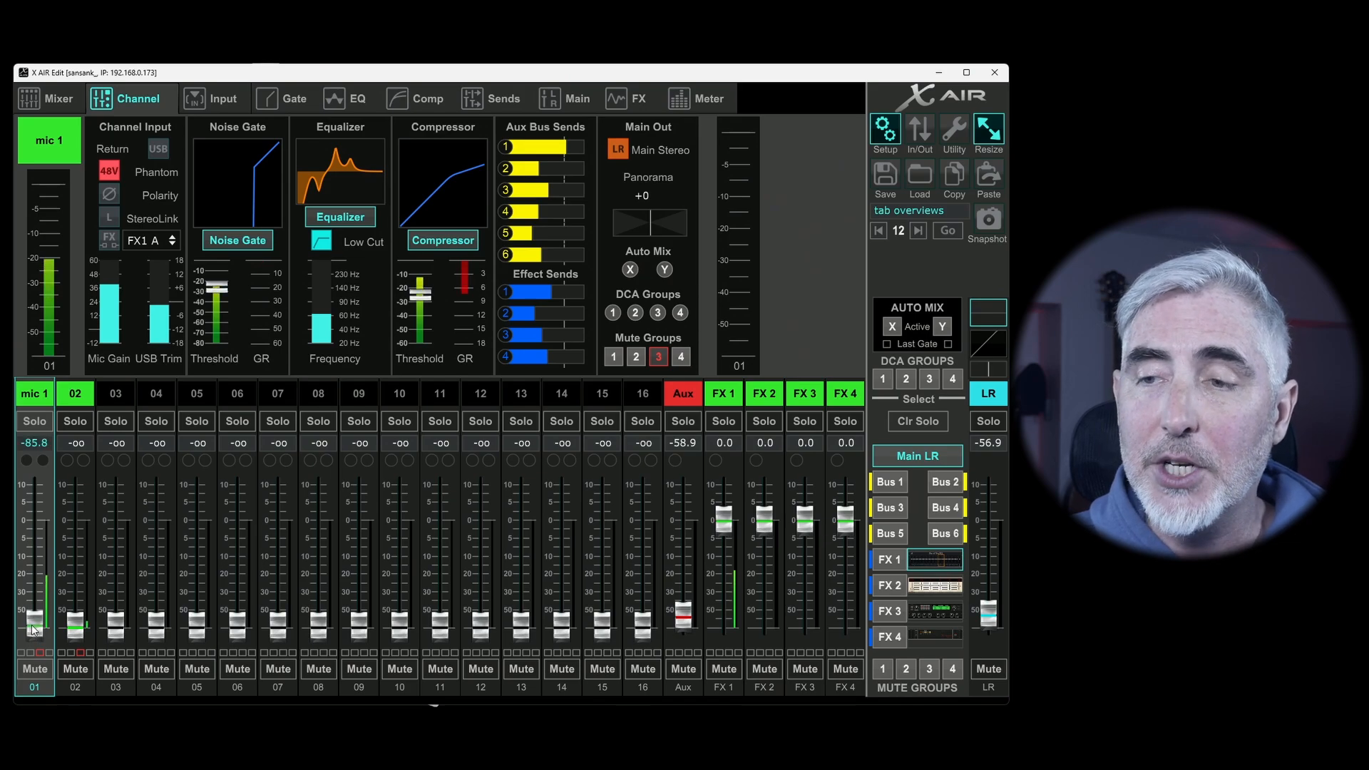
drag(35, 629, 35, 485)
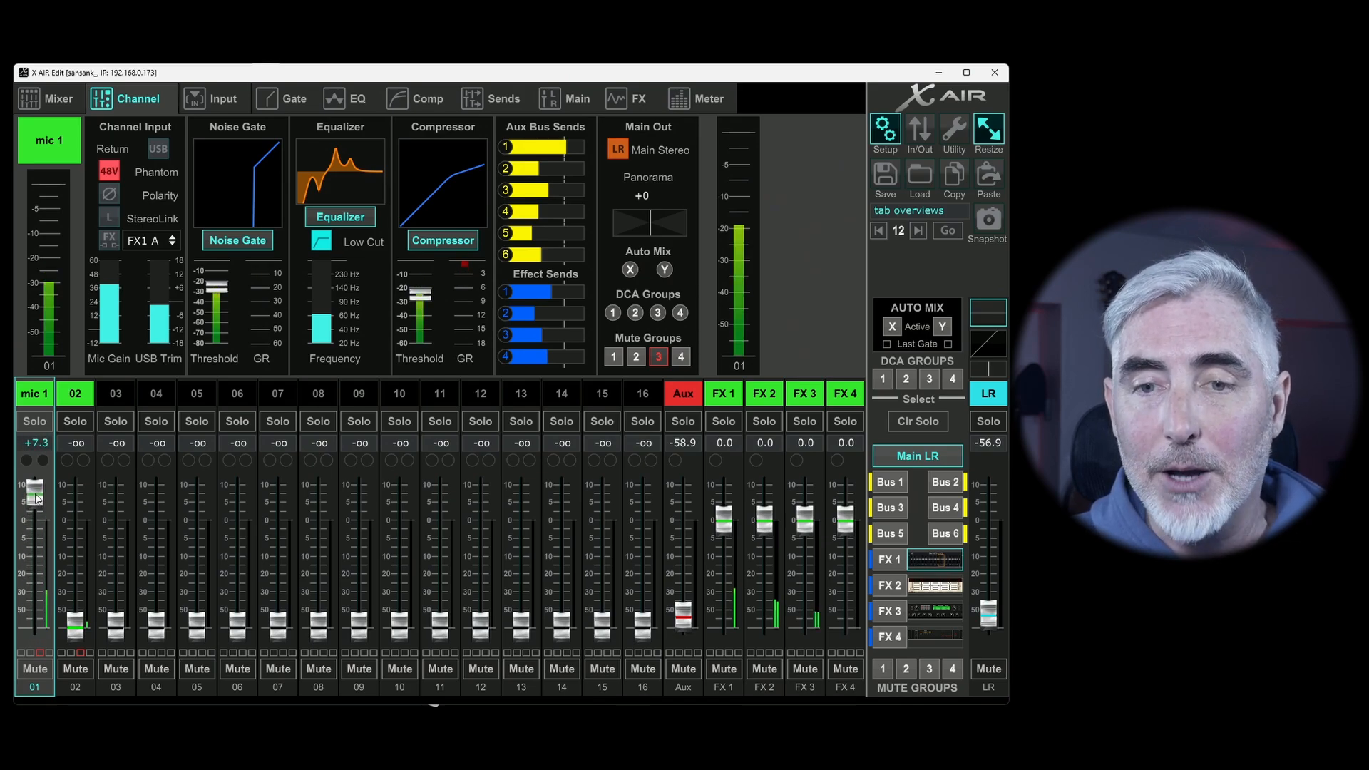
drag(35, 485, 35, 520)
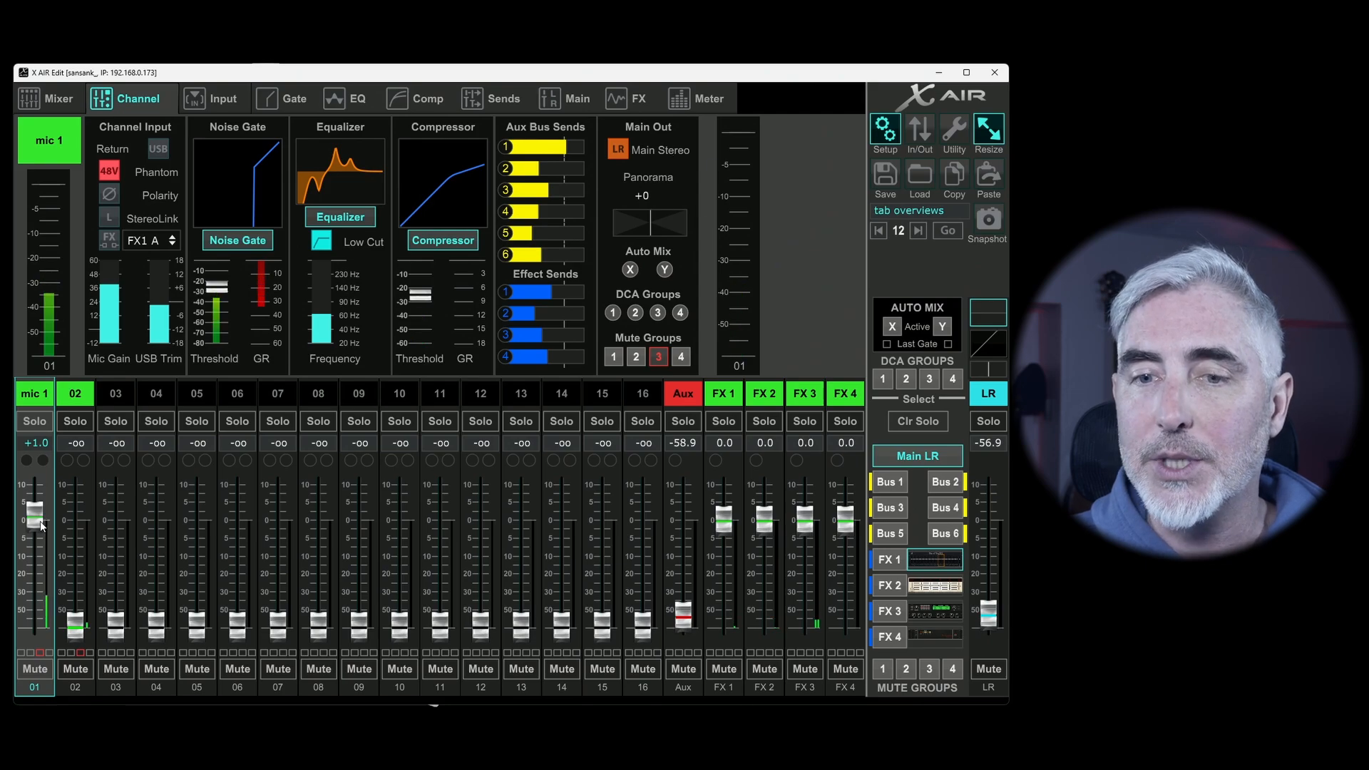
drag(40, 524, 40, 629)
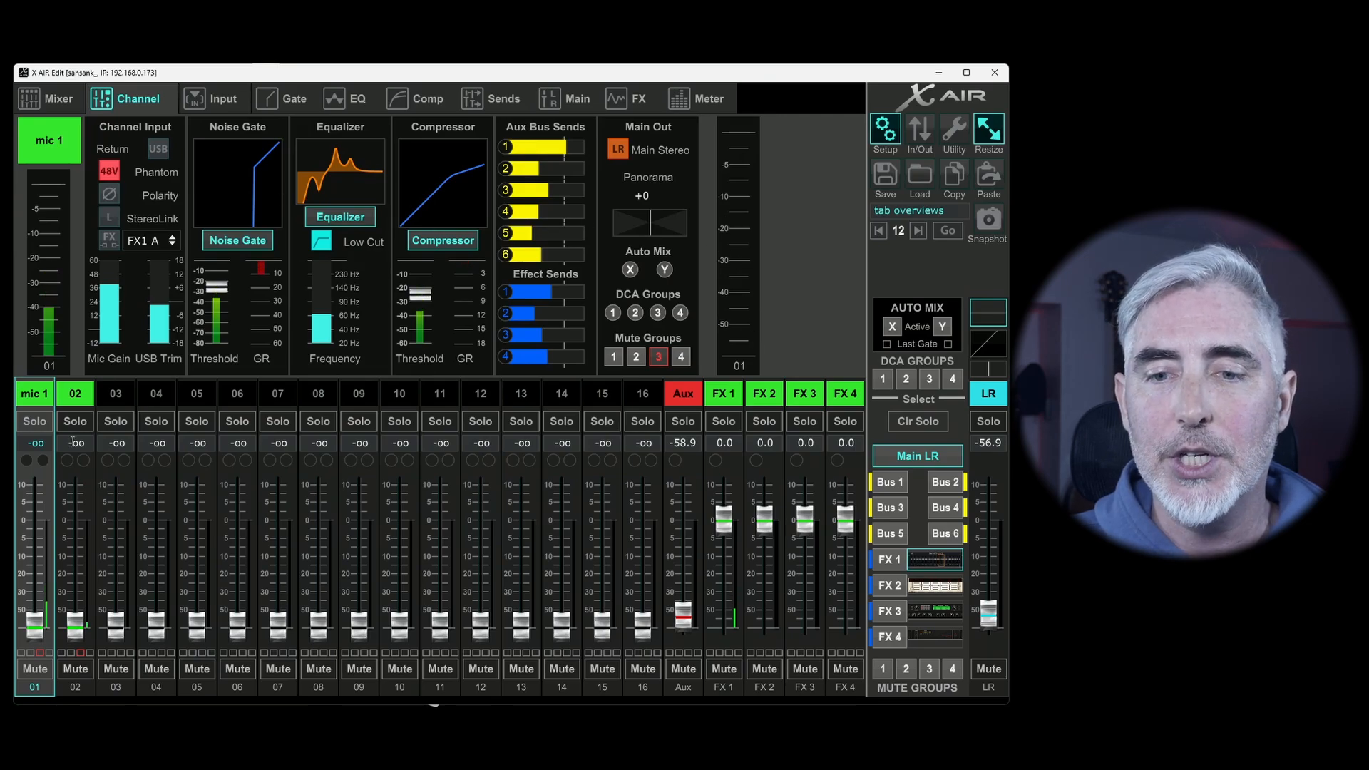
drag(35, 611, 34, 532)
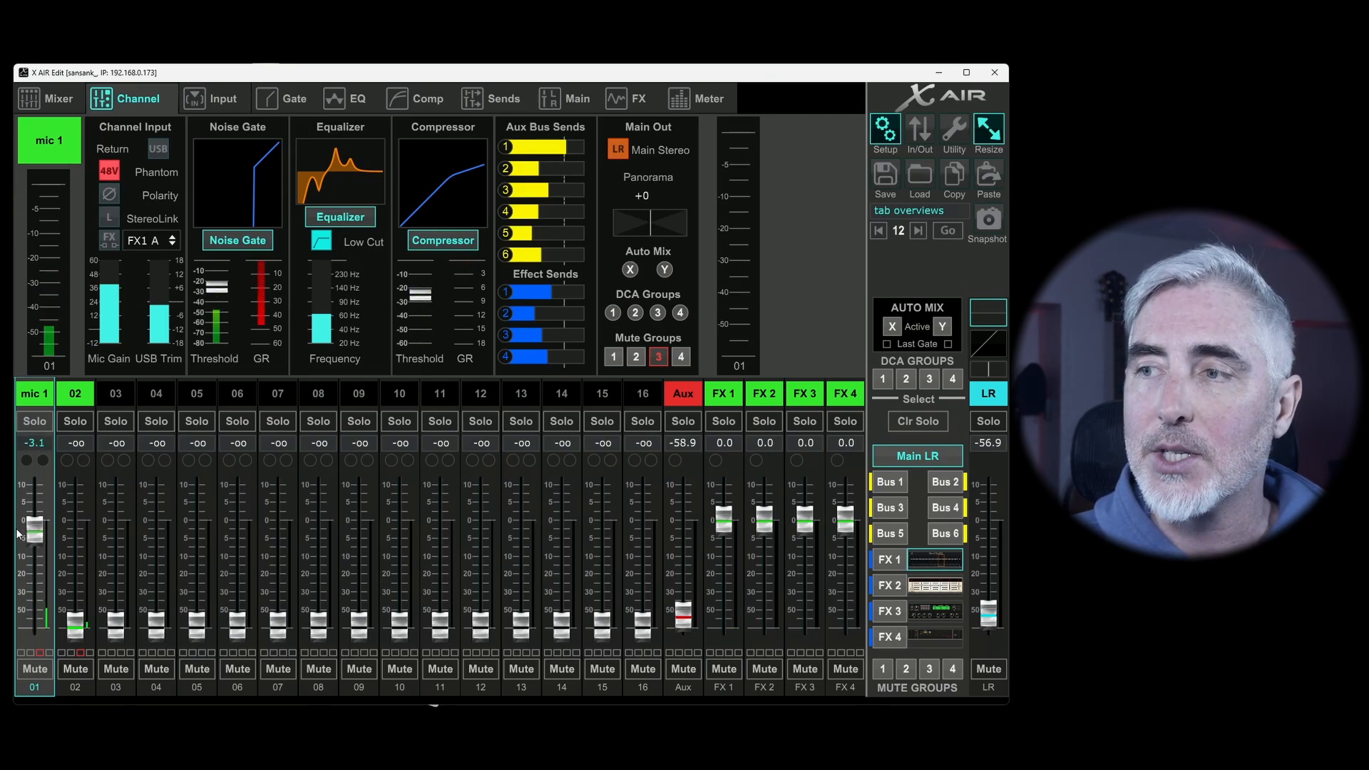
drag(35, 533, 35, 568)
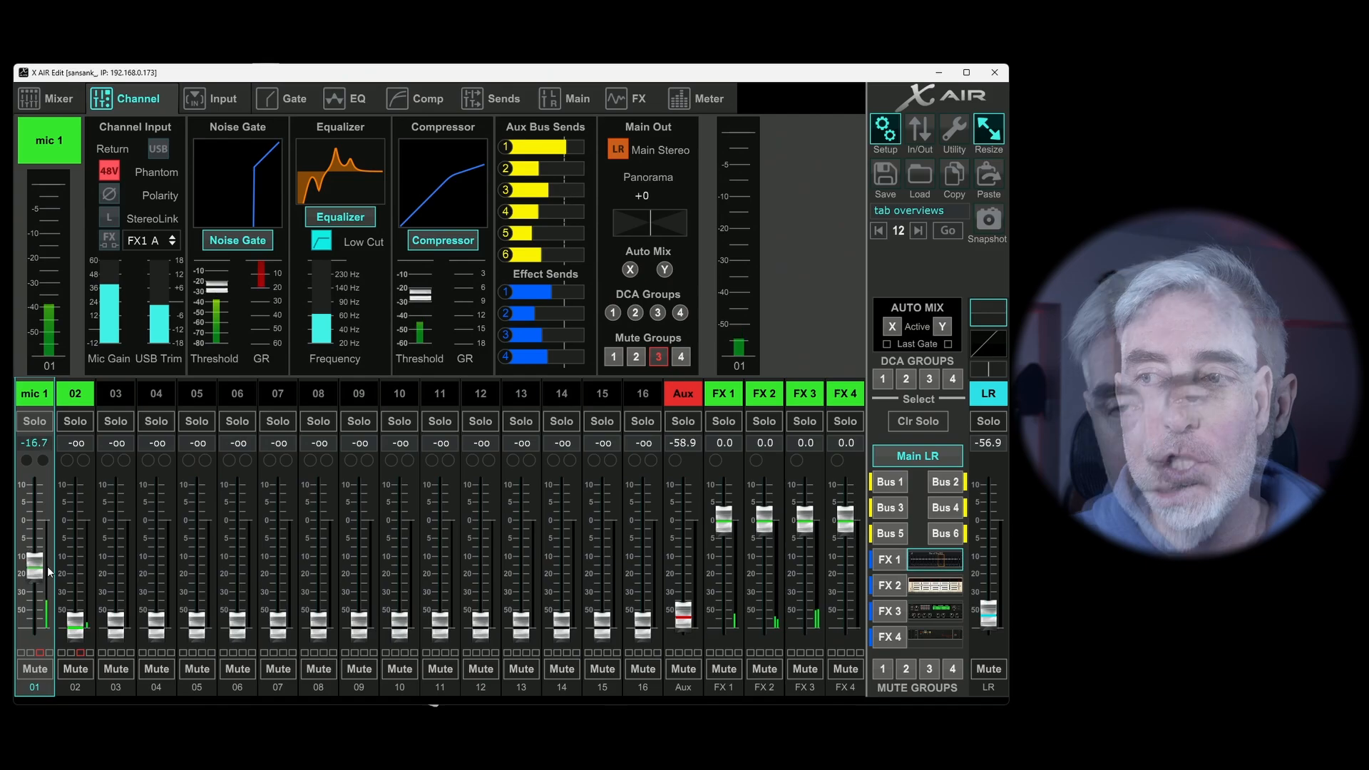
drag(35, 568, 35, 515)
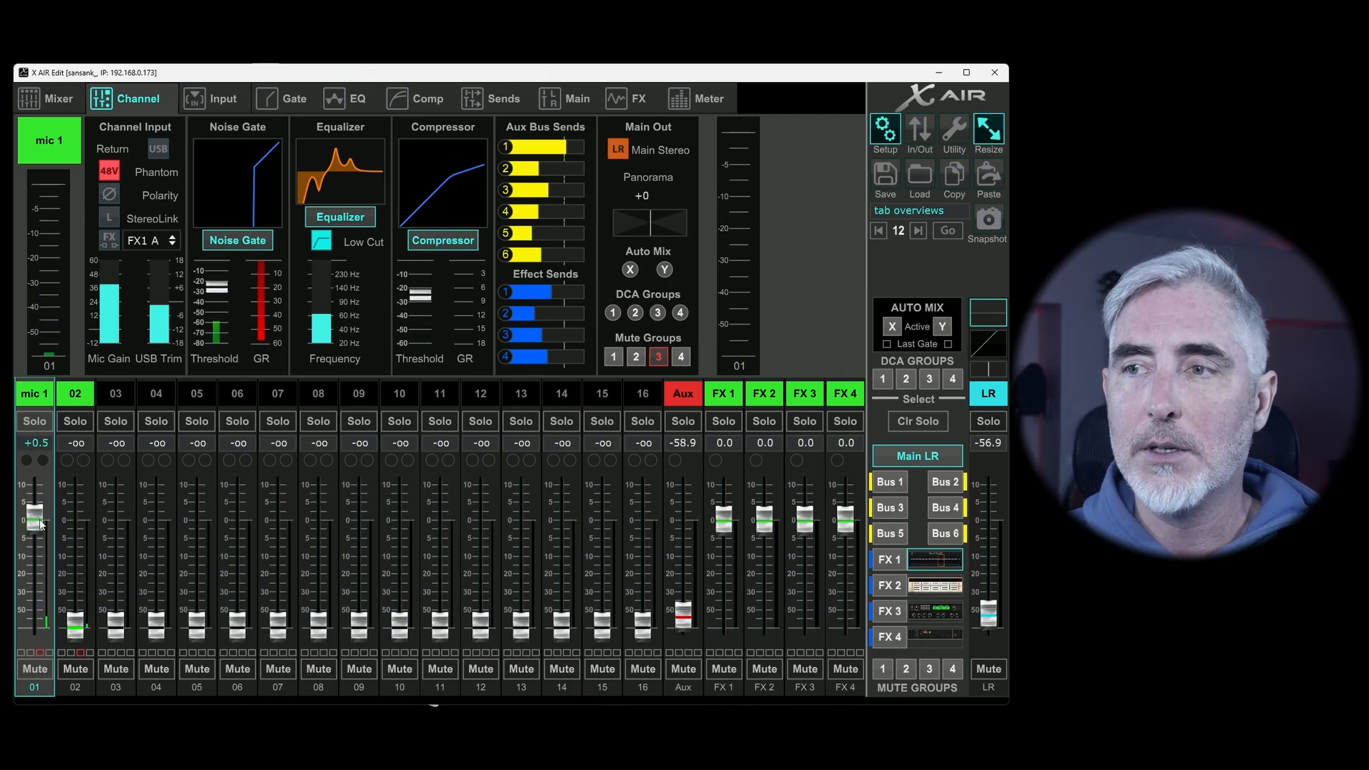